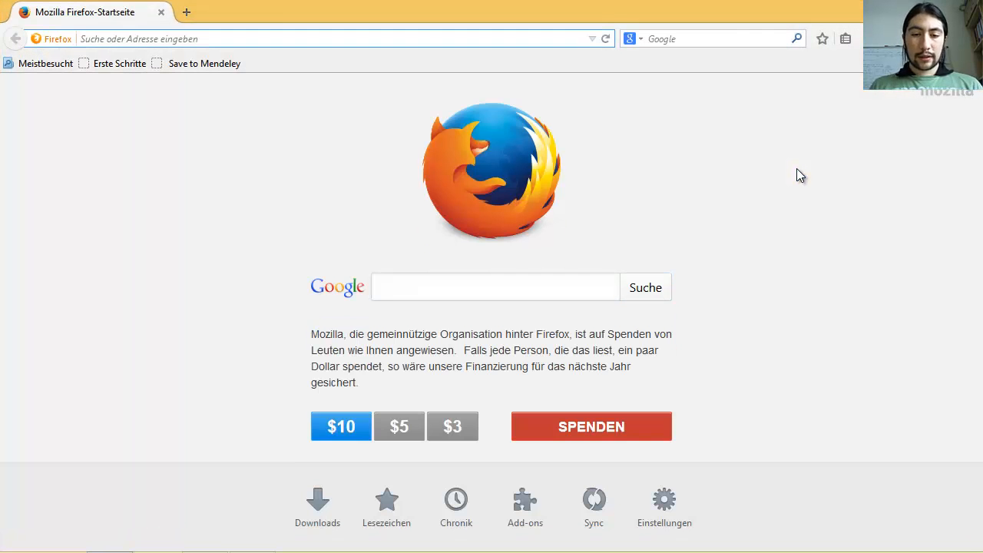
# - Search Google for miktex and reach the miktex.org download page's other downloads list
pyautogui.write('miktex')
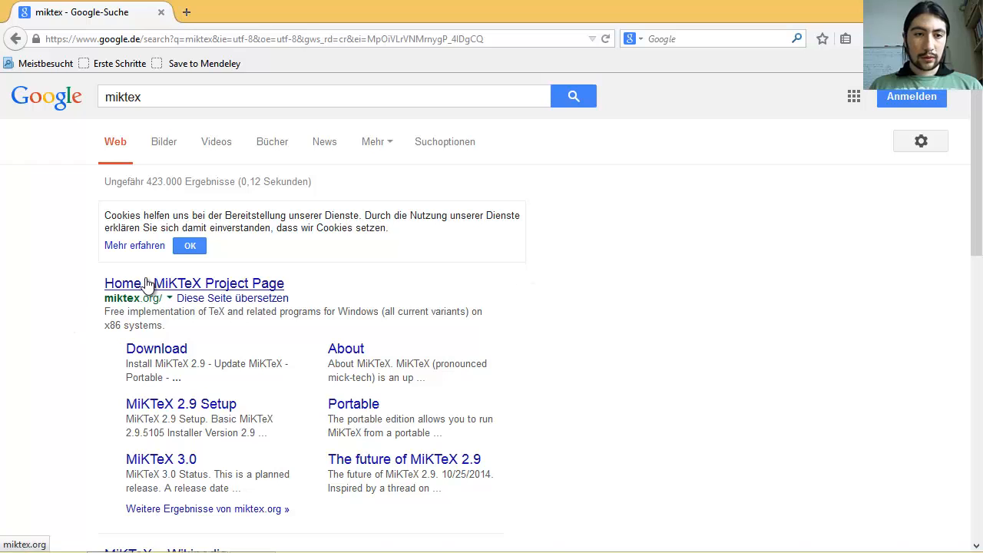
pyautogui.click(194, 283)
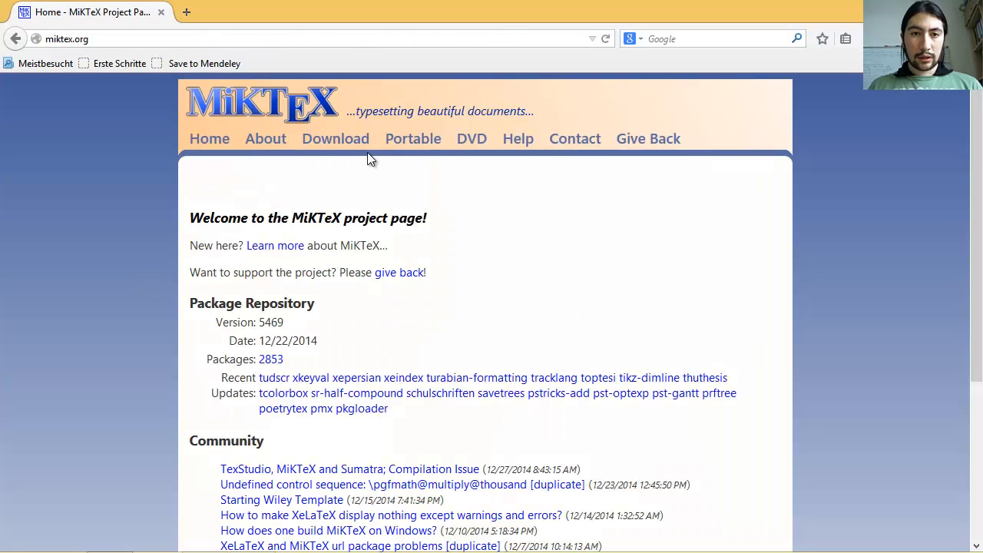
pyautogui.click(335, 139)
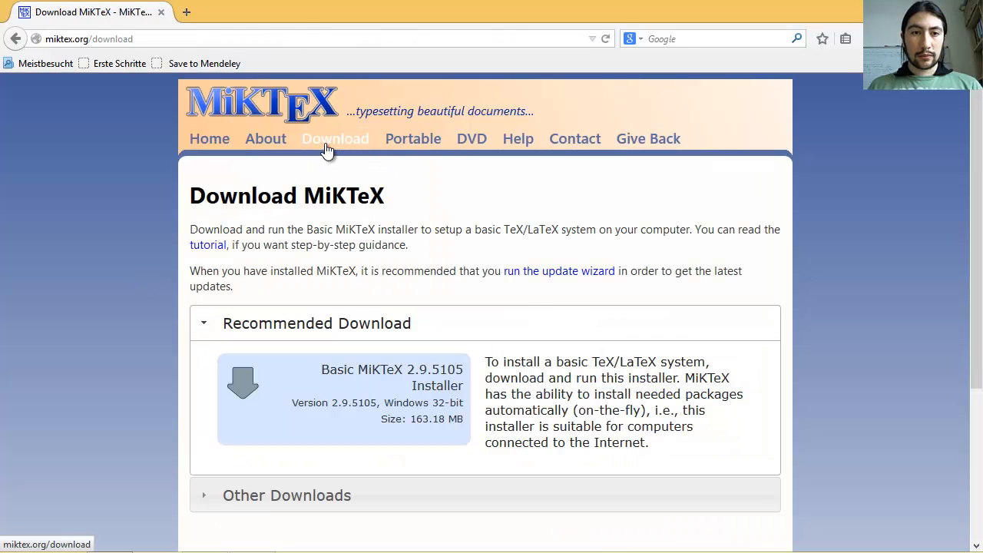
pyautogui.moveTo(579, 237)
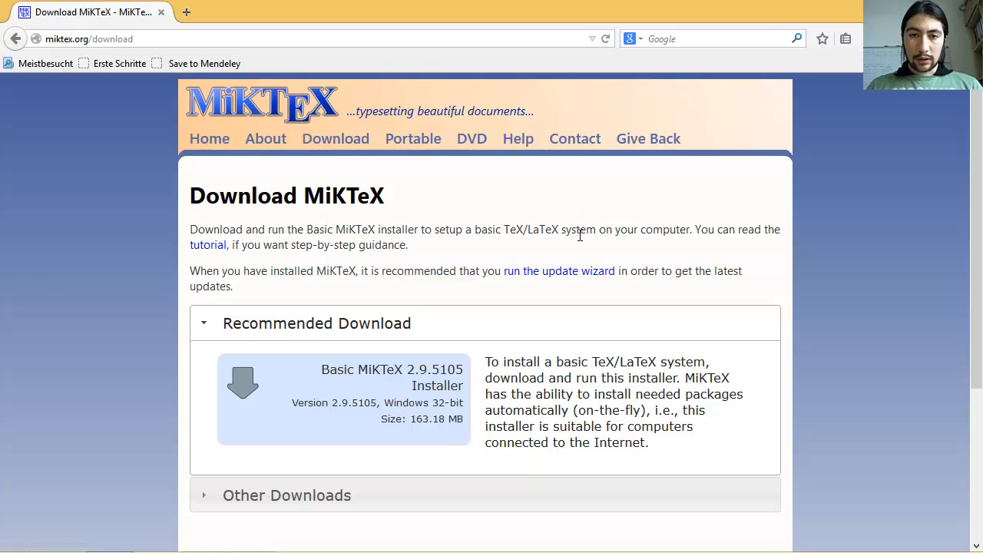
pyautogui.scroll(-3)
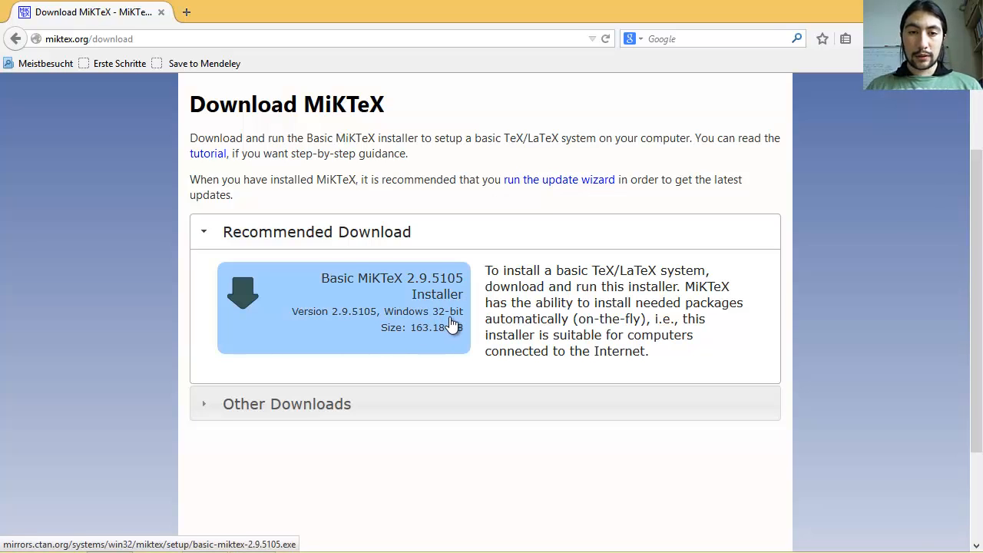
pyautogui.moveTo(384, 296)
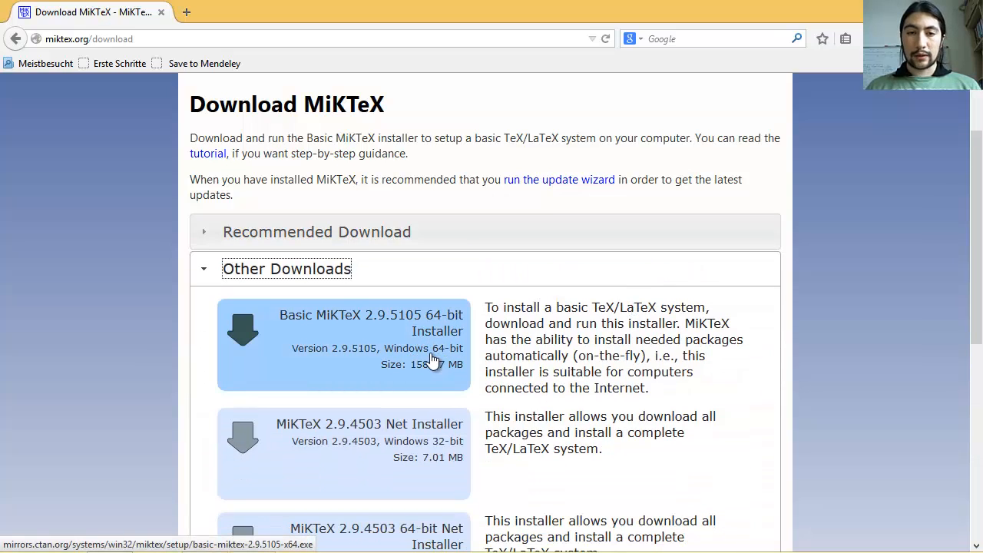
pyautogui.moveTo(449, 364)
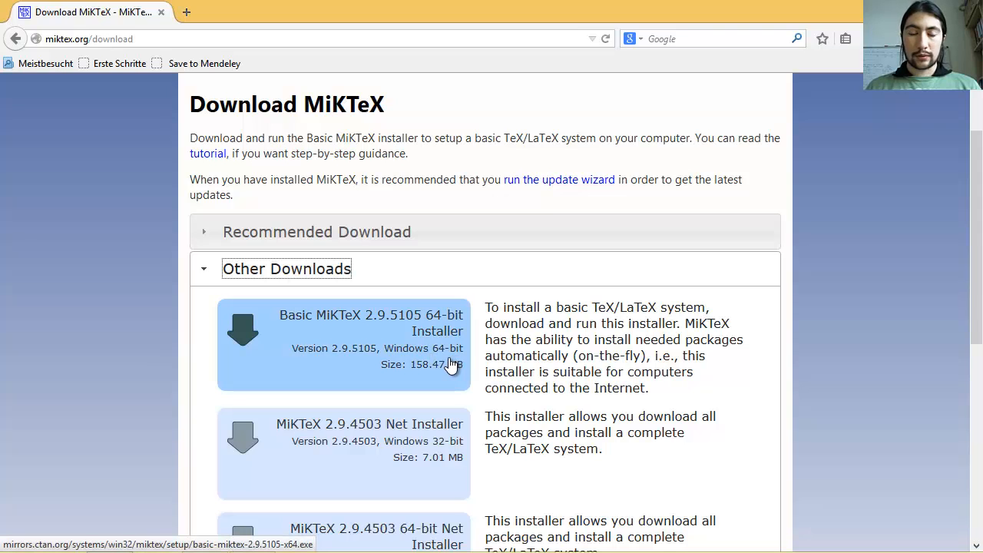
pyautogui.moveTo(409, 355)
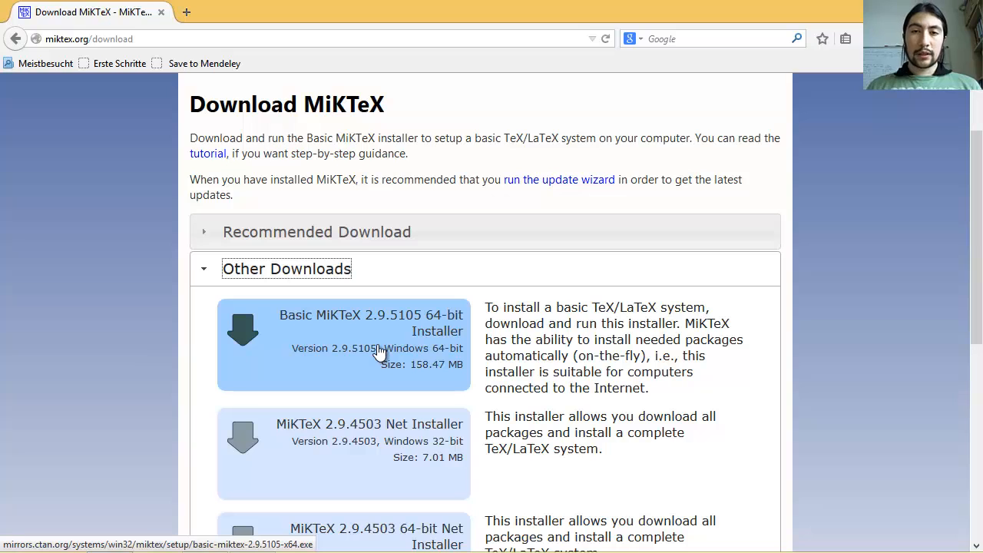
# - In a new tab, search texmaker and reach the xm1math.net download page's Texmaker 4.4.1 for Windows section
pyautogui.click(304, 12)
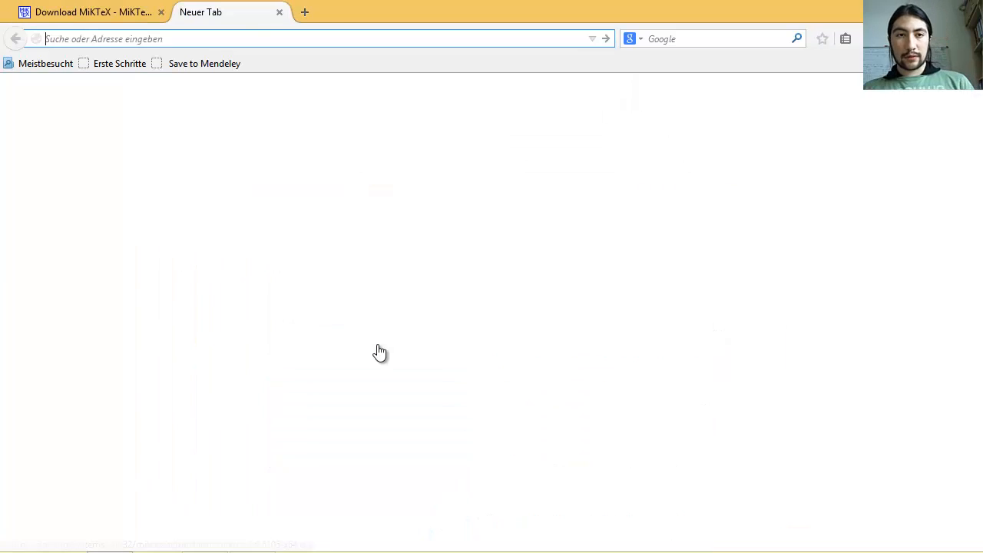
pyautogui.write('te')
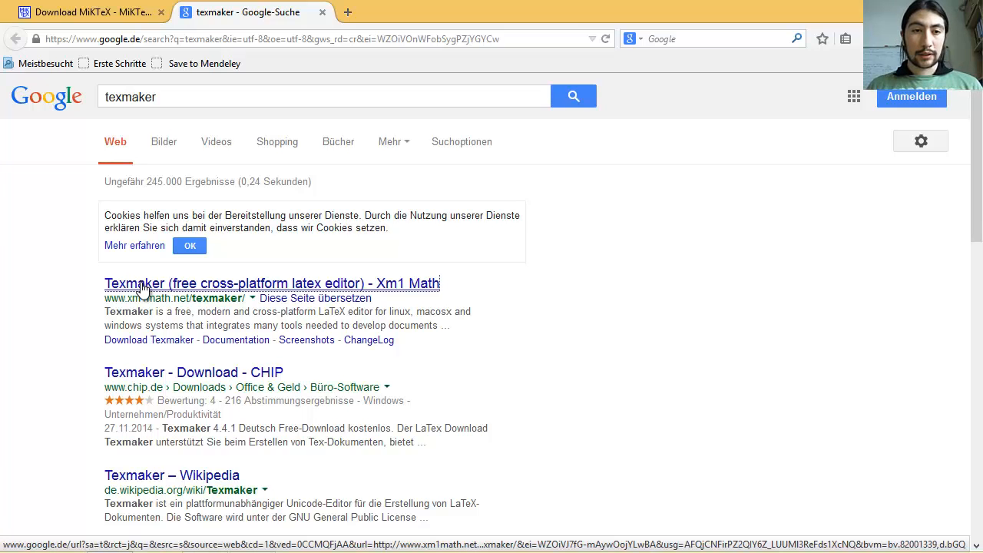
pyautogui.click(270, 283)
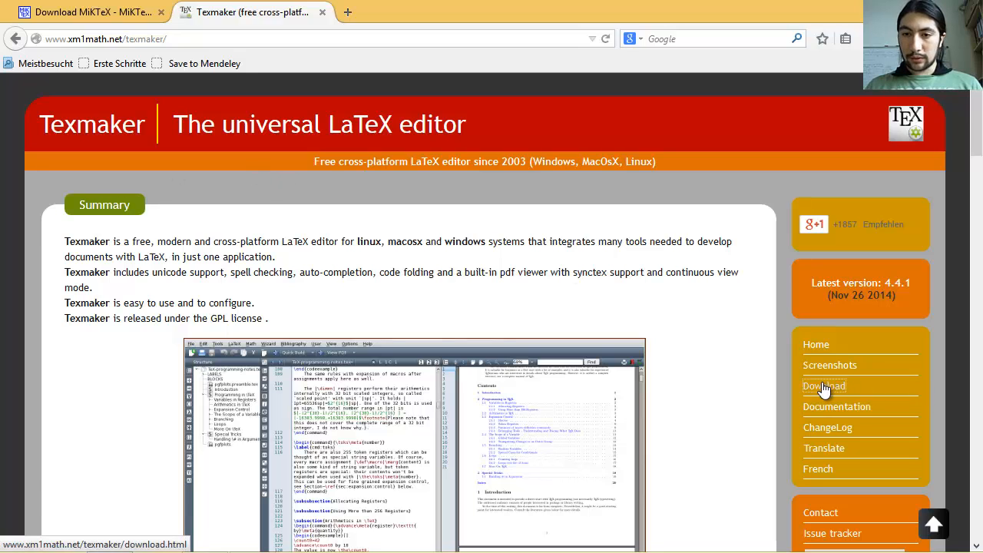
pyautogui.click(823, 386)
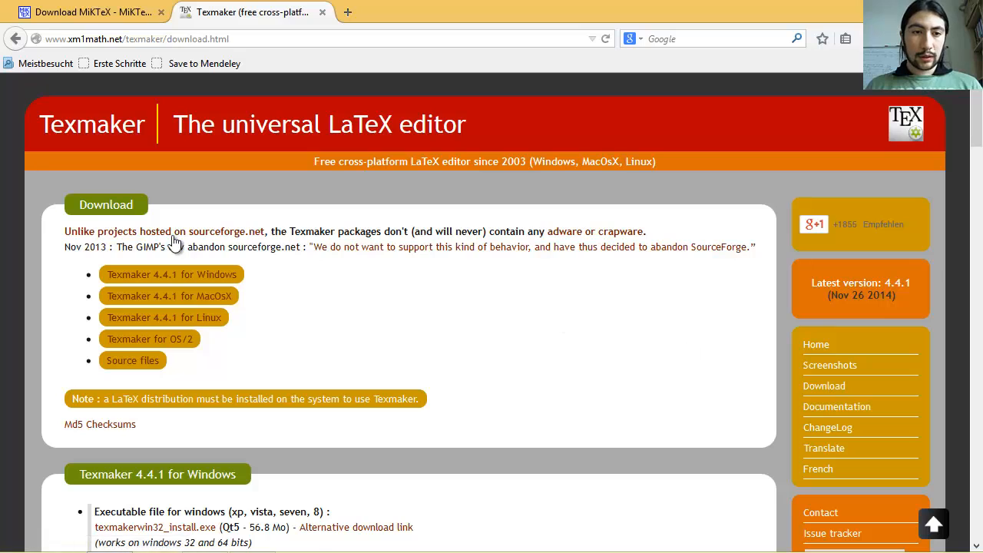
pyautogui.moveTo(173, 273)
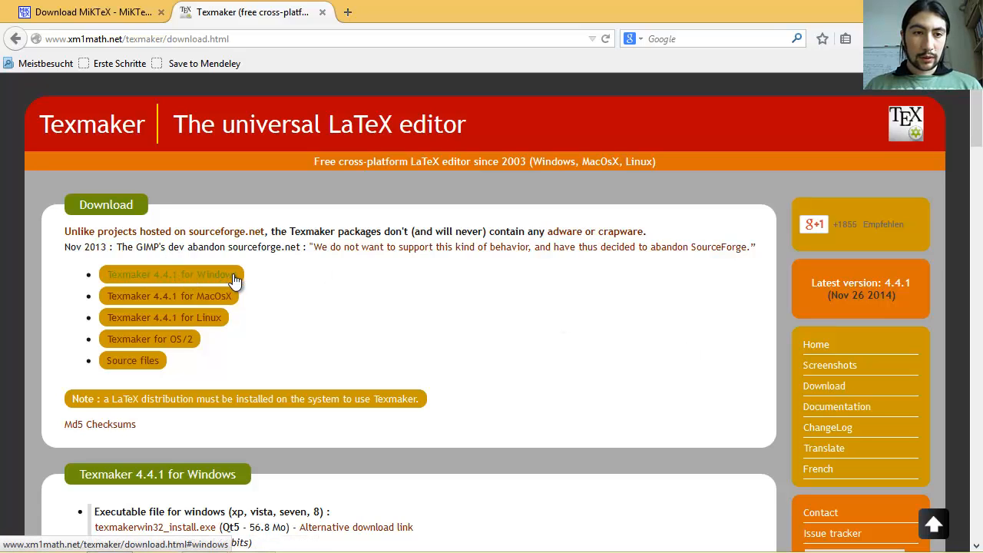
pyautogui.click(169, 273)
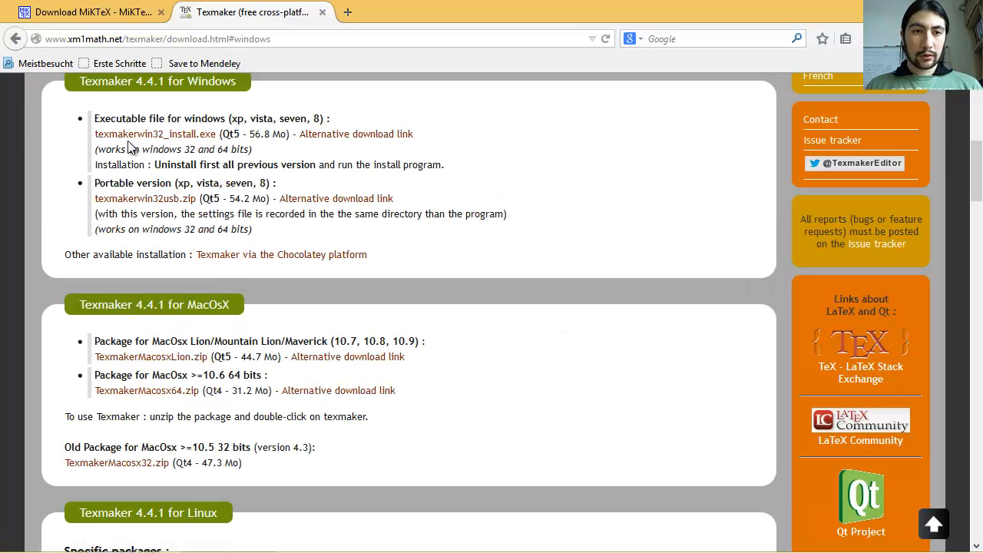
pyautogui.moveTo(154, 134)
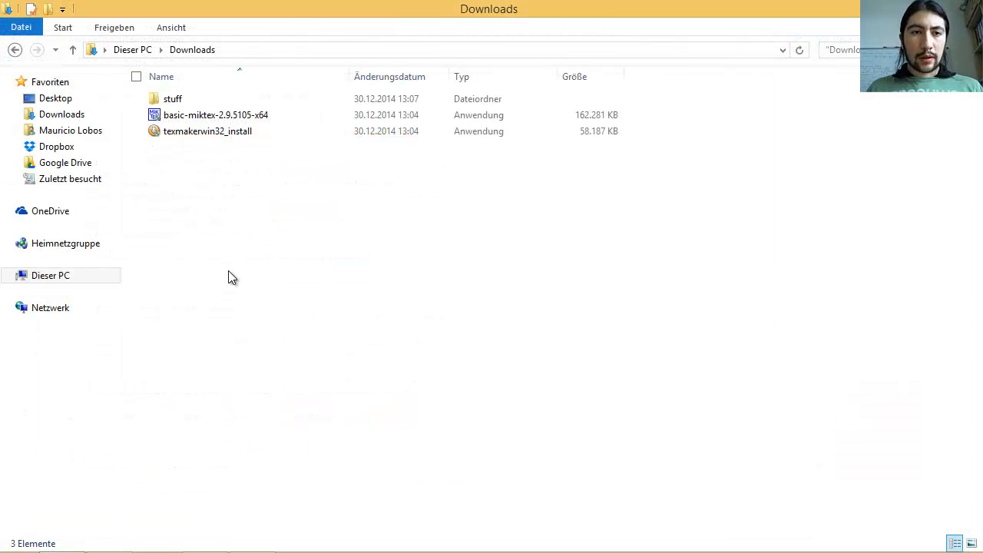
pyautogui.moveTo(235, 234)
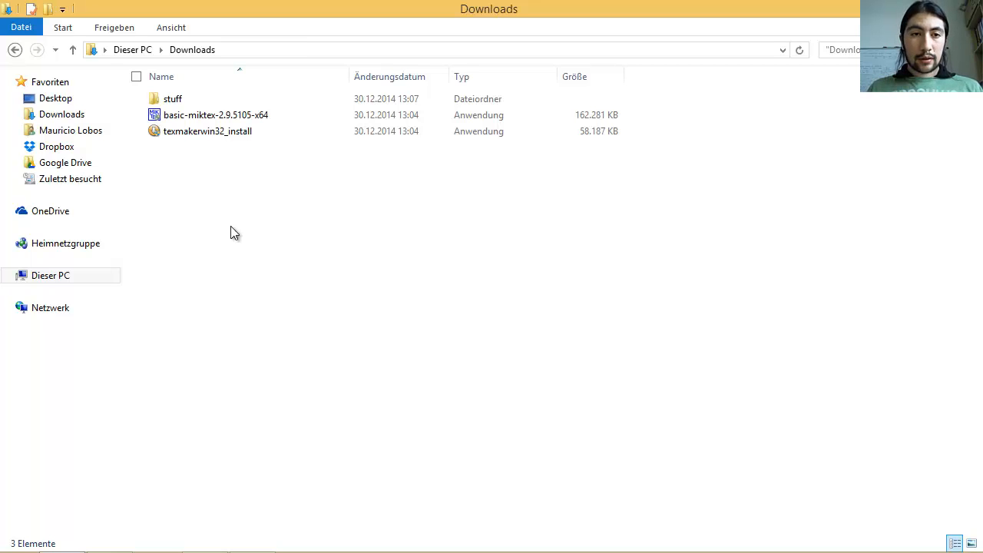
# - Launch basic-miktex-2.9.5105-x64 from Downloads, accept the copying conditions and install for all users
pyautogui.click(215, 114)
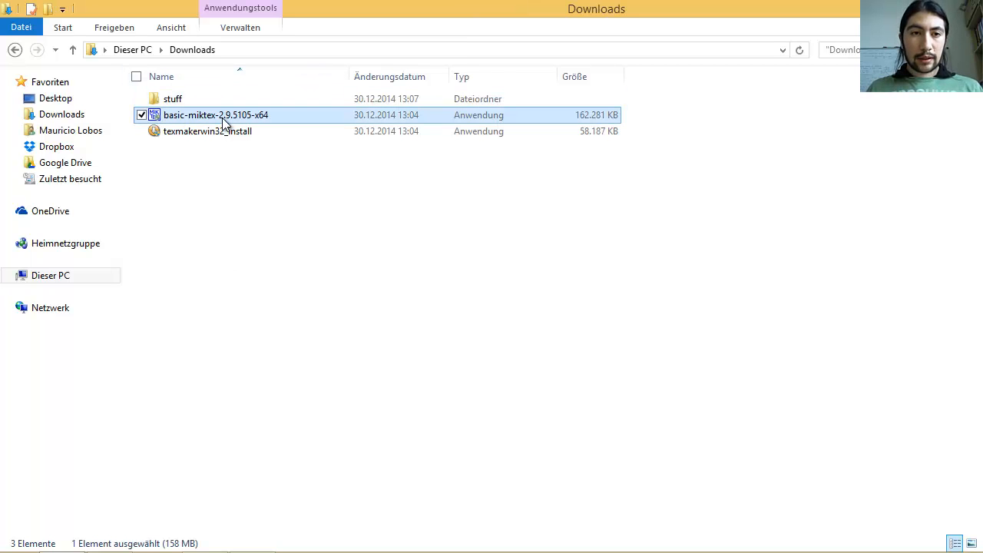
pyautogui.moveTo(207, 132)
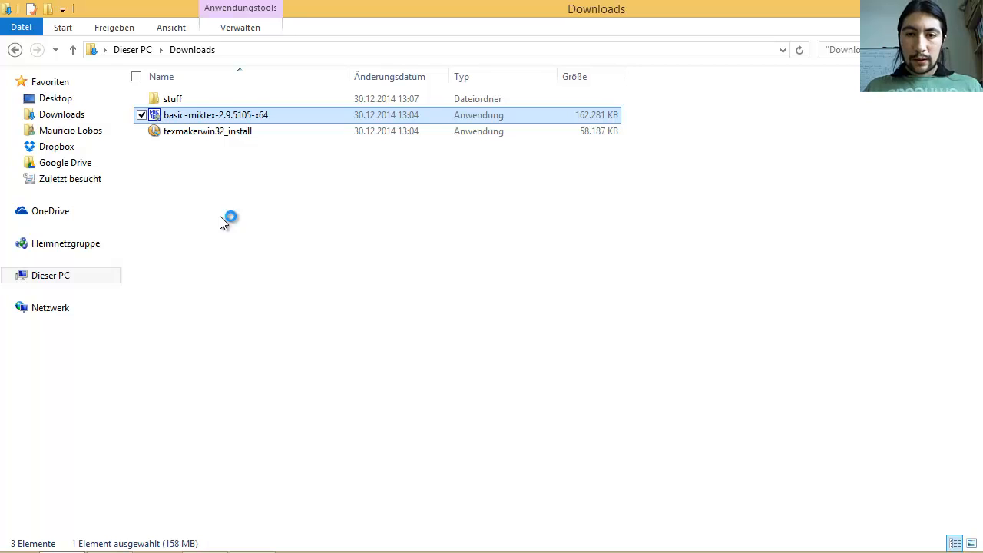
pyautogui.doubleClick(215, 114)
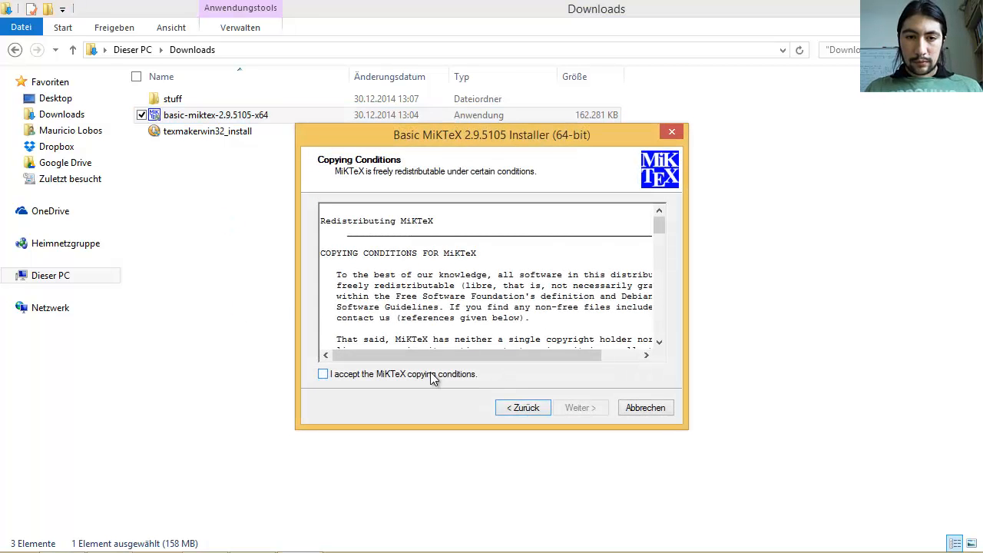
pyautogui.click(323, 375)
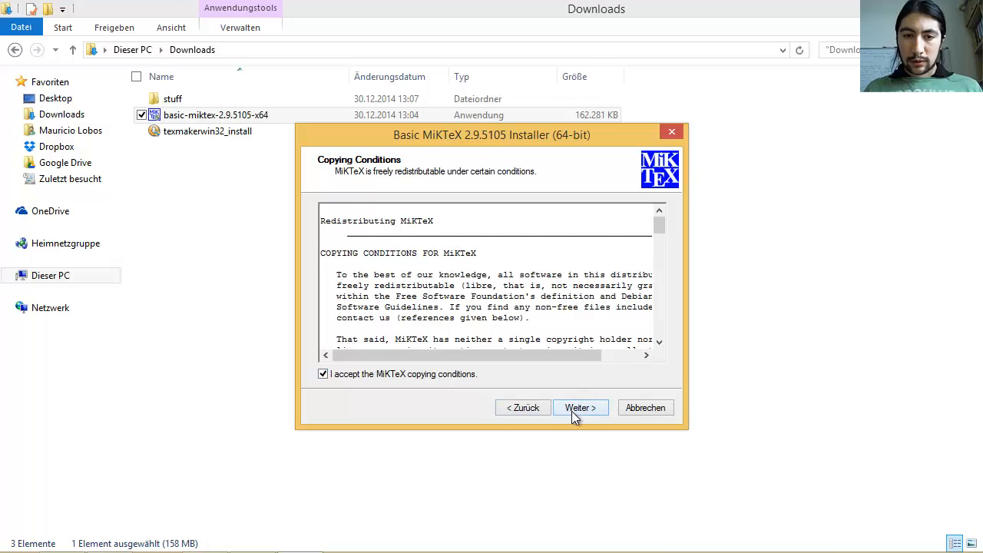
pyautogui.click(581, 407)
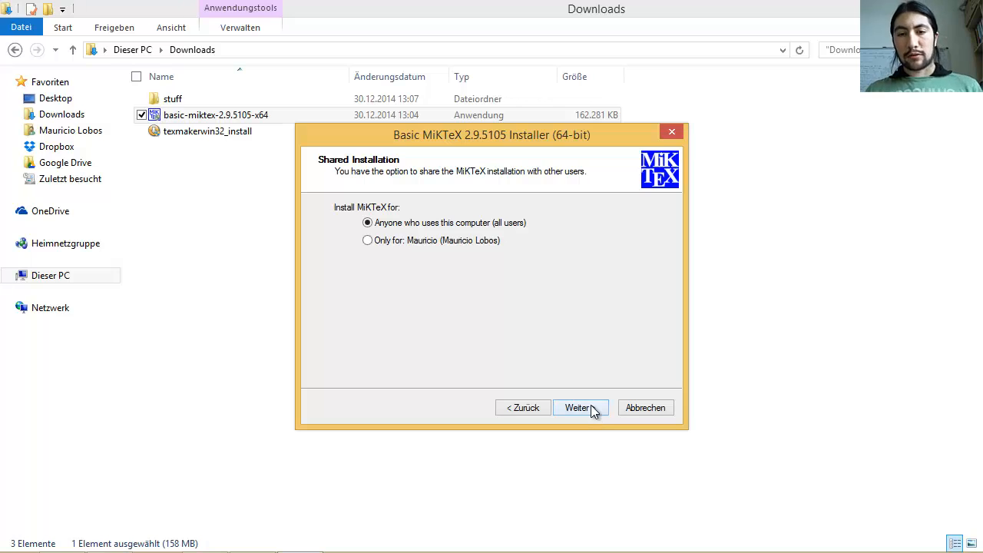
pyautogui.click(579, 408)
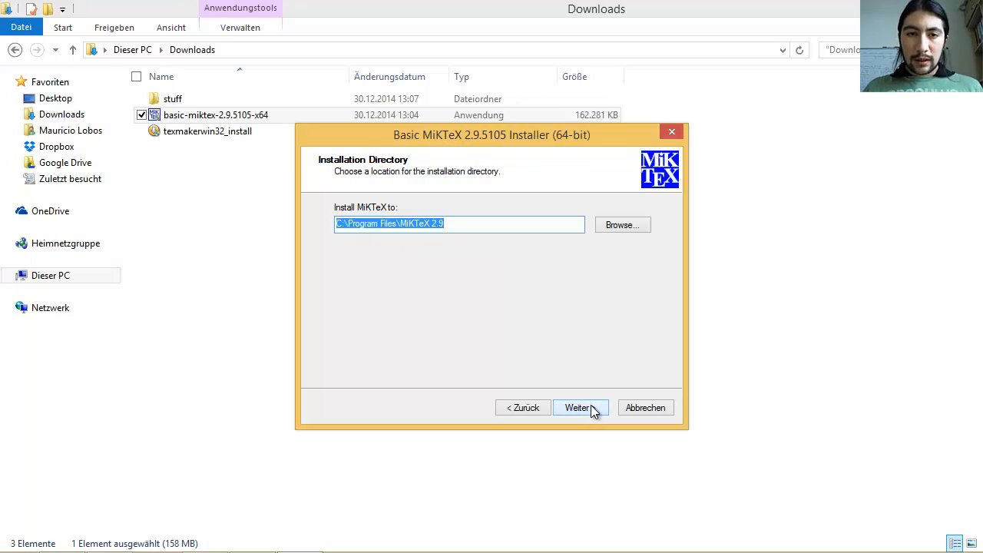
# - Keep the default install folder, set preferred paper A4 and install missing packages on-the-fly to Yes
pyautogui.click(581, 408)
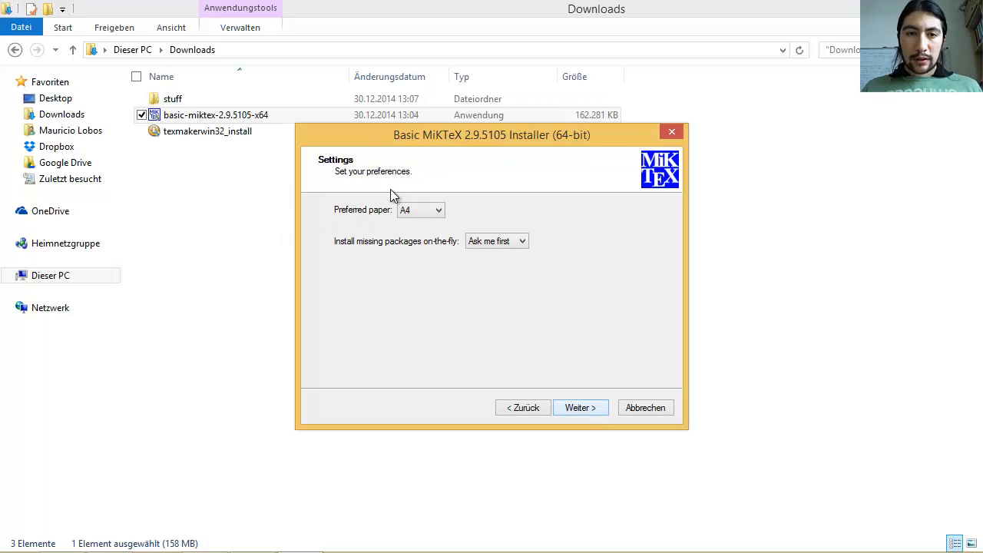
pyautogui.click(438, 209)
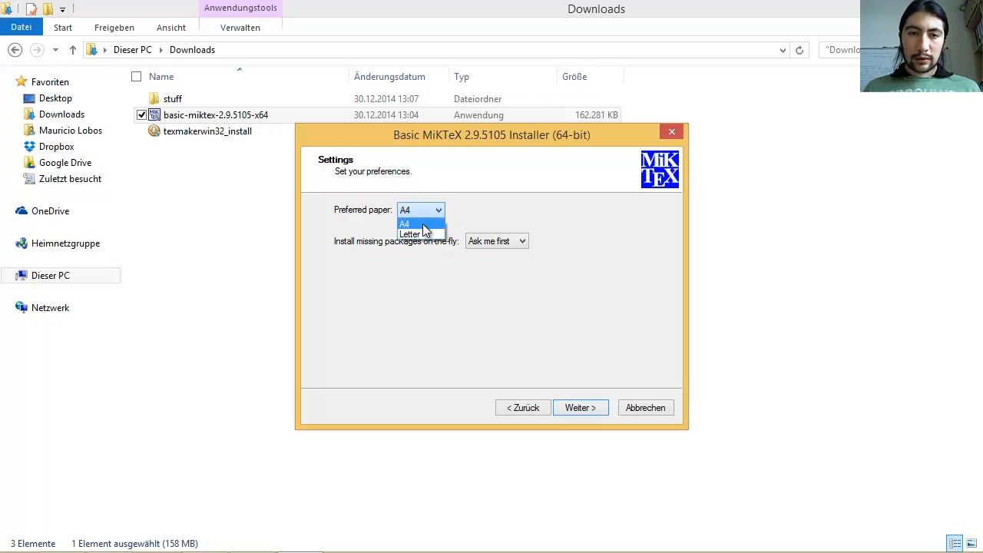
pyautogui.click(406, 224)
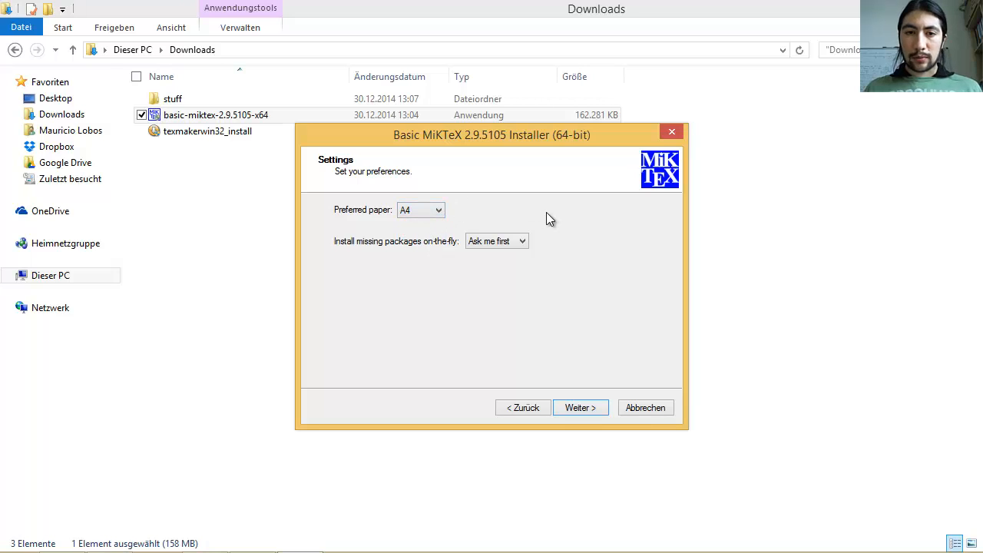
pyautogui.moveTo(338, 246)
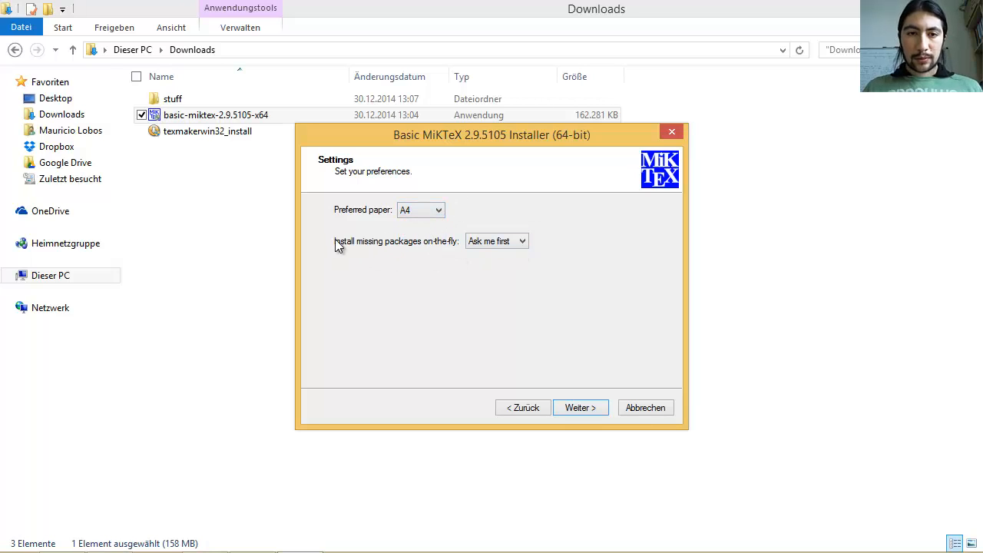
pyautogui.moveTo(428, 252)
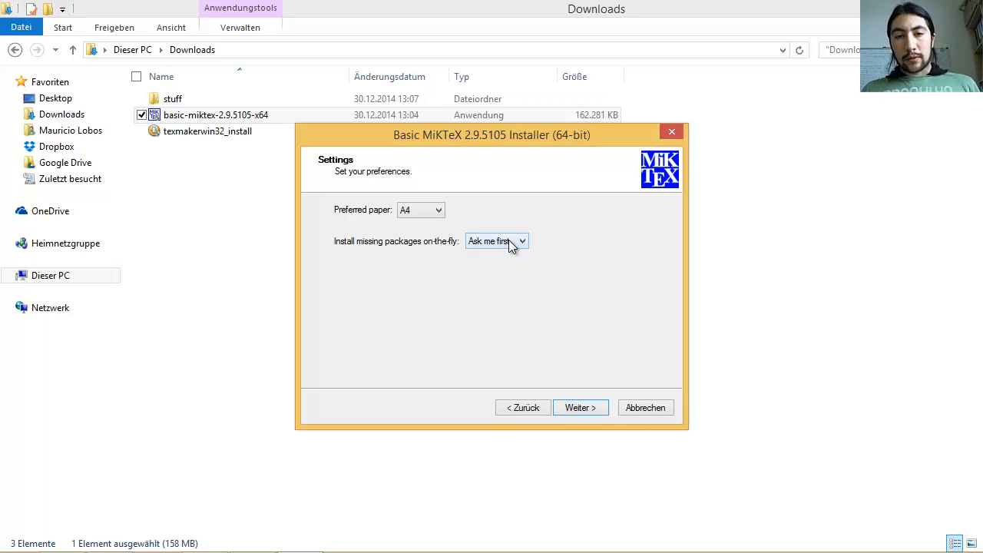
pyautogui.click(496, 241)
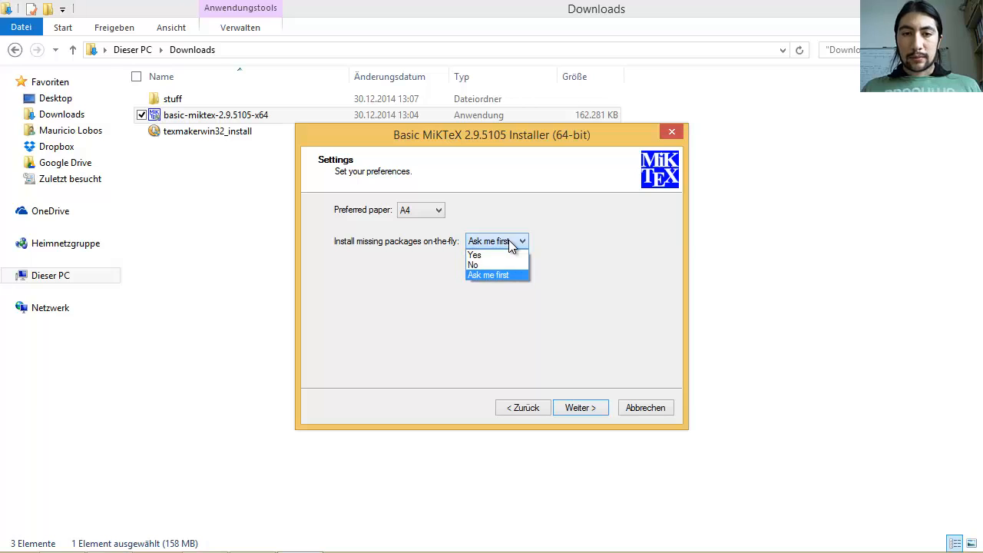
pyautogui.moveTo(475, 255)
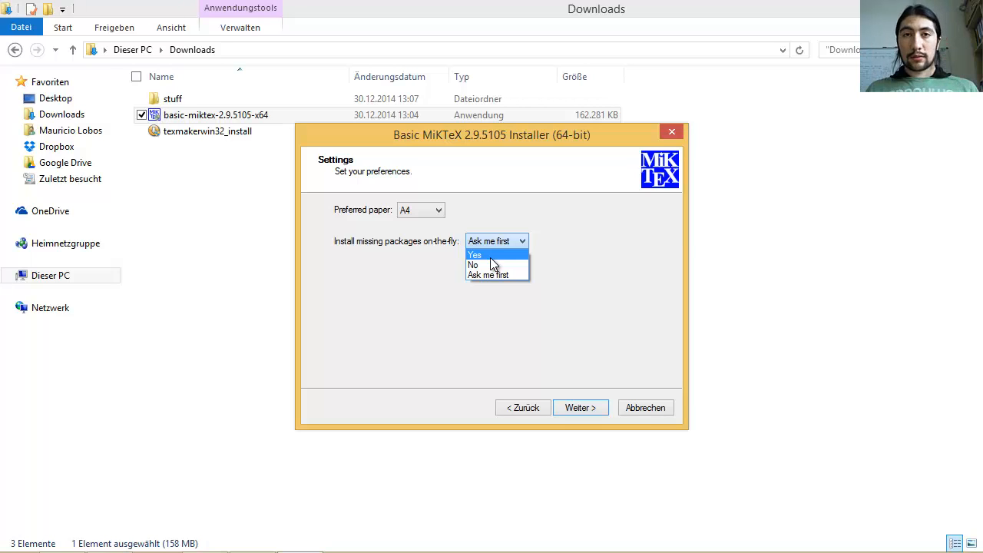
pyautogui.click(475, 255)
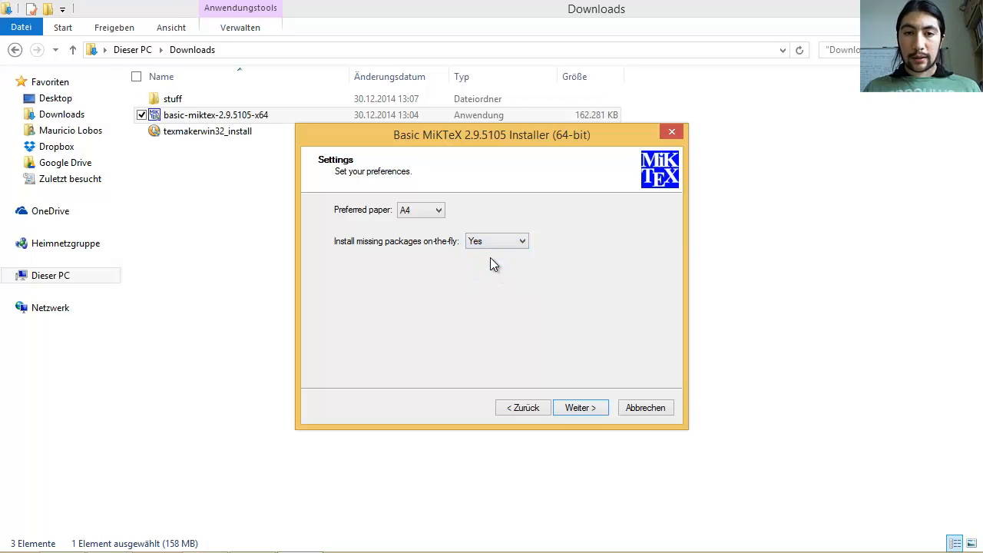
pyautogui.moveTo(547, 254)
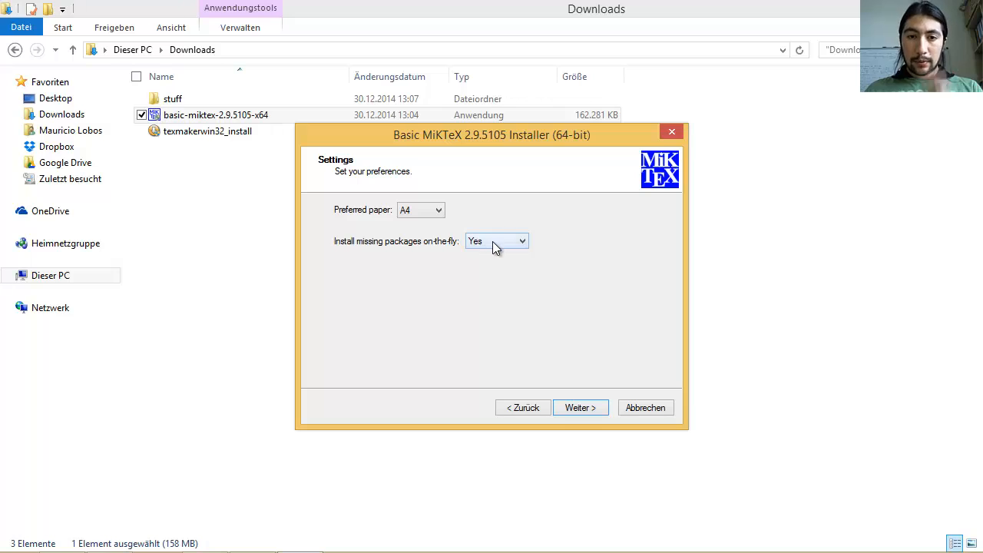
pyautogui.moveTo(479, 254)
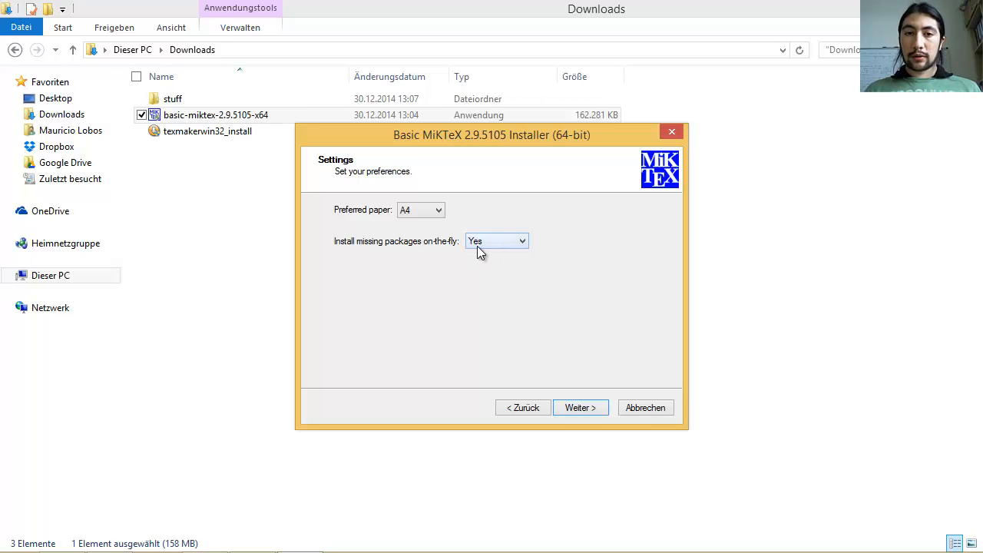
pyautogui.moveTo(581, 445)
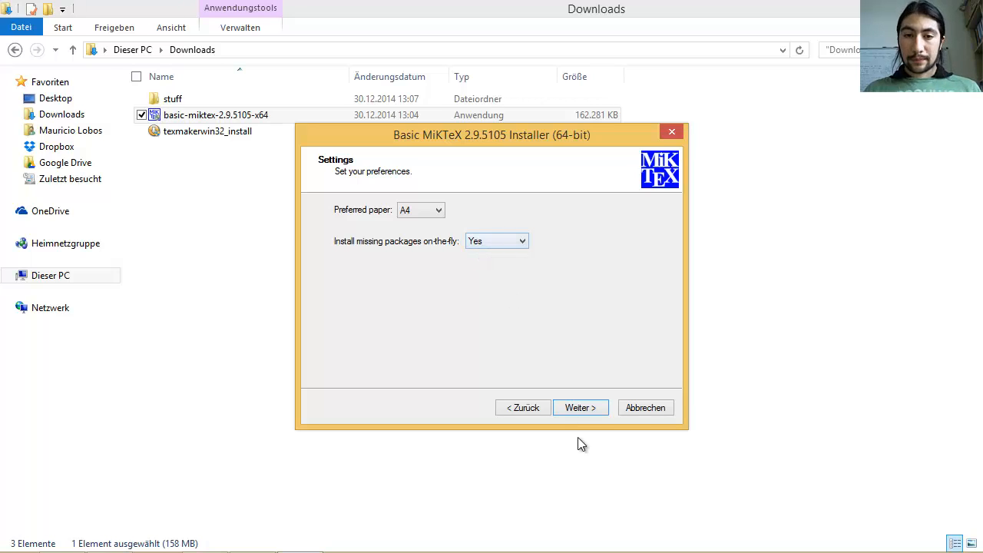
# - Start the MiKTeX installation and close the wizard when it finishes
pyautogui.click(581, 407)
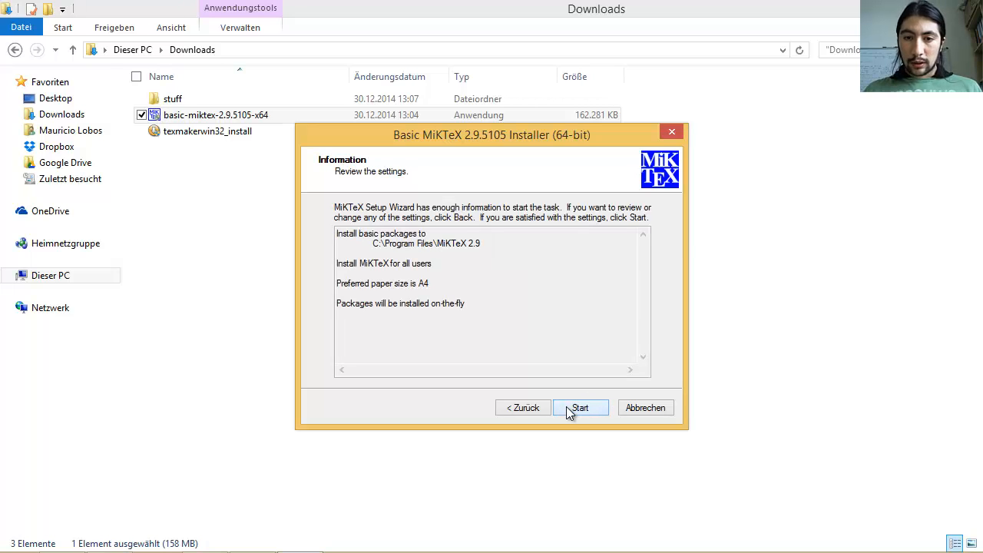
pyautogui.click(581, 407)
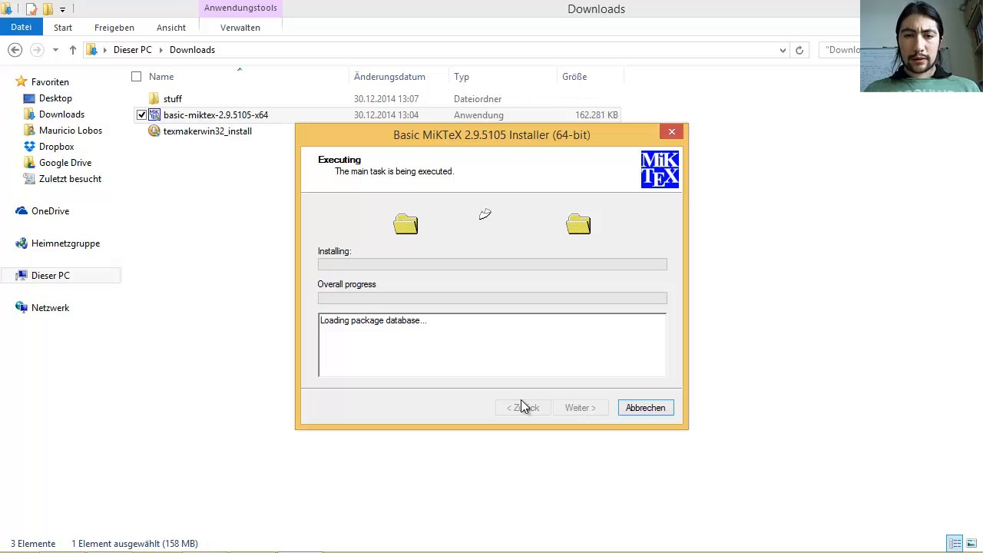
pyautogui.moveTo(567, 409)
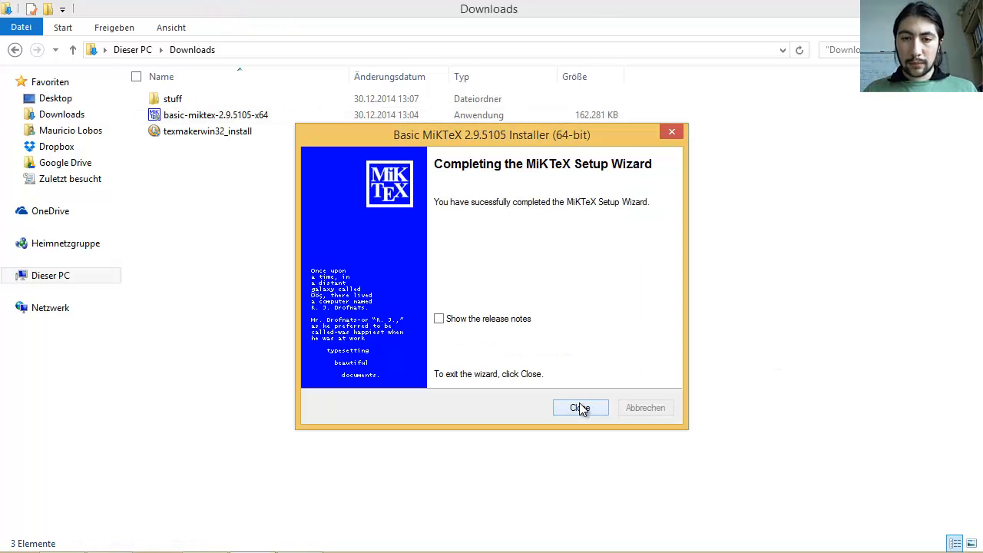
pyautogui.click(581, 407)
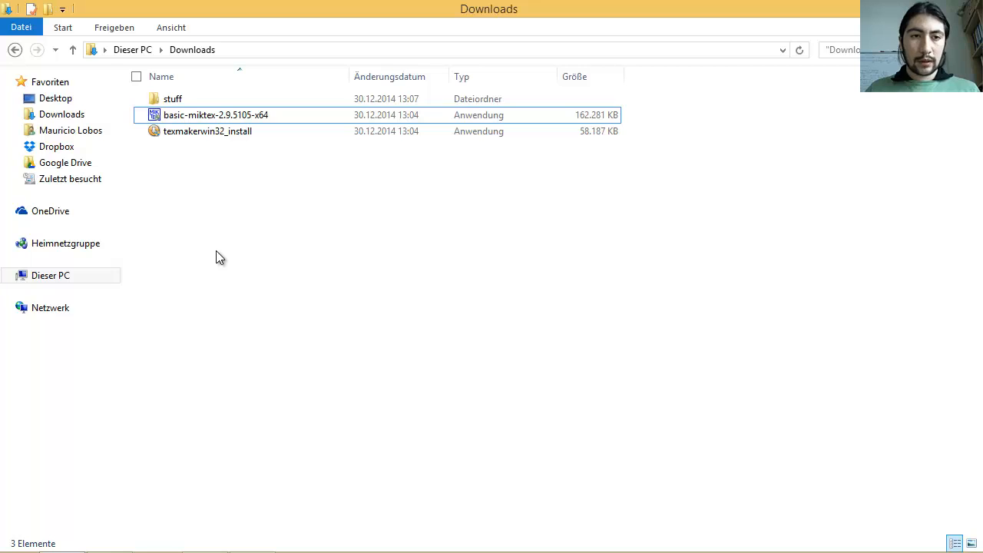
# - Run texmakerwin32_install, accept the GPL license, close the finished setup and return to the desktop
pyautogui.click(207, 130)
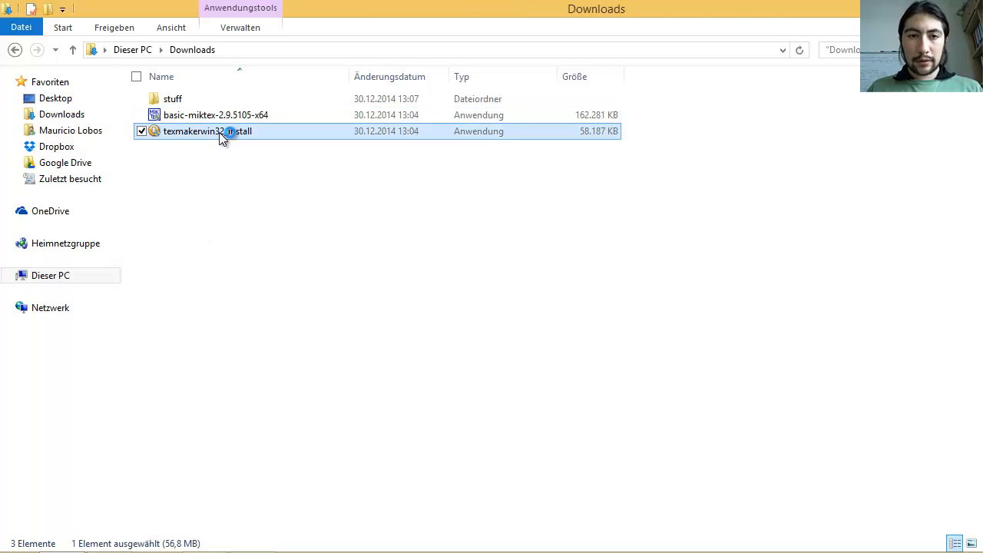
pyautogui.doubleClick(208, 131)
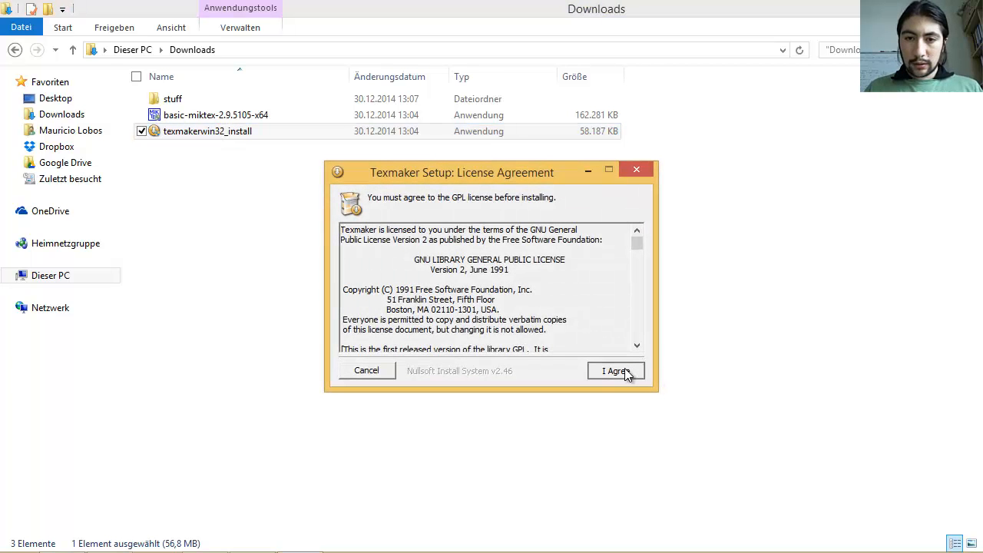
pyautogui.click(615, 370)
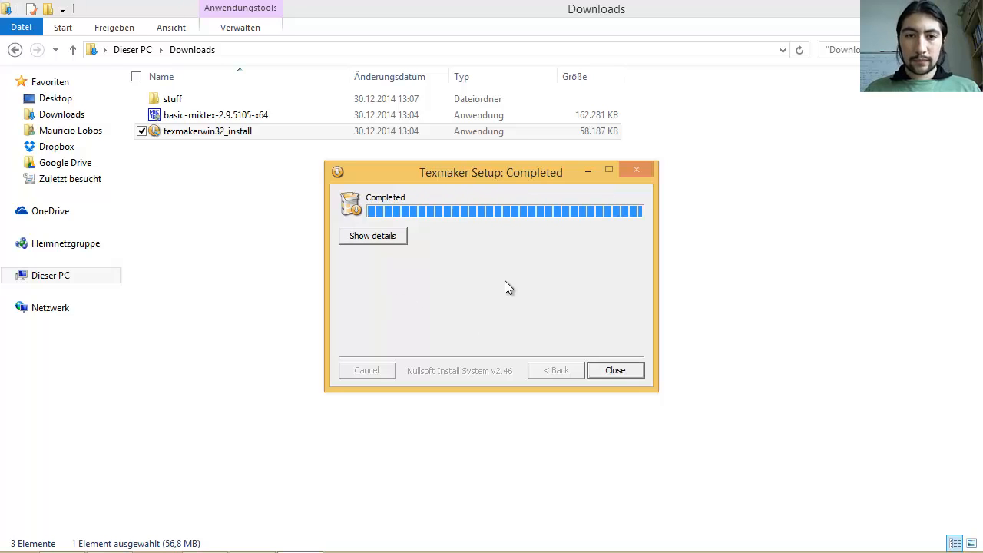
pyautogui.click(614, 370)
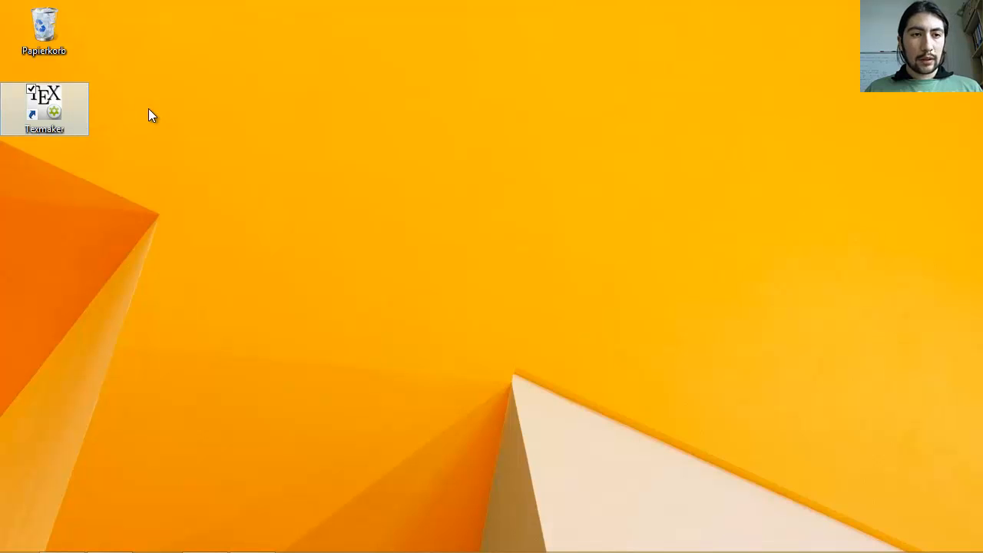
pyautogui.moveTo(183, 182)
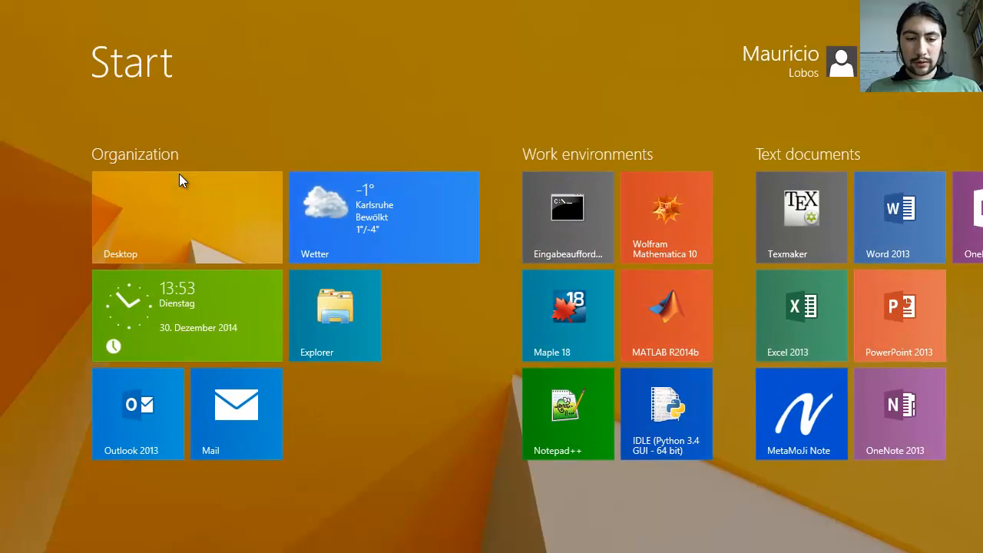
pyautogui.click(186, 217)
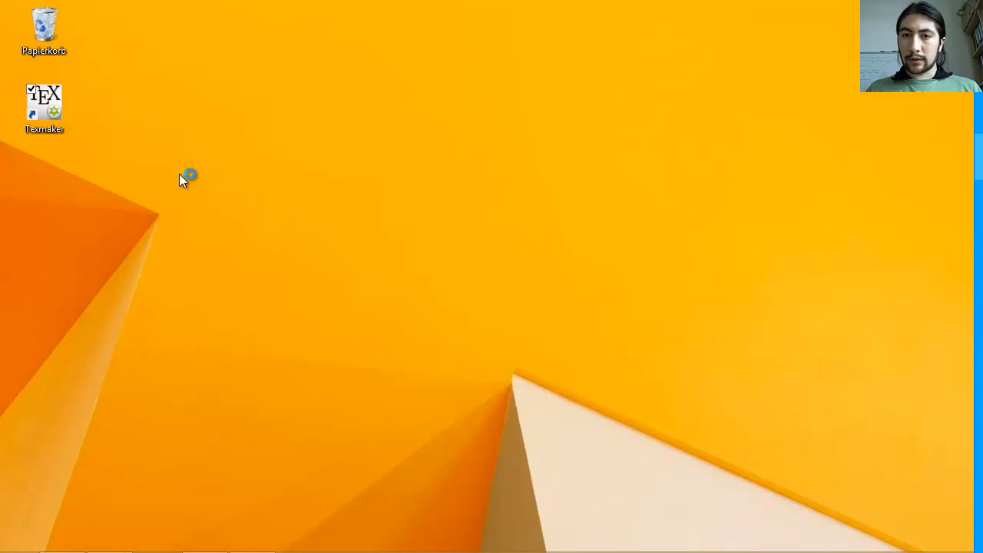
# - Launch Texmaker from its desktop shortcut
pyautogui.doubleClick(43, 108)
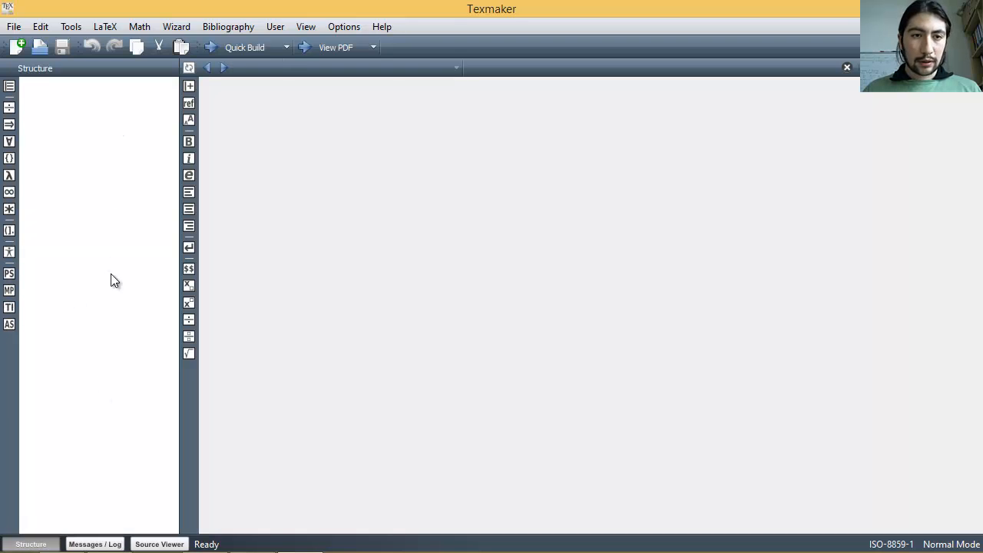
pyautogui.moveTo(376, 332)
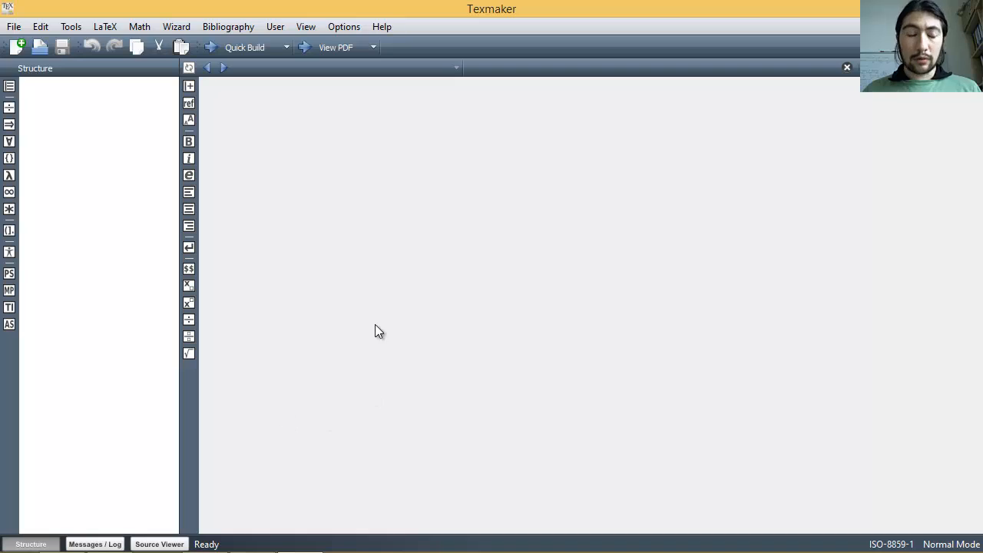
pyautogui.moveTo(363, 325)
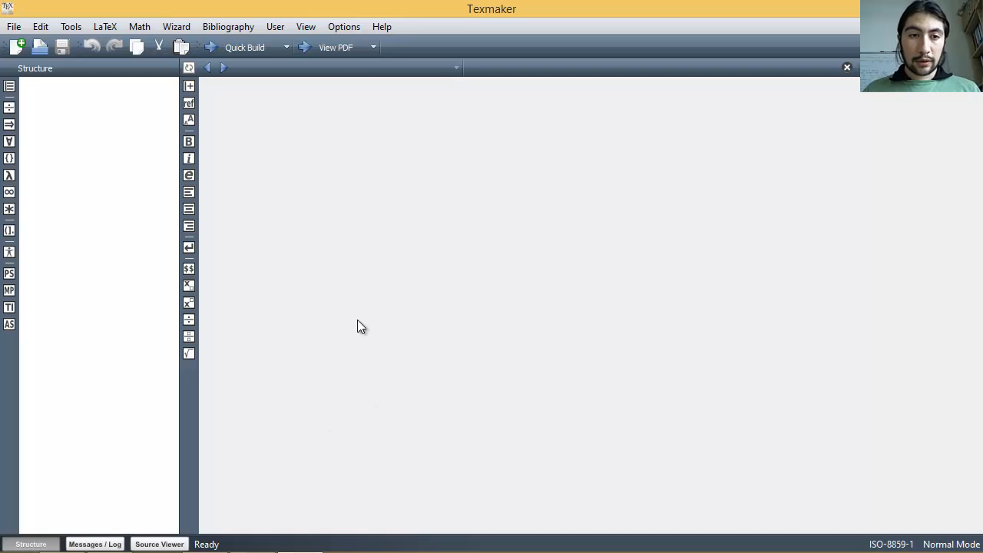
pyautogui.moveTo(344, 307)
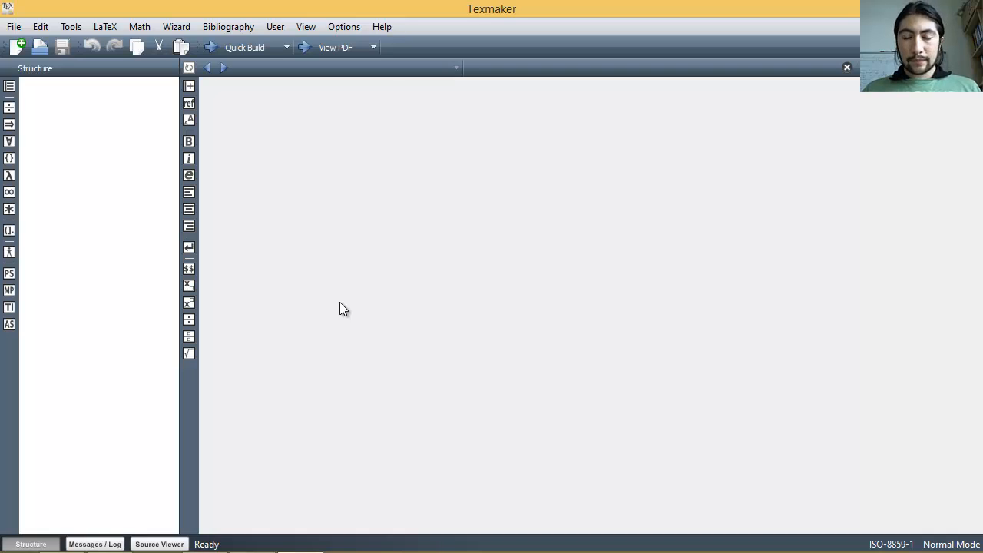
pyautogui.moveTo(283, 173)
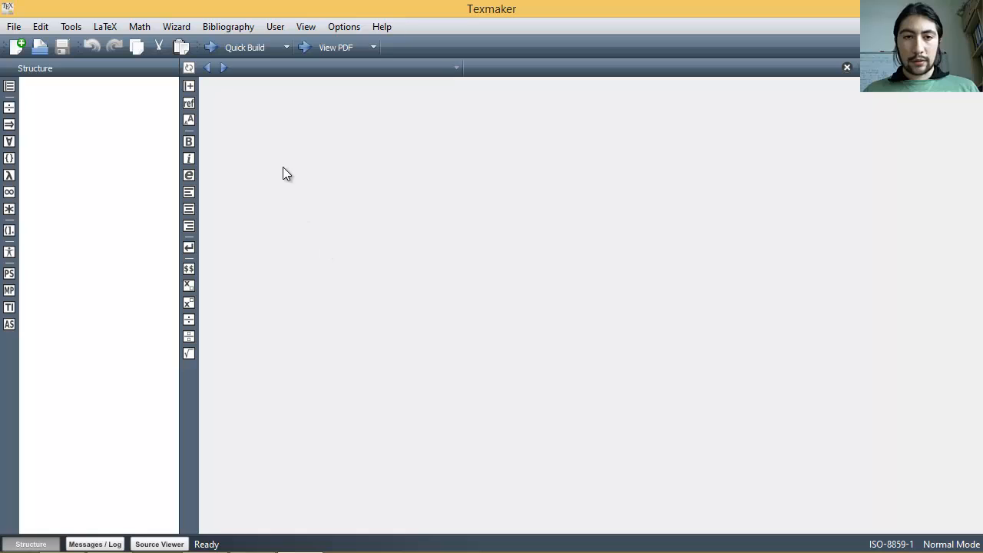
pyautogui.moveTo(418, 331)
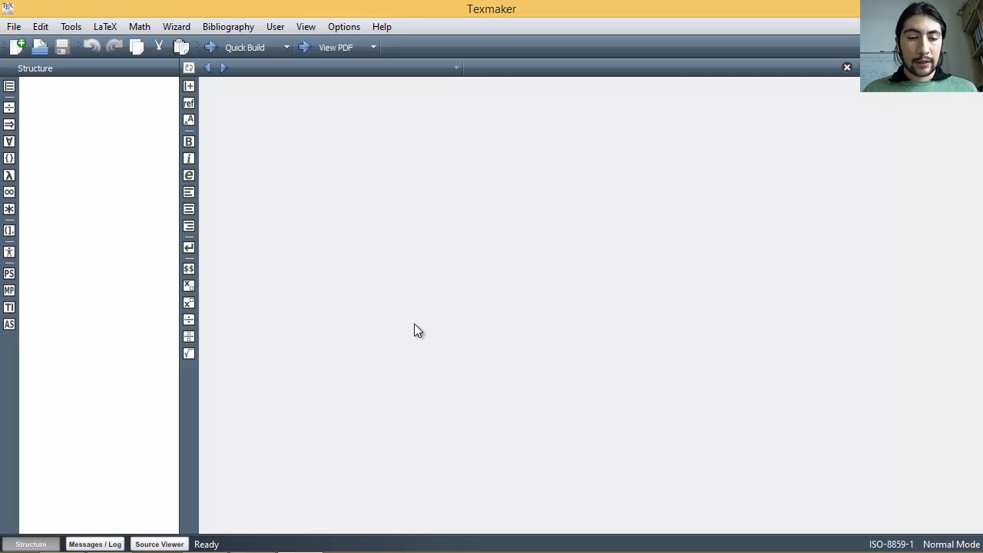
pyautogui.moveTo(335, 192)
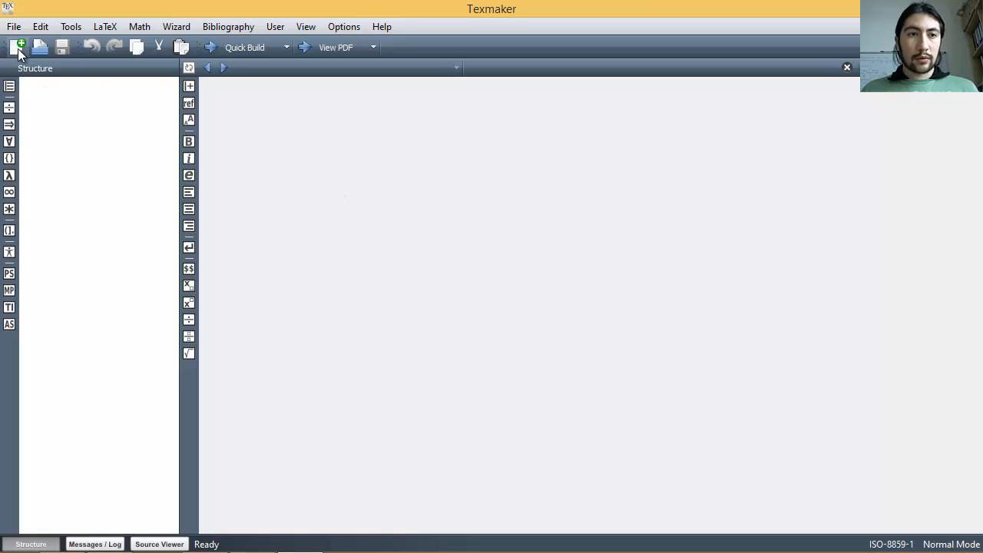
pyautogui.moveTo(21, 46)
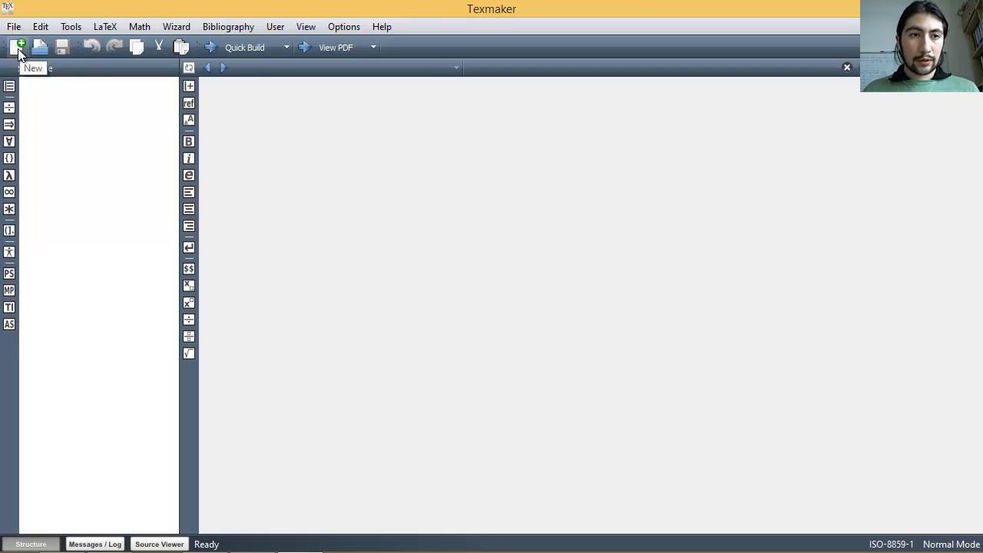
# - Create a new blank document untitled1 and view the Options menu, keeping English as interface language
pyautogui.click(18, 46)
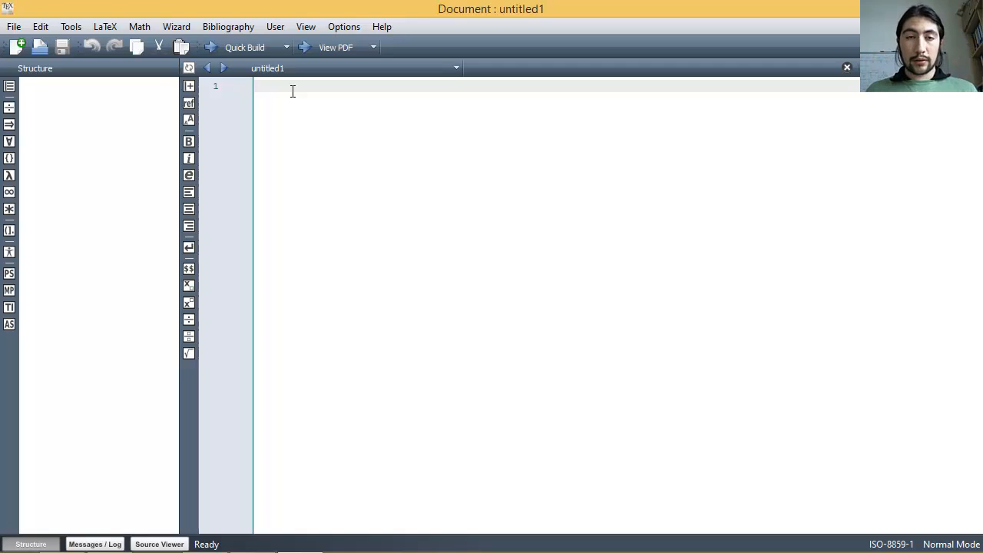
pyautogui.click(345, 26)
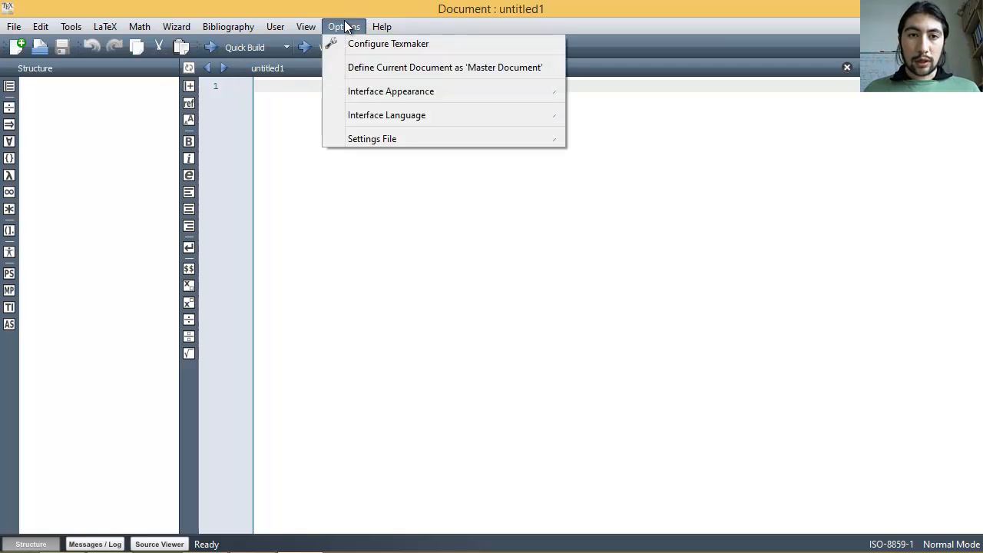
pyautogui.moveTo(390, 90)
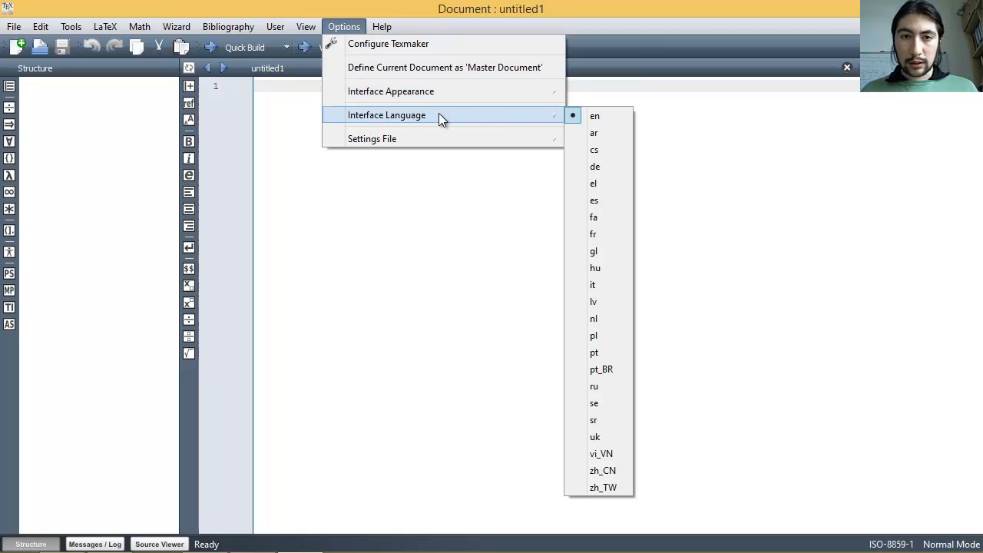
pyautogui.moveTo(597, 386)
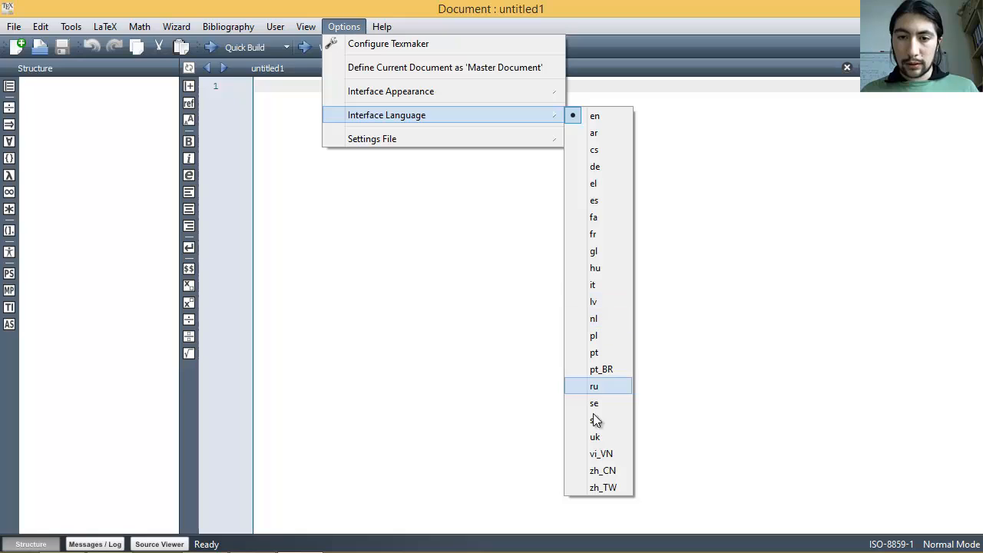
pyautogui.moveTo(600, 200)
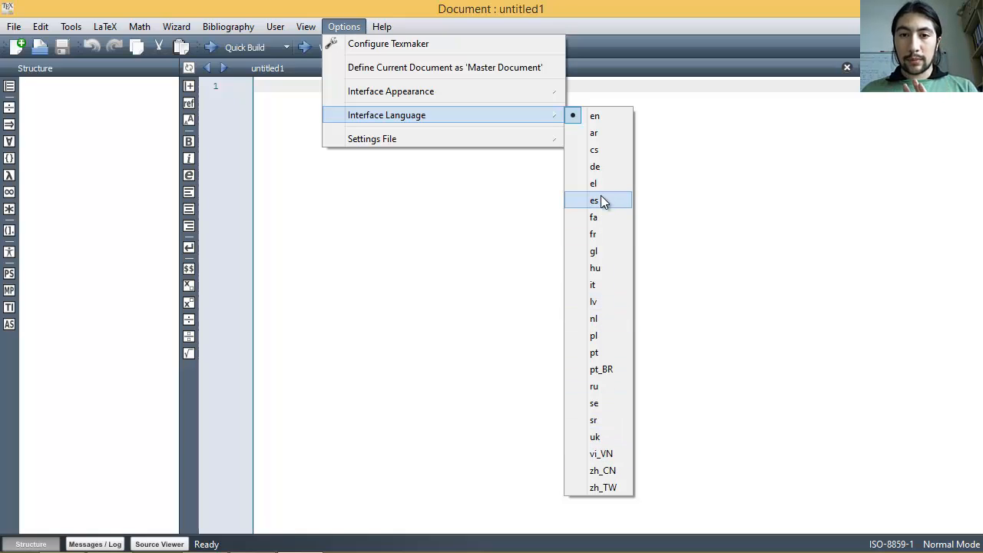
pyautogui.moveTo(593, 132)
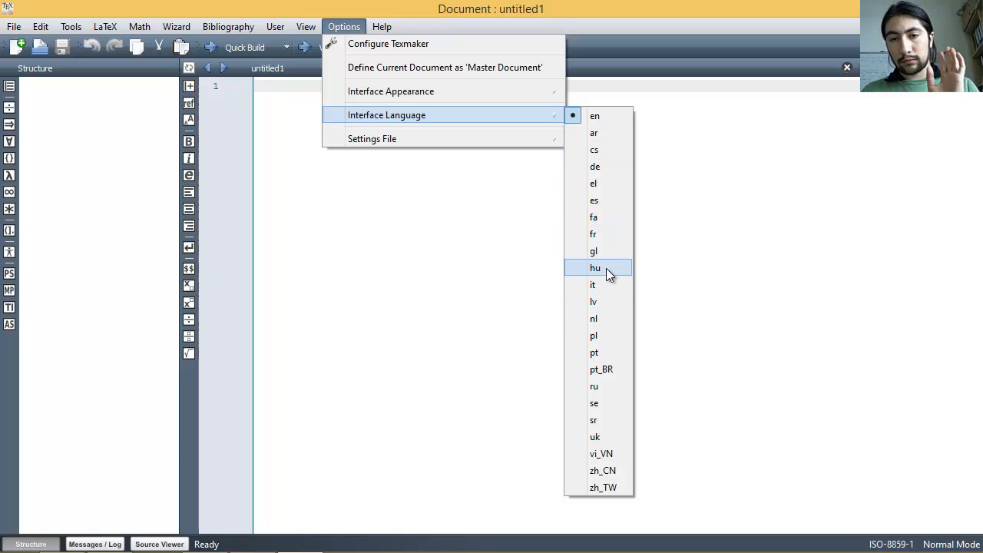
pyautogui.moveTo(599, 335)
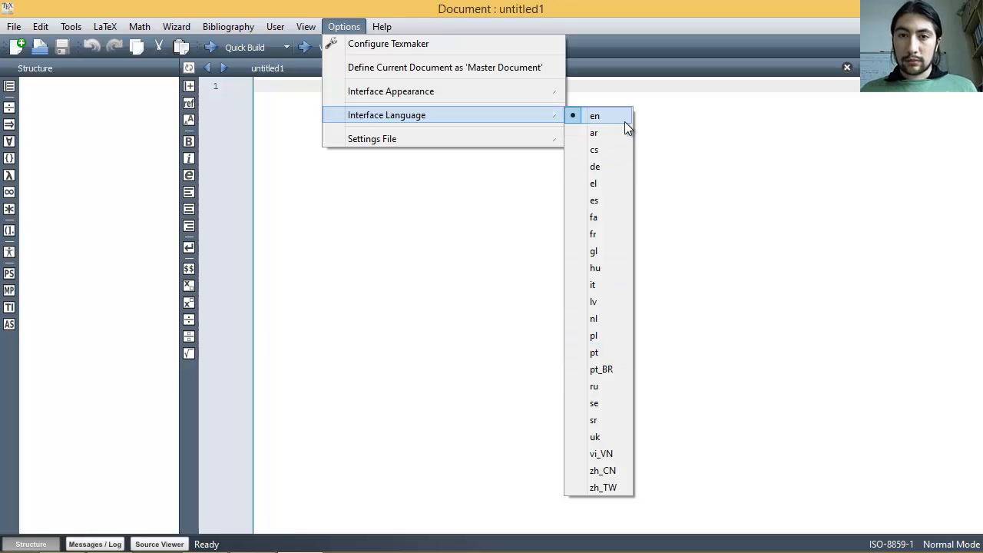
pyautogui.moveTo(598, 166)
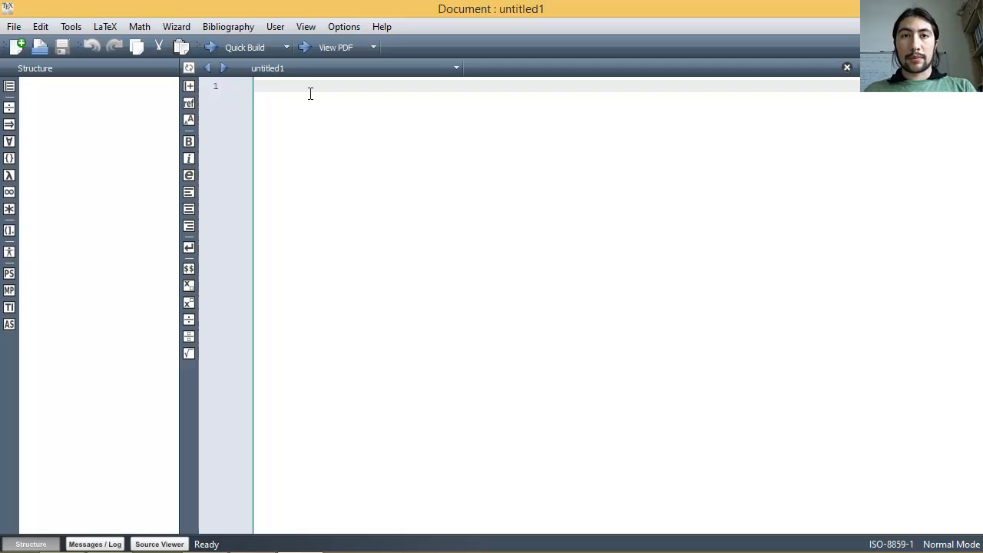
# - Write \documentclass{article}, \begin{document}, Test., \end{document} and start saving the document
pyautogui.write('\\')
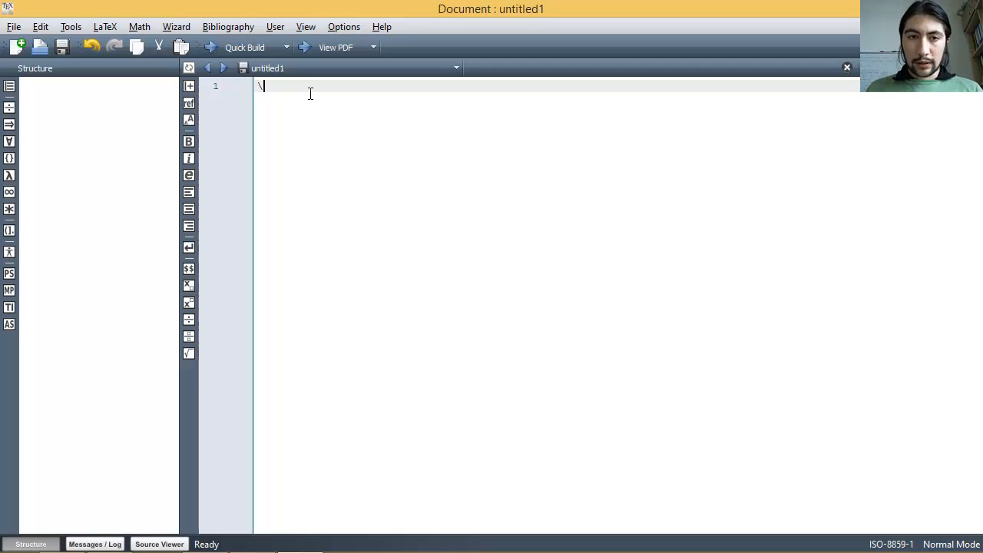
pyautogui.write('doc')
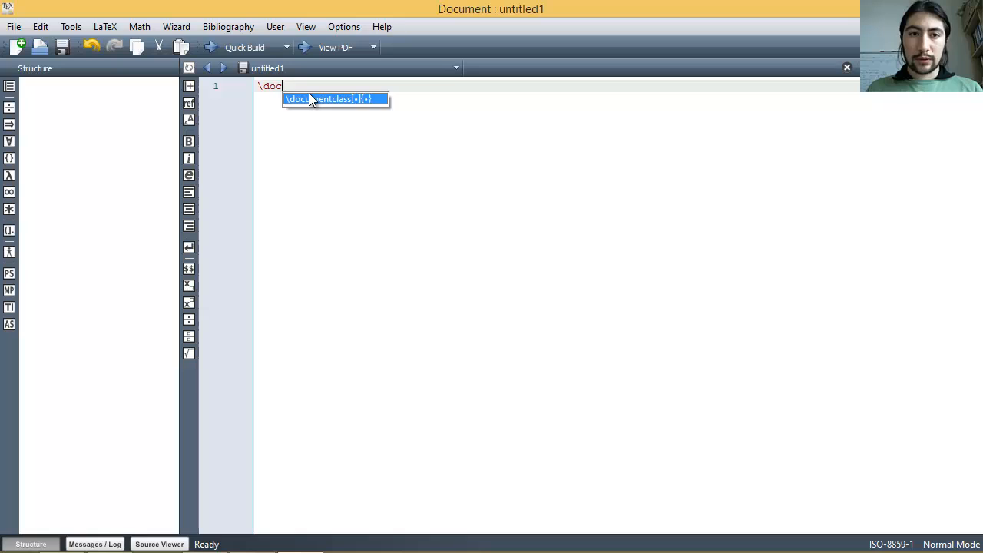
pyautogui.moveTo(376, 149)
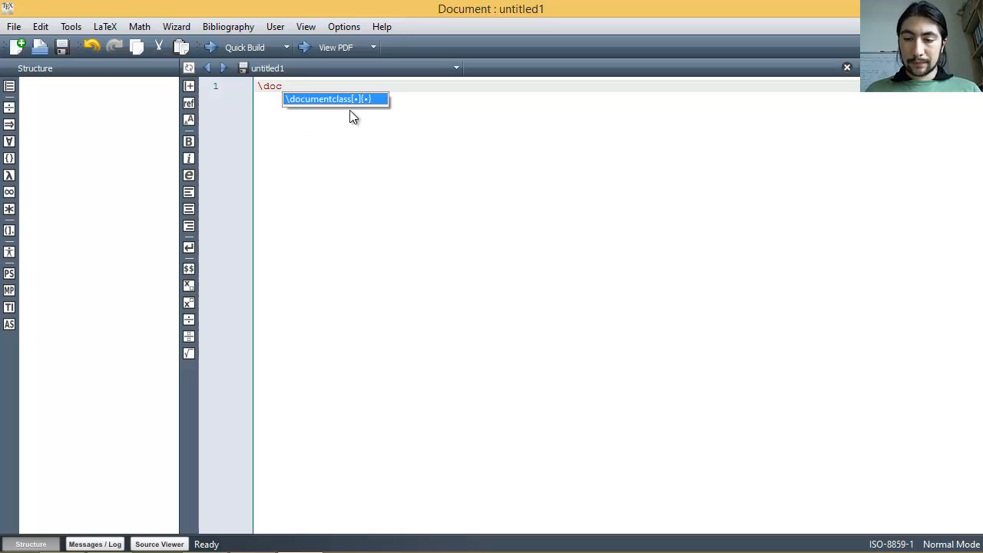
pyautogui.moveTo(283, 111)
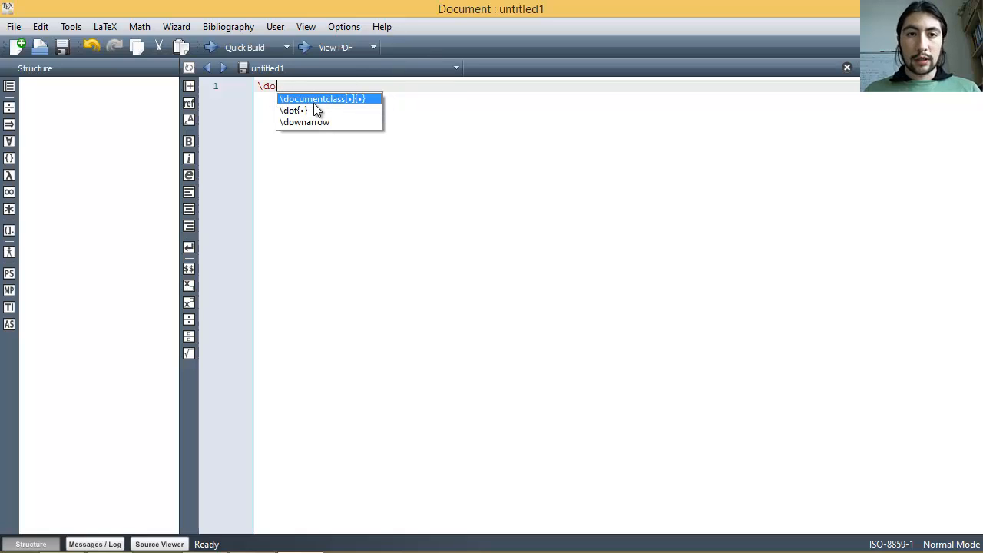
pyautogui.moveTo(301, 115)
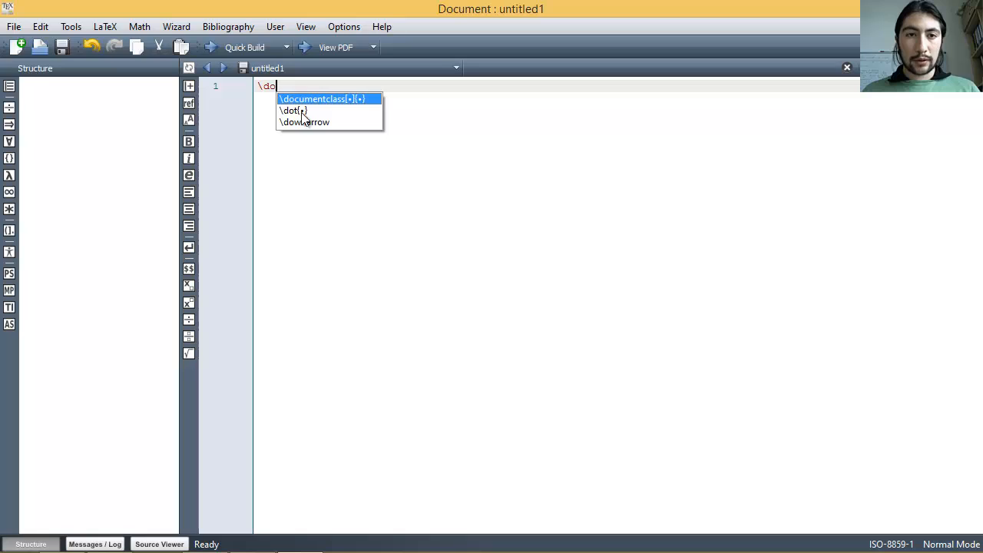
pyautogui.write('cumentclass{arc')
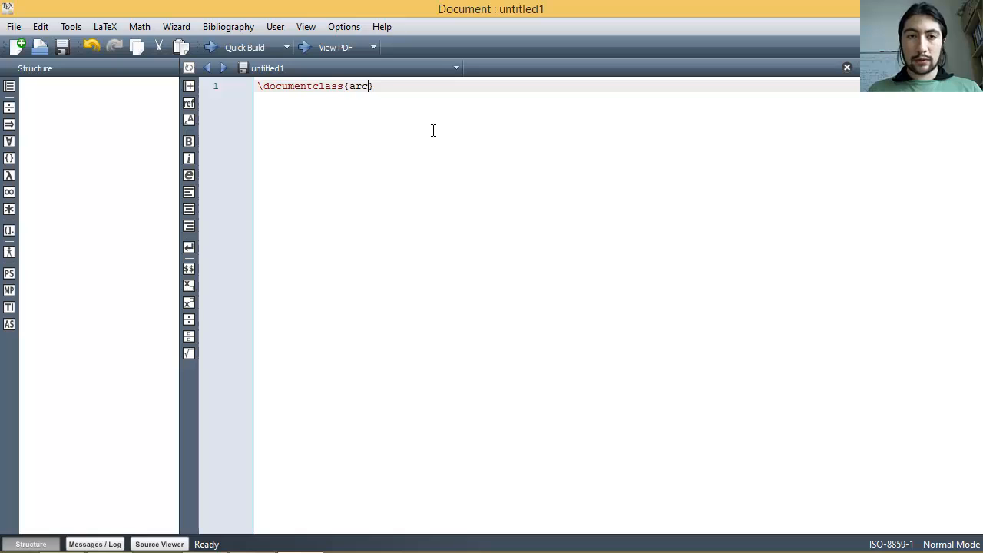
pyautogui.write('icle}')
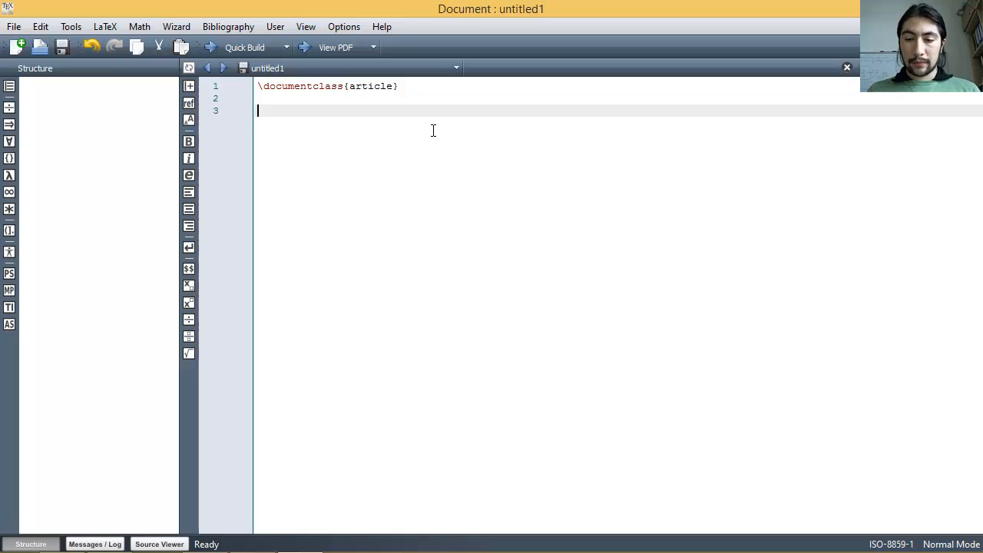
pyautogui.write('\\begin{document}')
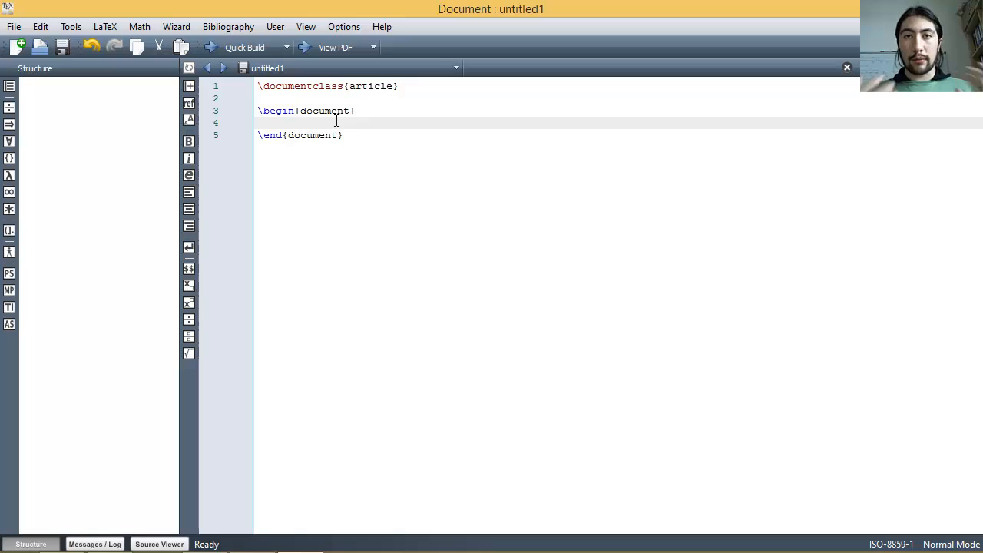
pyautogui.write('Tes')
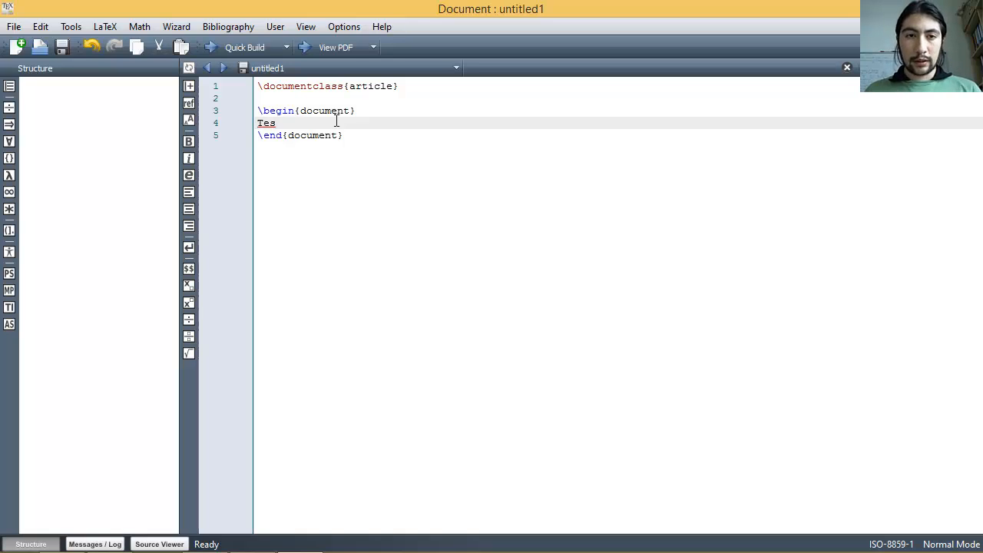
pyautogui.write('t.-')
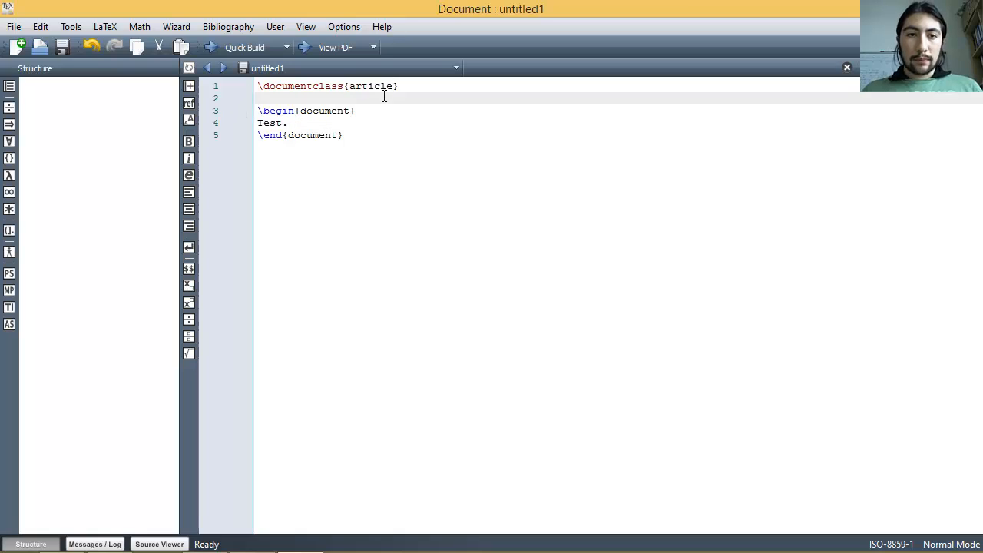
pyautogui.press('ctrl+a')
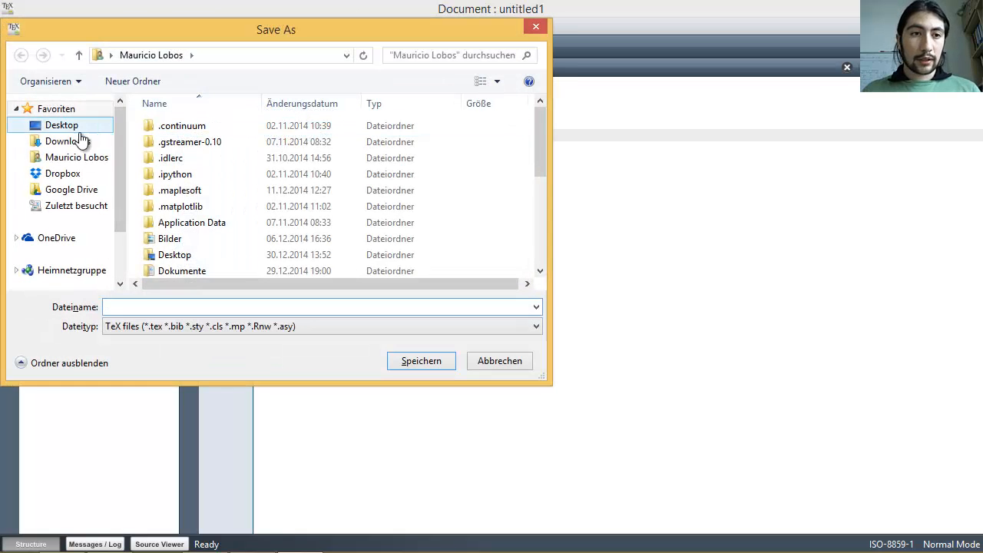
# - Save the article as test inside a new 'Test document' folder in Downloads
pyautogui.click(67, 141)
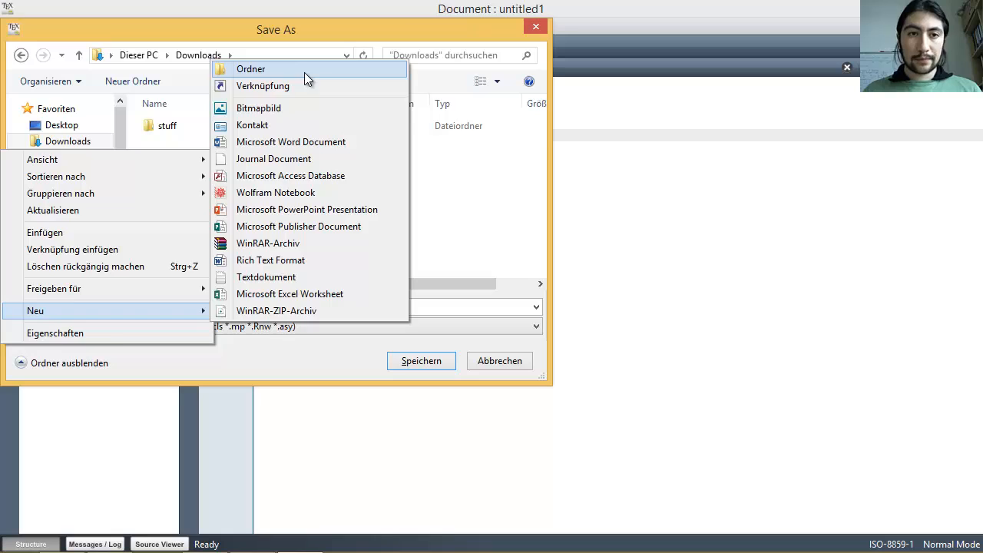
pyautogui.click(252, 69)
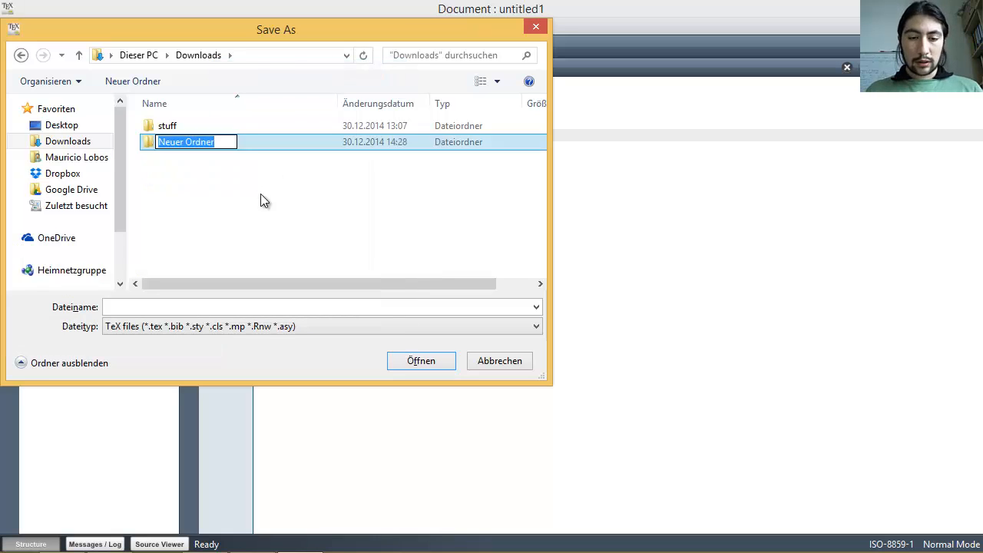
pyautogui.write('Test docu')
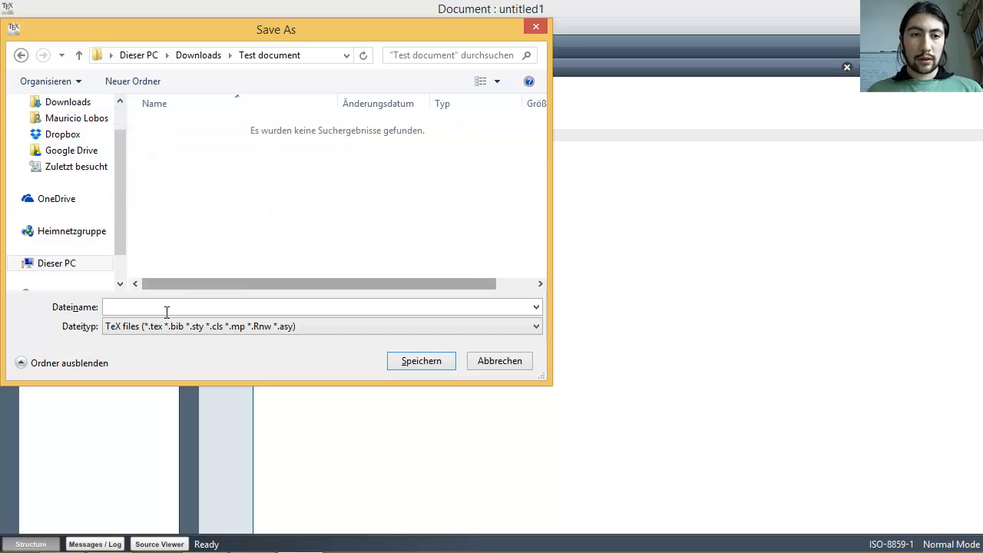
pyautogui.write('test')
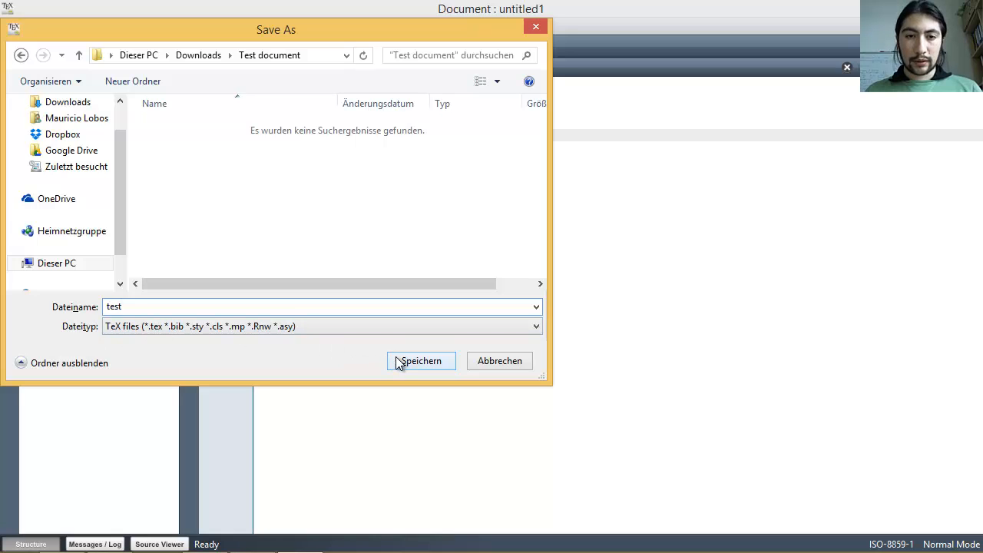
pyautogui.click(421, 361)
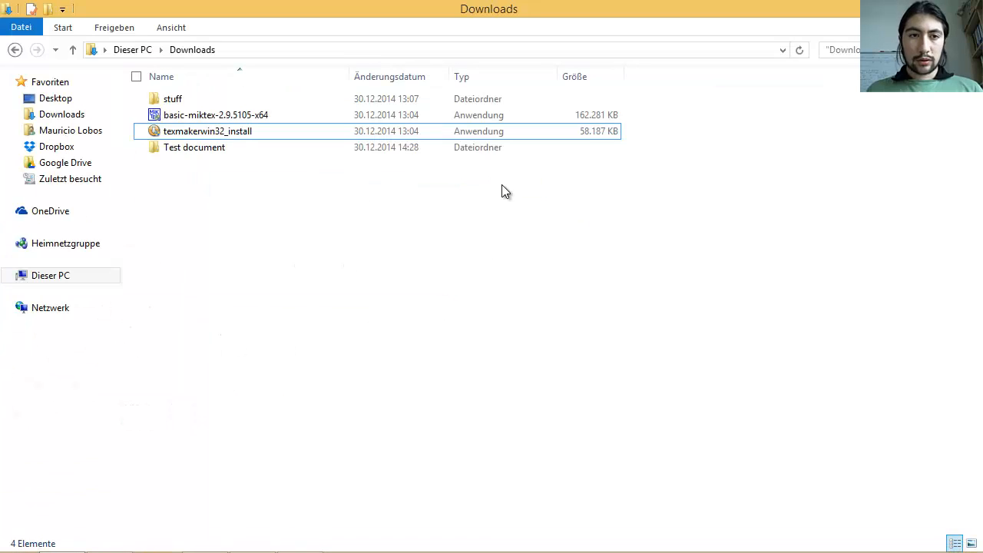
# - From Downloads open the Test document folder and load test.tex into Texmaker
pyautogui.click(194, 148)
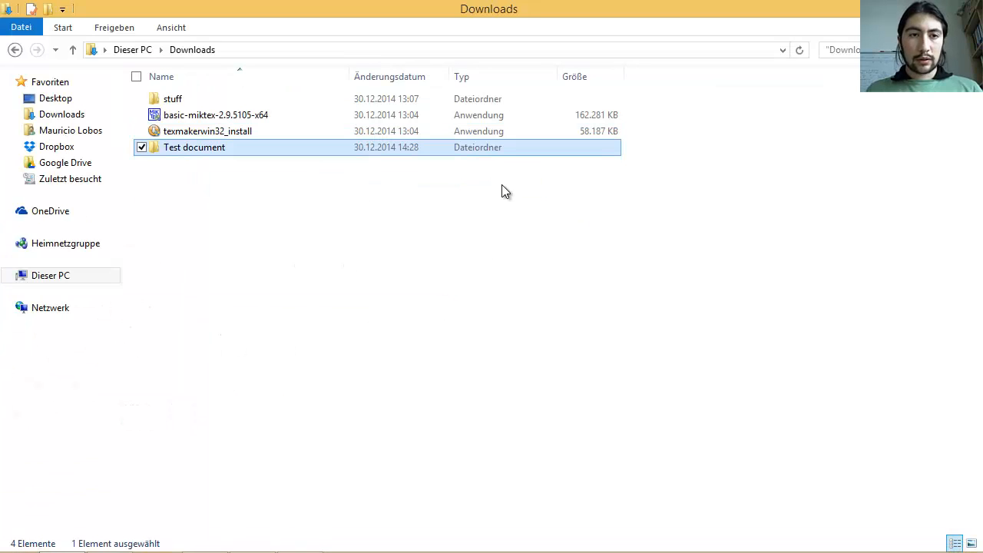
pyautogui.doubleClick(194, 148)
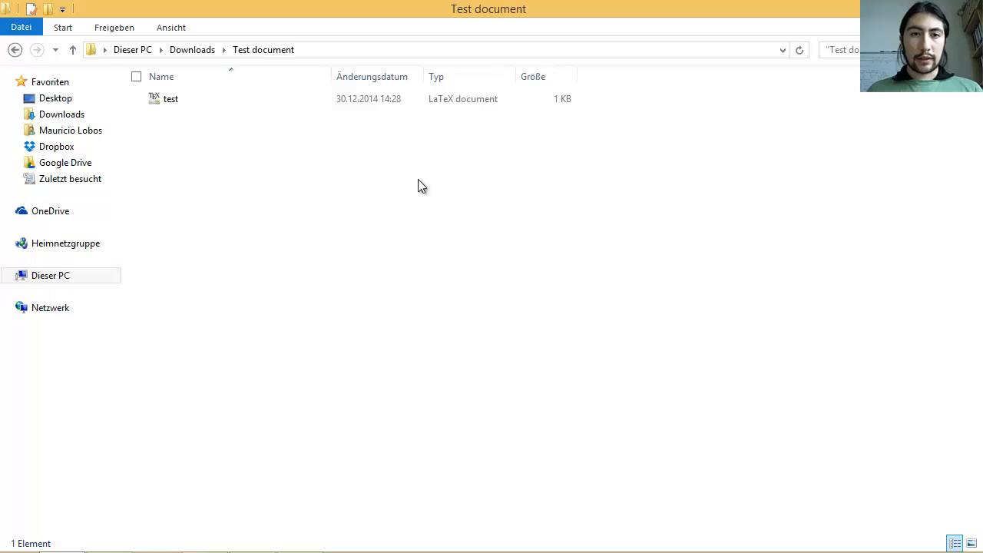
pyautogui.moveTo(233, 116)
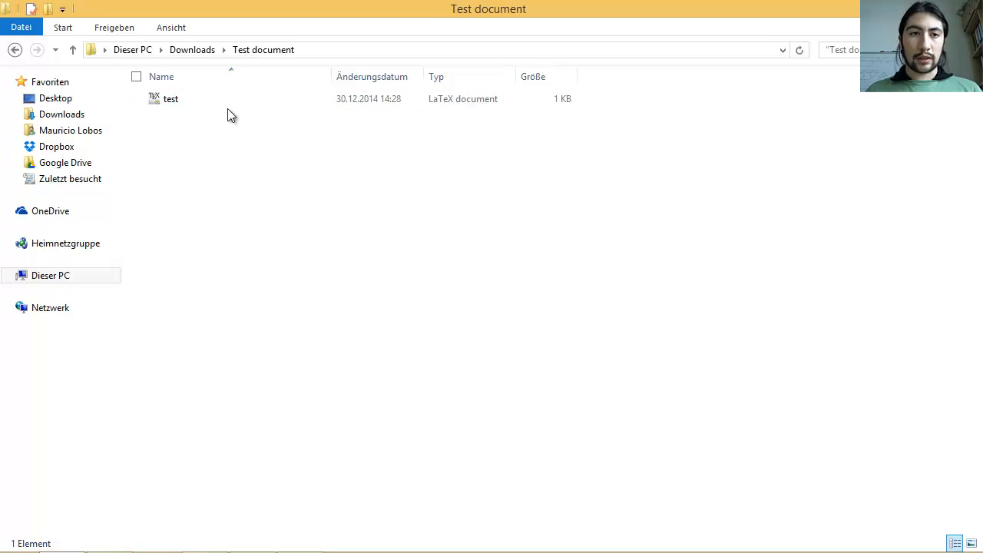
pyautogui.click(169, 98)
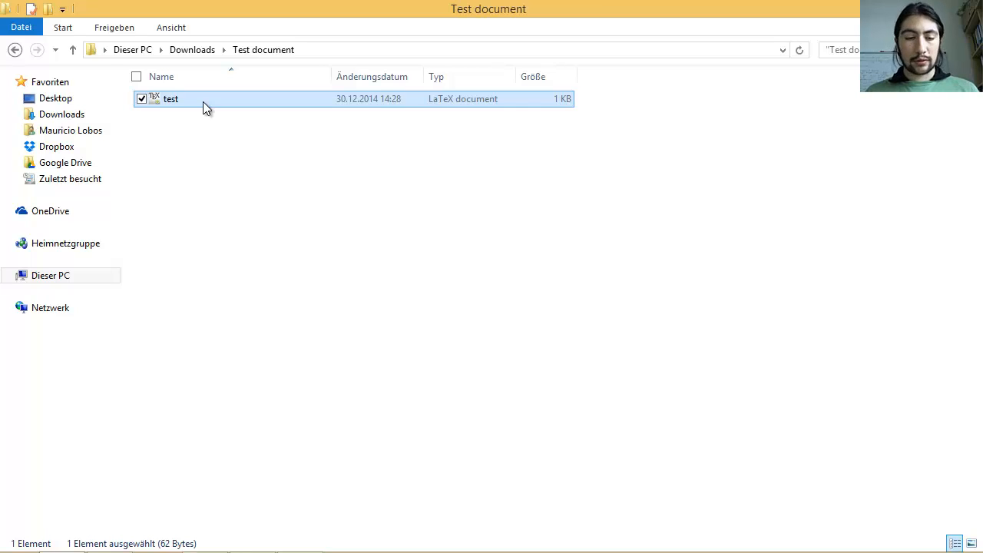
pyautogui.doubleClick(171, 98)
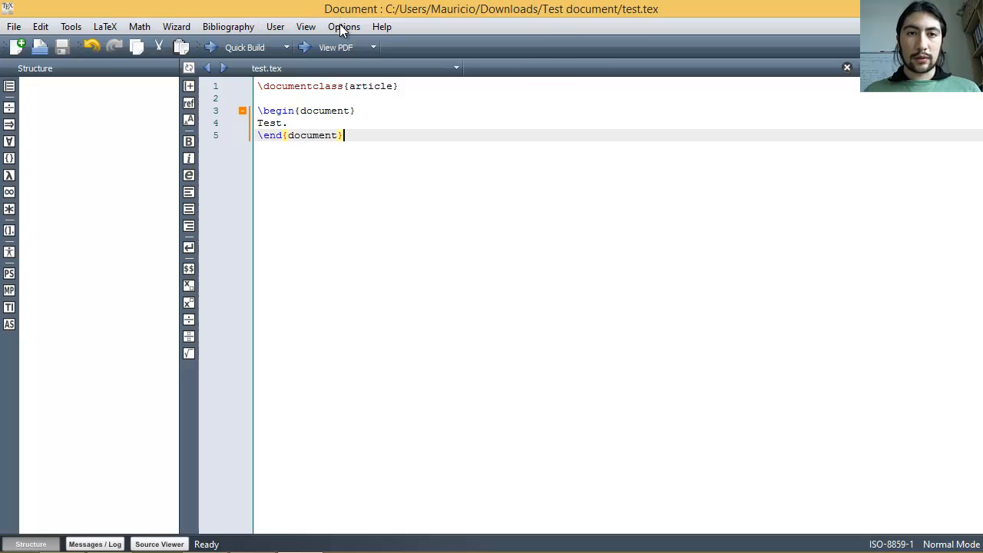
pyautogui.click(344, 26)
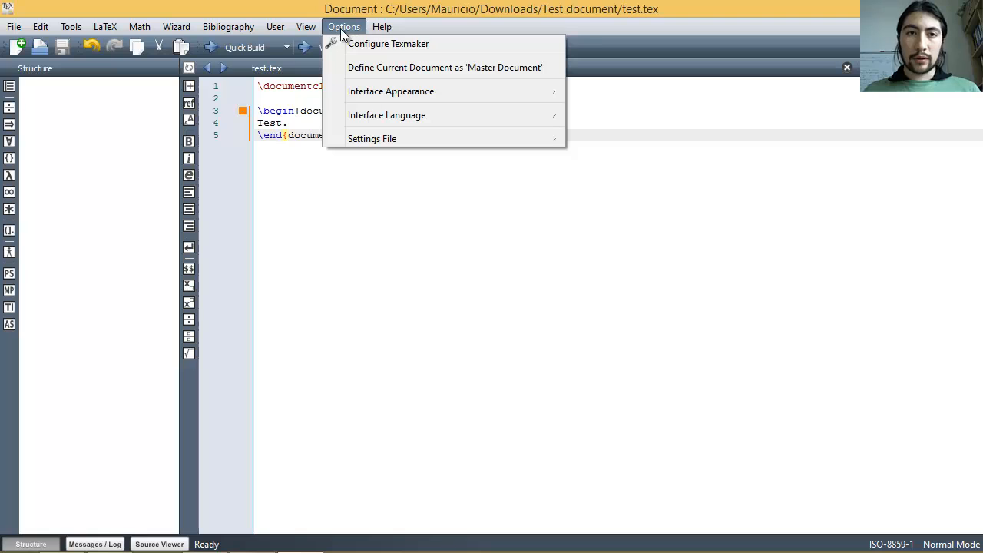
pyautogui.click(388, 43)
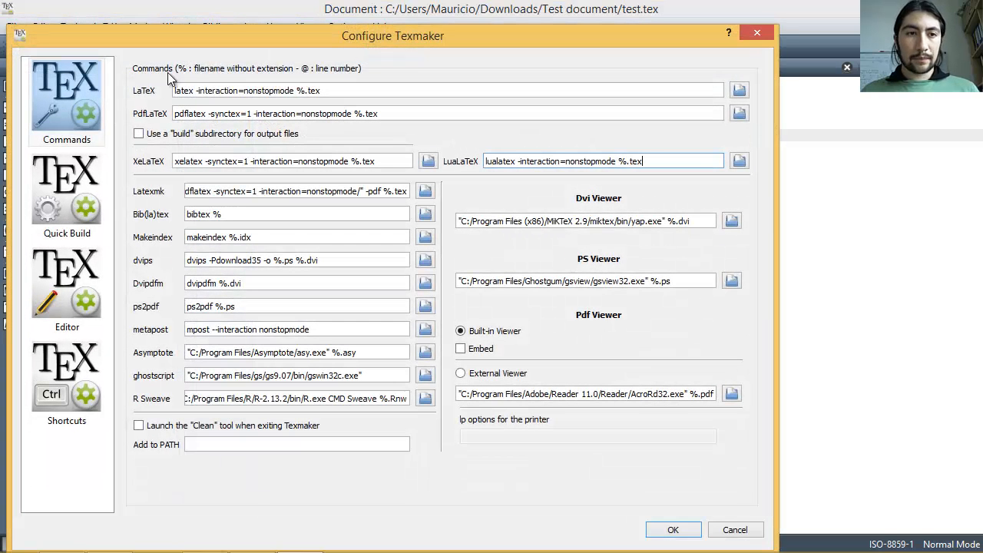
pyautogui.click(67, 193)
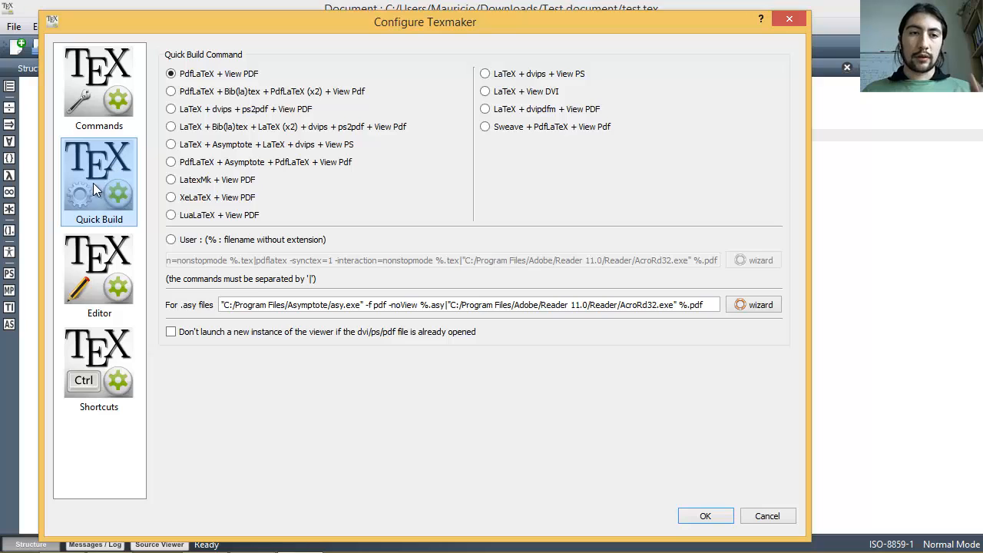
pyautogui.moveTo(201, 65)
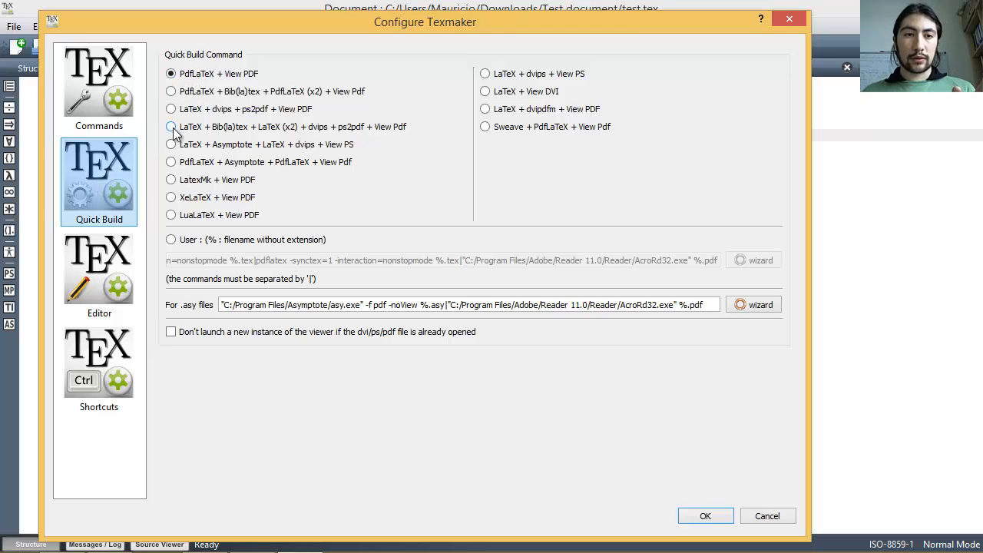
pyautogui.click(170, 126)
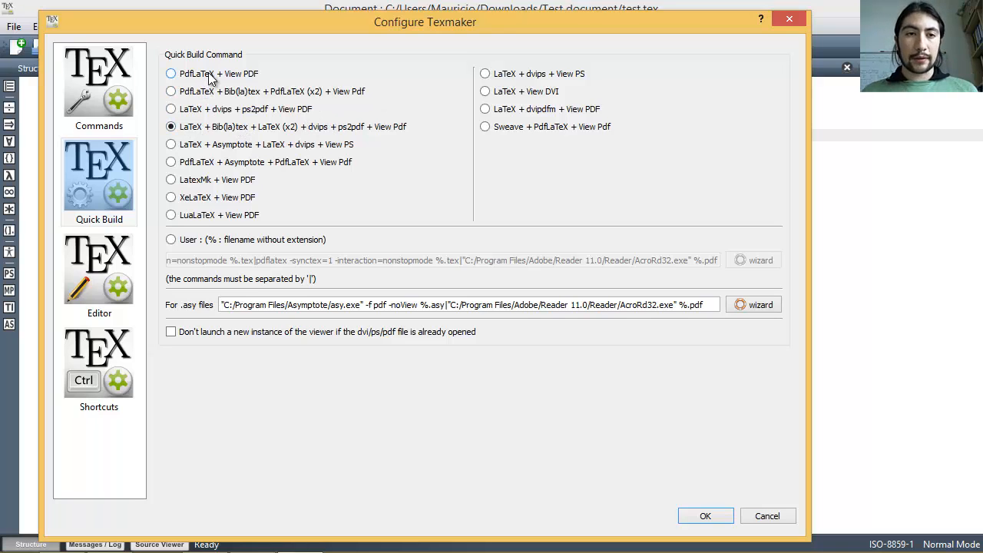
pyautogui.click(170, 73)
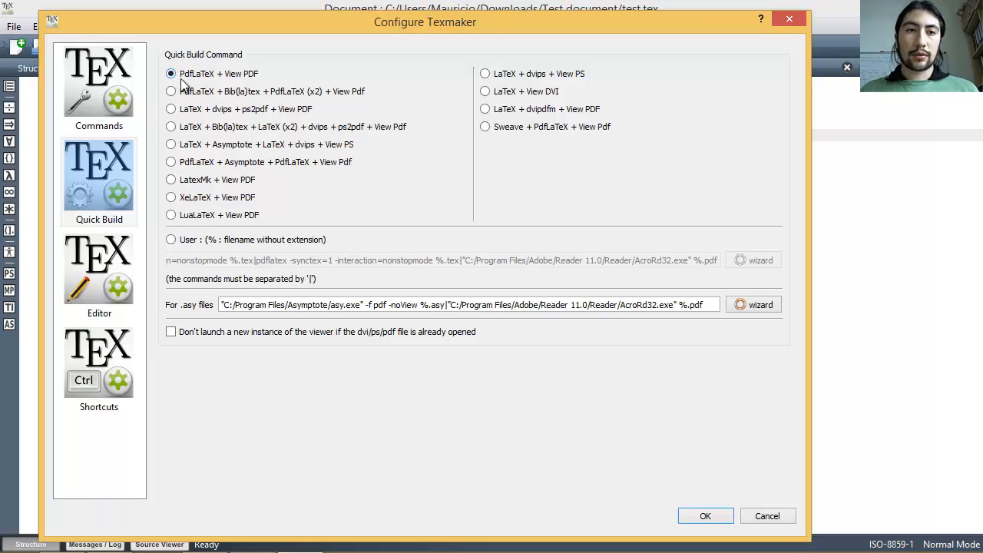
pyautogui.moveTo(214, 59)
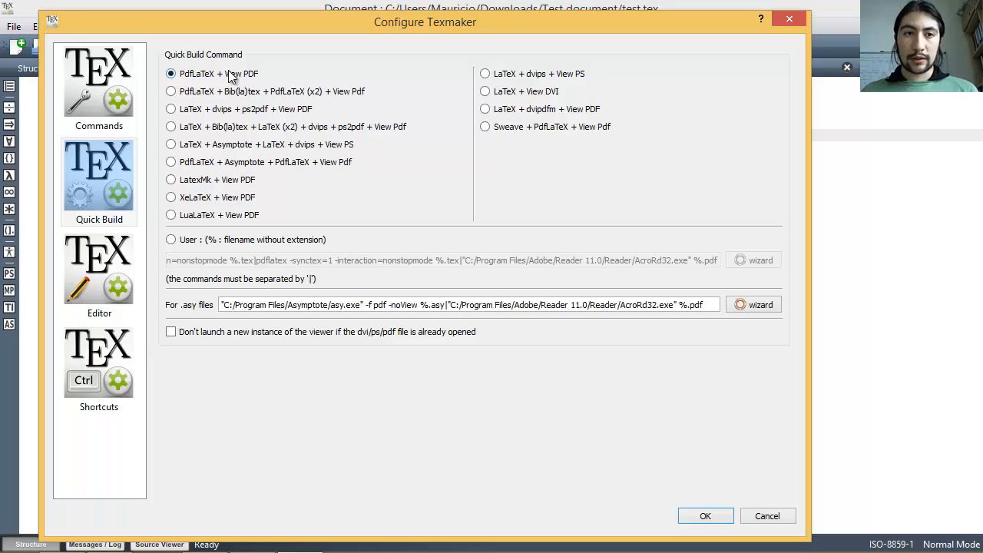
pyautogui.moveTo(224, 83)
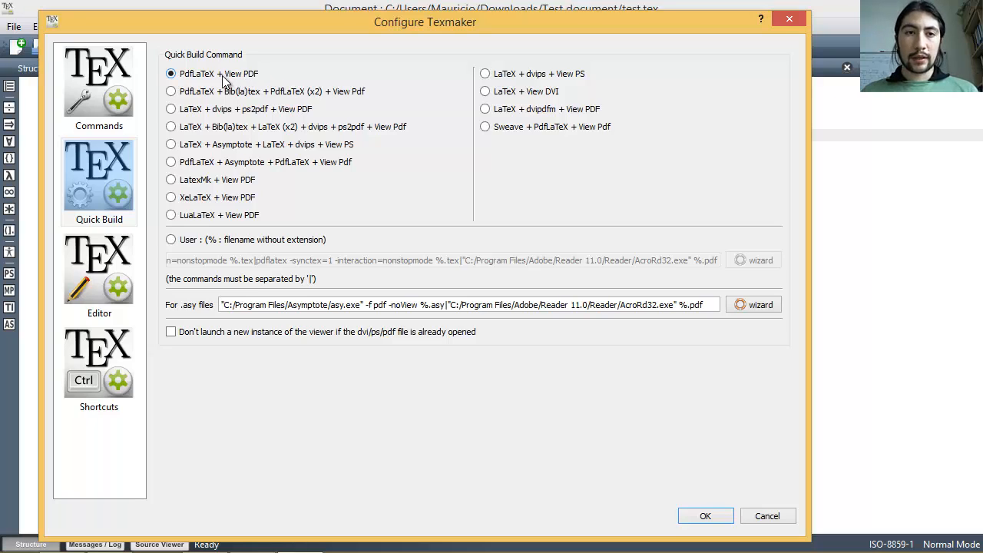
pyautogui.moveTo(366, 43)
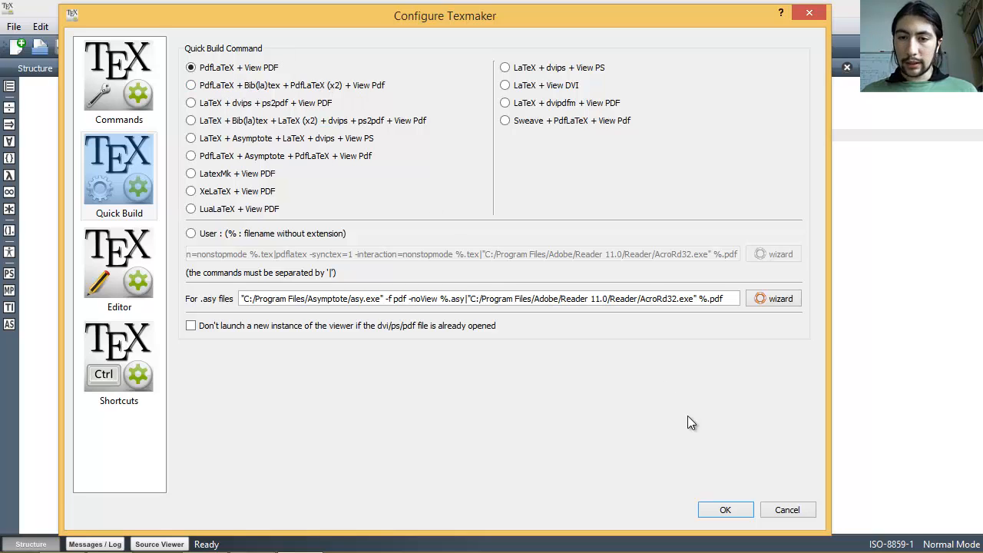
pyautogui.moveTo(406, 206)
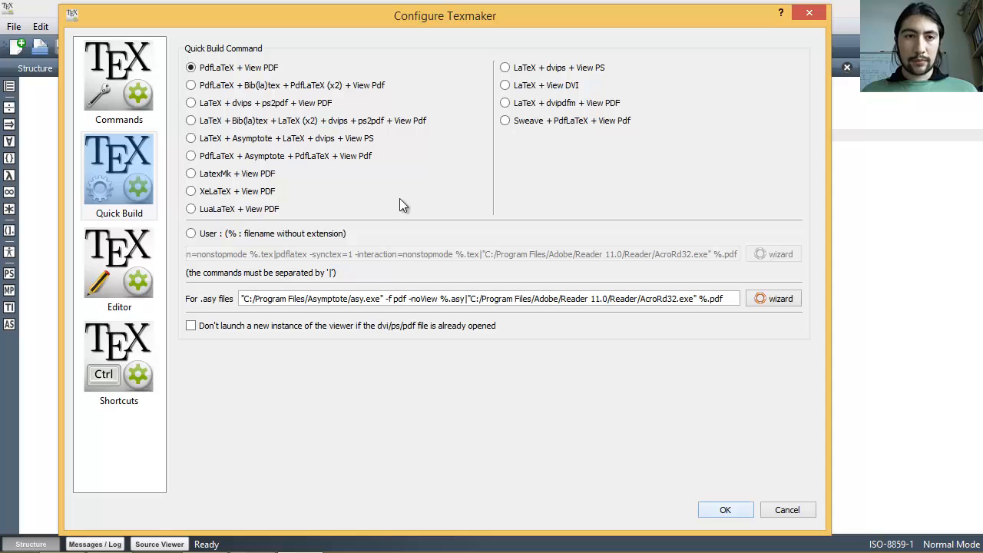
pyautogui.moveTo(725, 511)
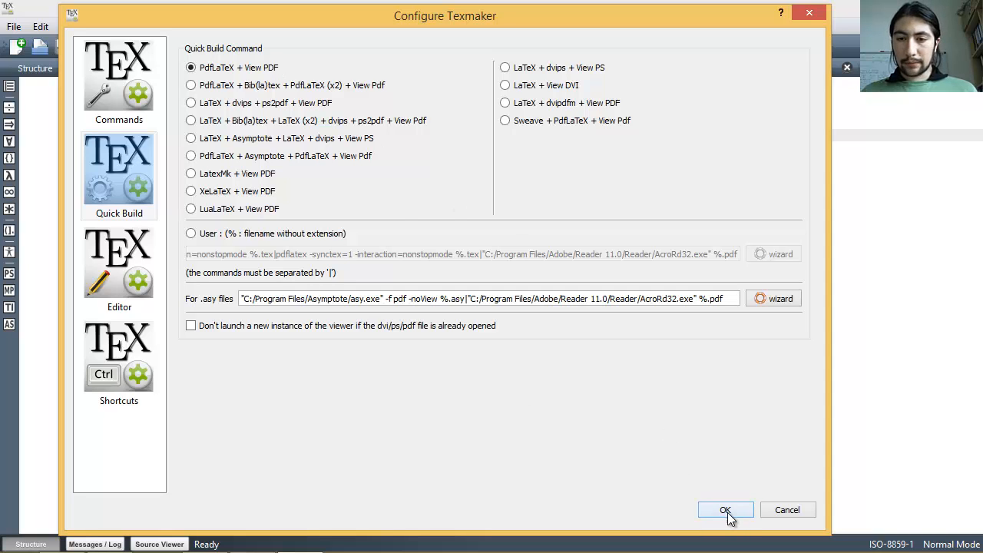
pyautogui.click(726, 510)
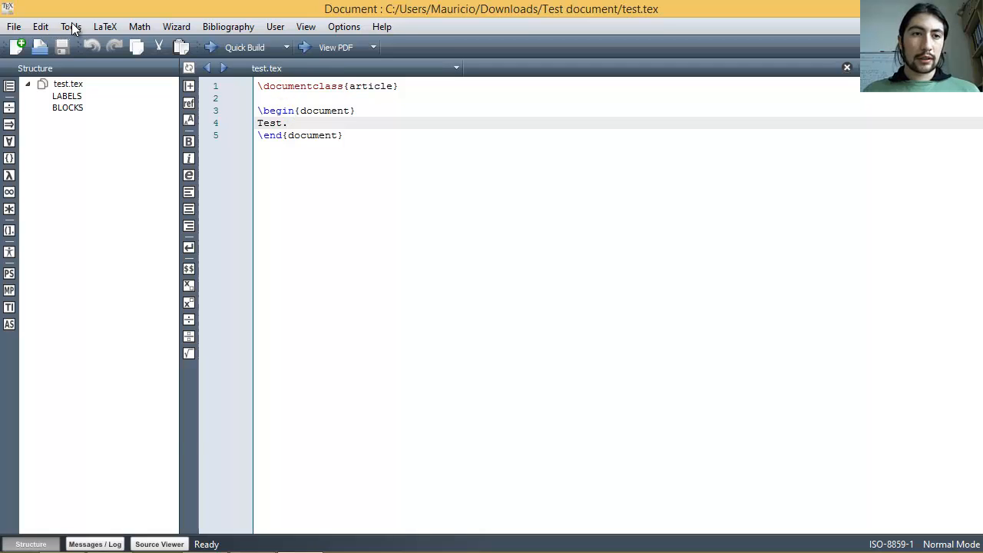
# - Run Quick Build on test.tex and fit the resulting test.pdf page in the viewer, then head to File Explorer
pyautogui.click(70, 26)
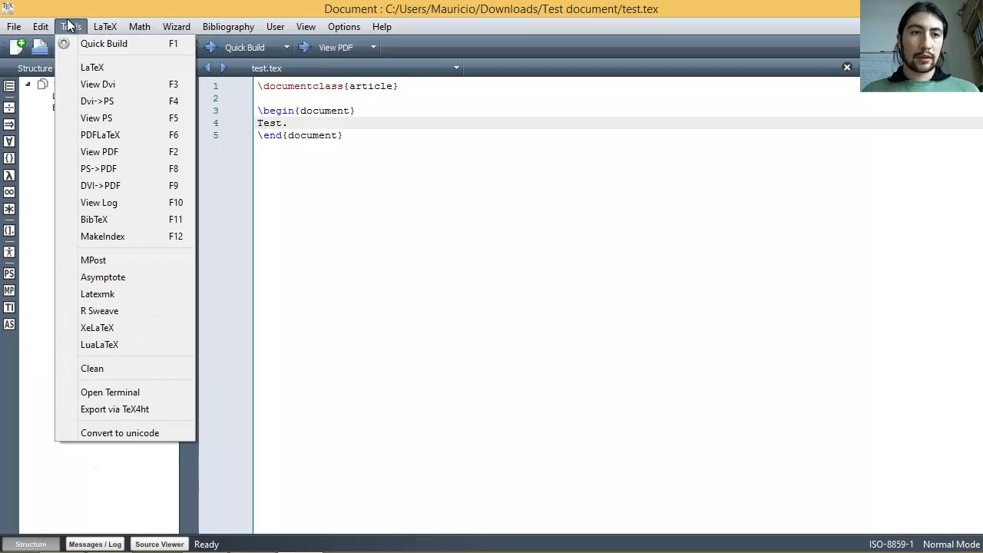
pyautogui.moveTo(105, 43)
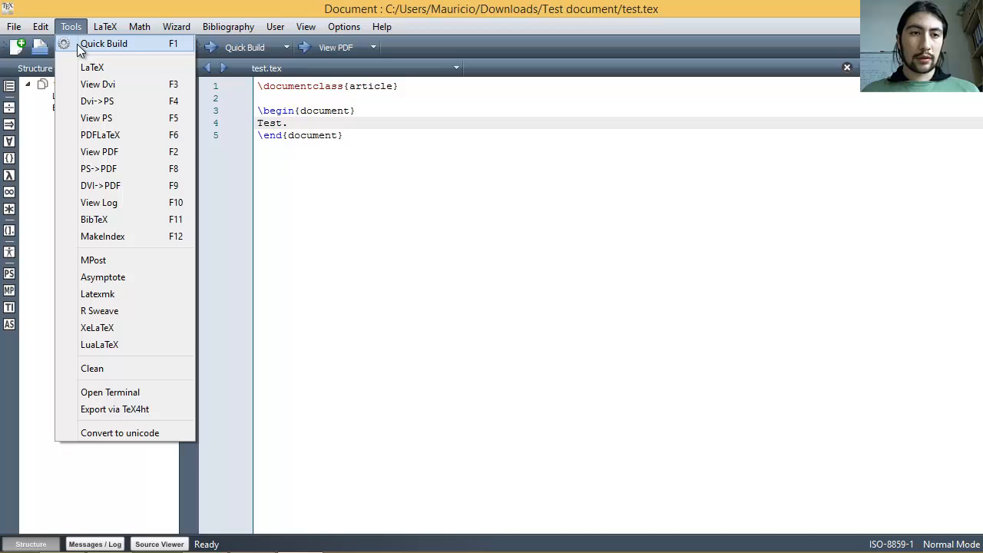
pyautogui.moveTo(123, 48)
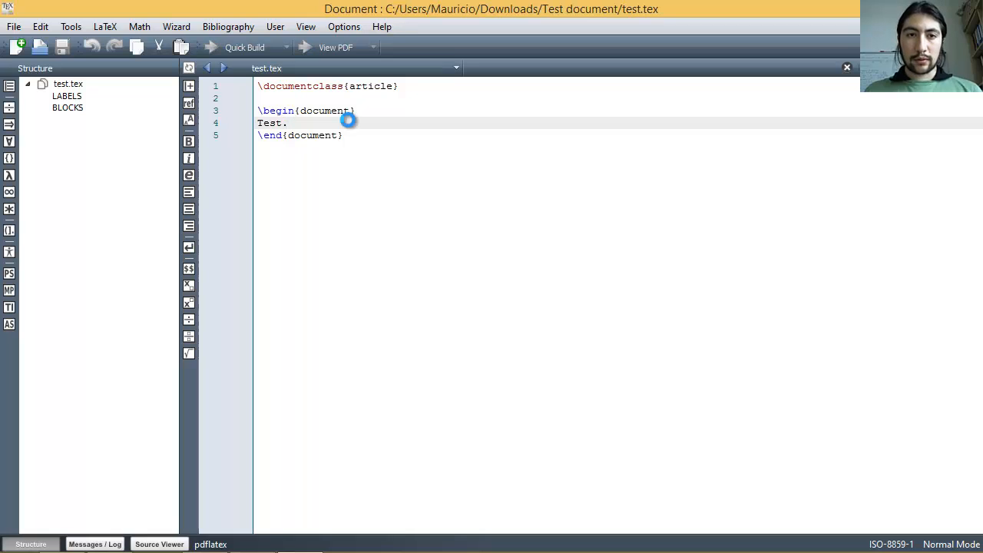
pyautogui.click(288, 123)
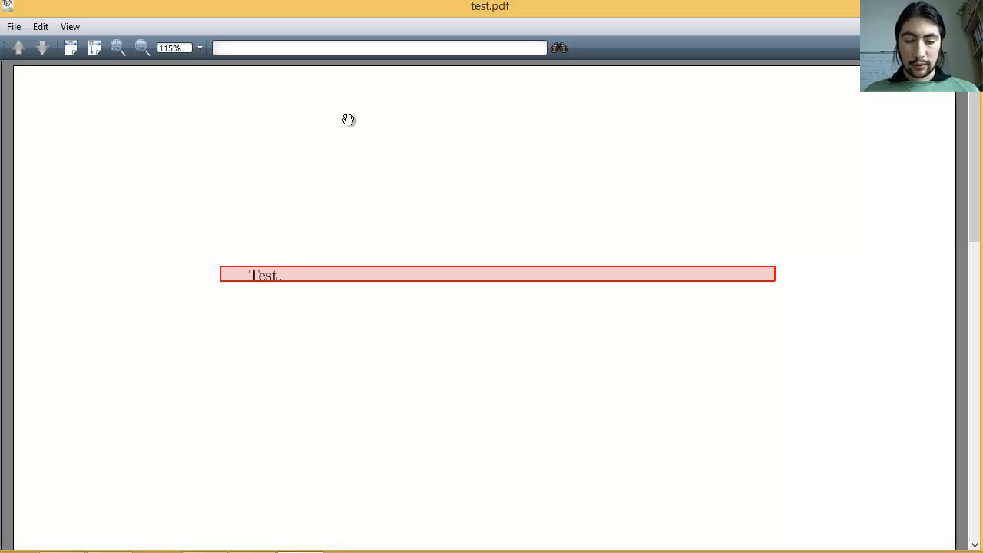
pyautogui.click(92, 47)
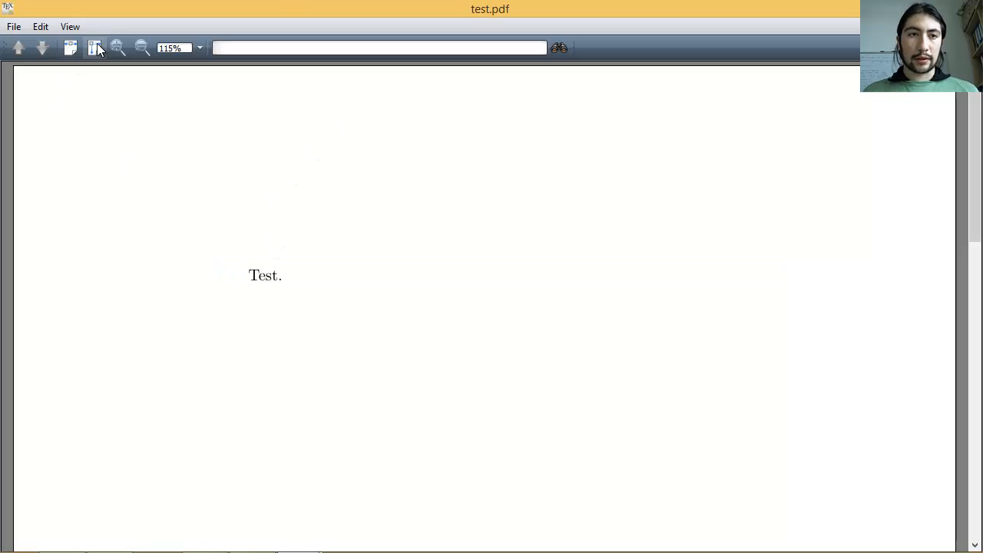
pyautogui.click(142, 48)
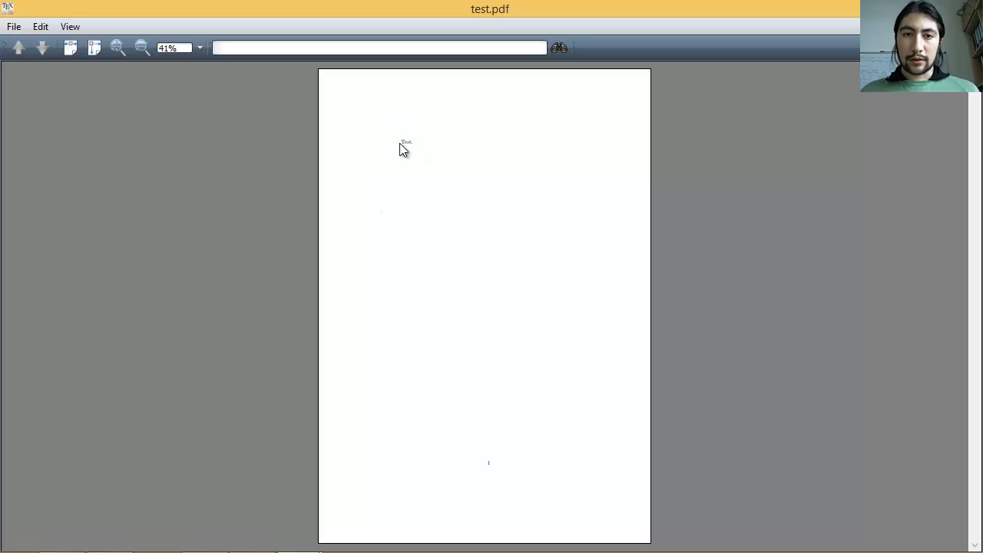
pyautogui.moveTo(400, 214)
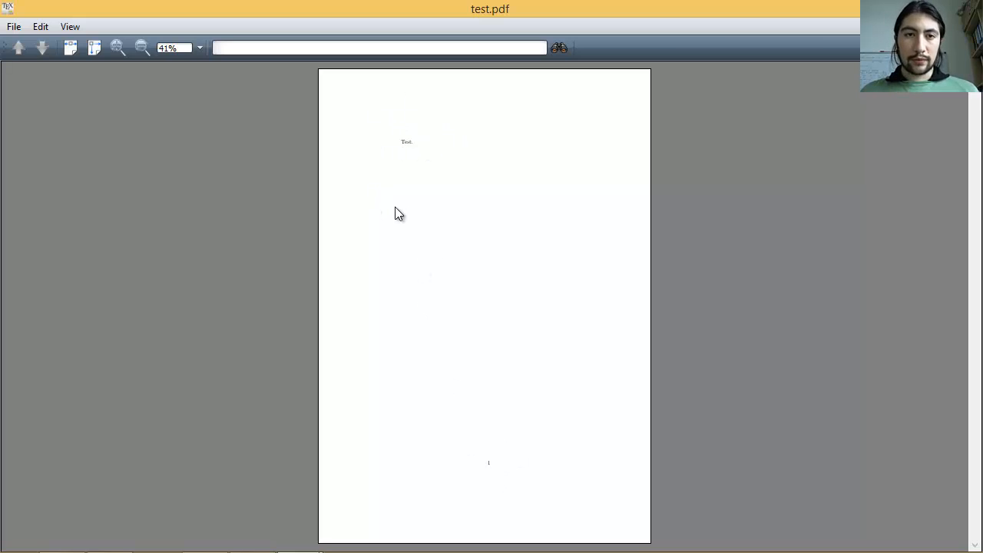
pyautogui.press('alt+tab')
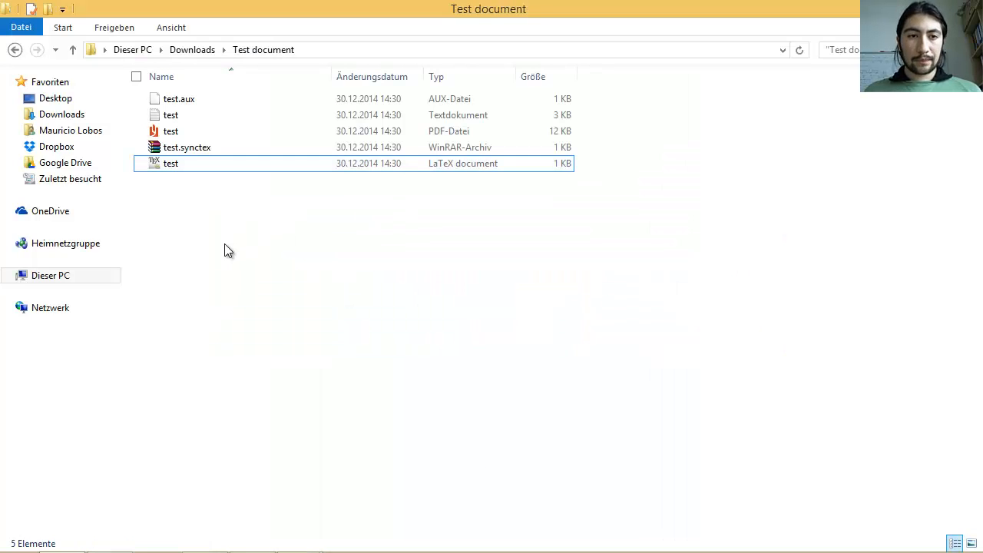
# - View the compiled test.pdf from the Test document folder and return toward Texmaker
pyautogui.click(141, 163)
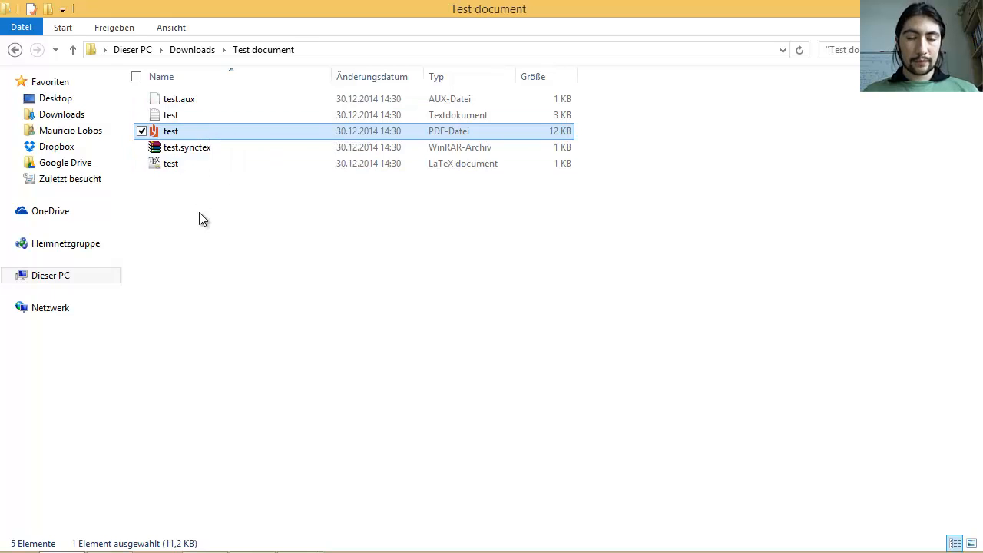
pyautogui.doubleClick(170, 130)
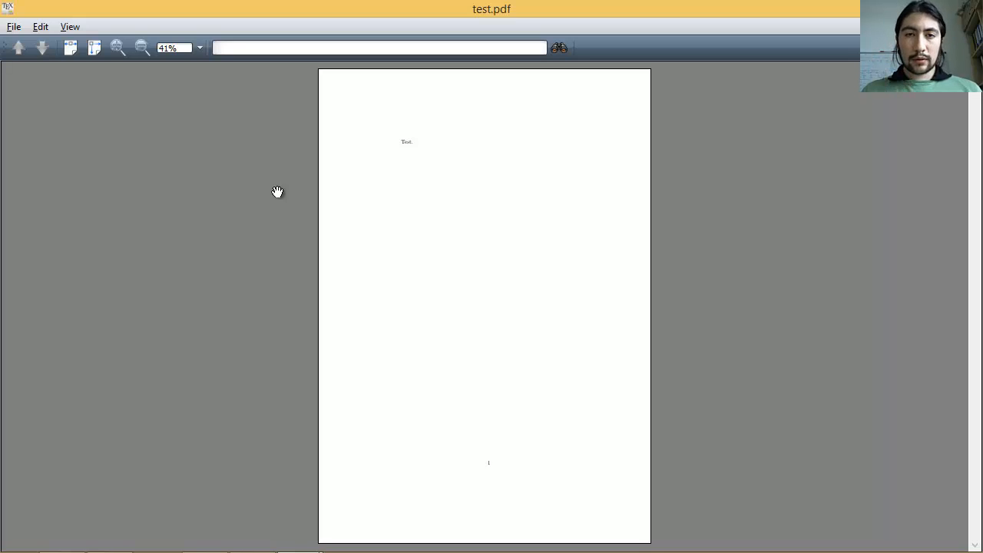
pyautogui.press('alt+tab')
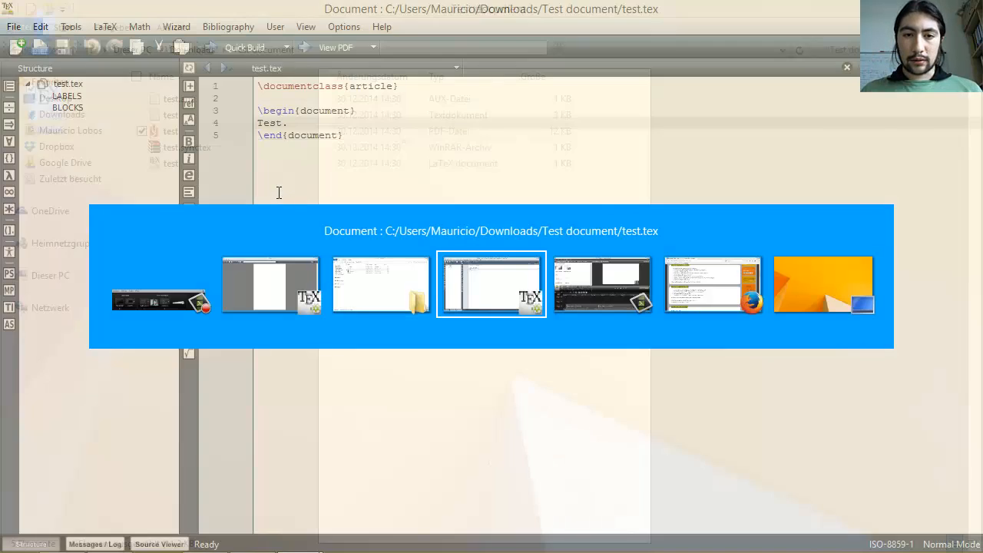
# - In Configure Texmaker set the built-in PDF viewer to Embed and confirm with OK
pyautogui.press('alt+tab')
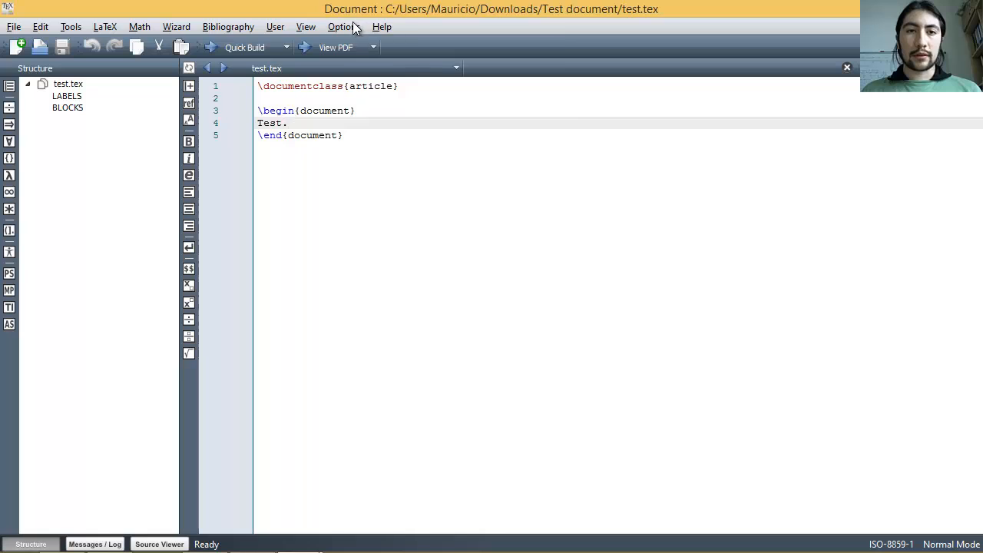
pyautogui.click(345, 26)
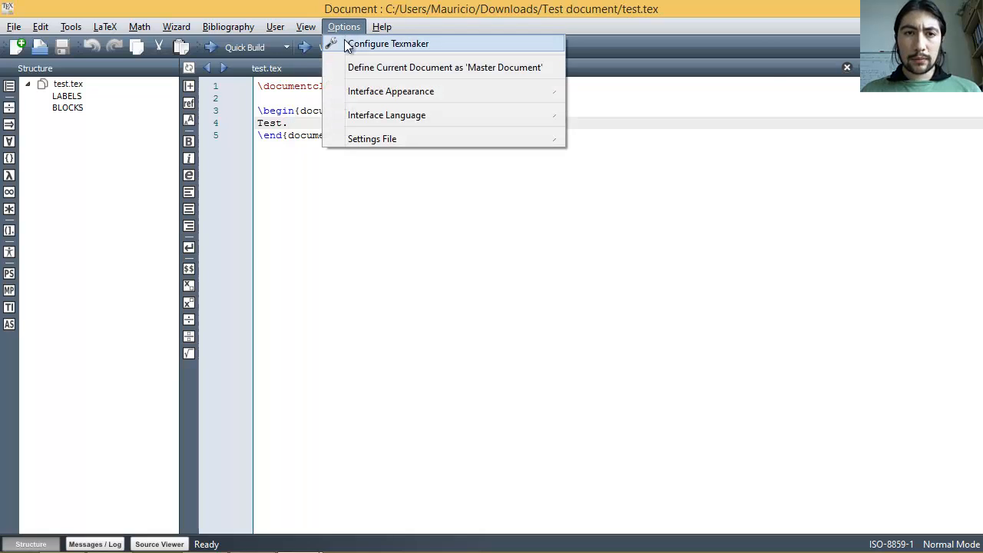
pyautogui.click(391, 43)
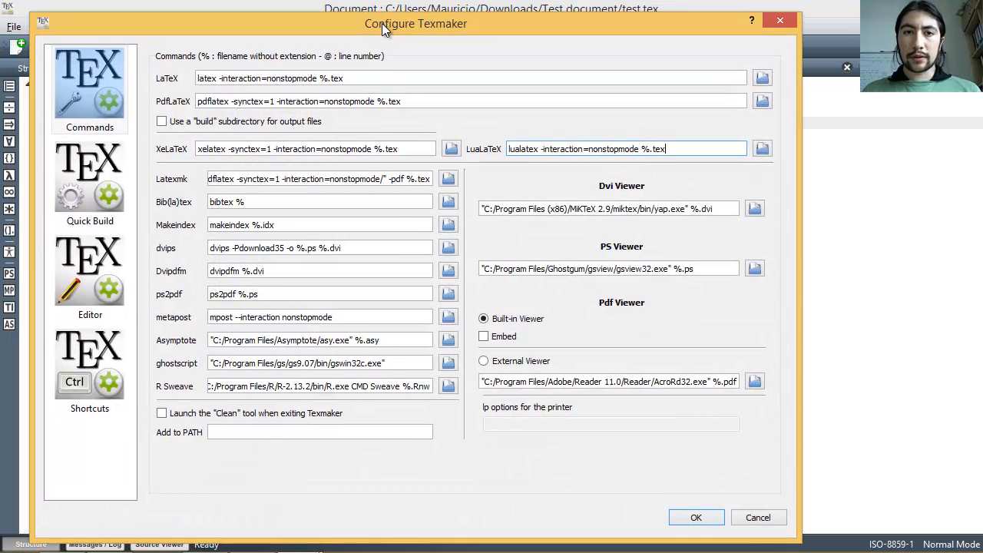
pyautogui.moveTo(320, 264)
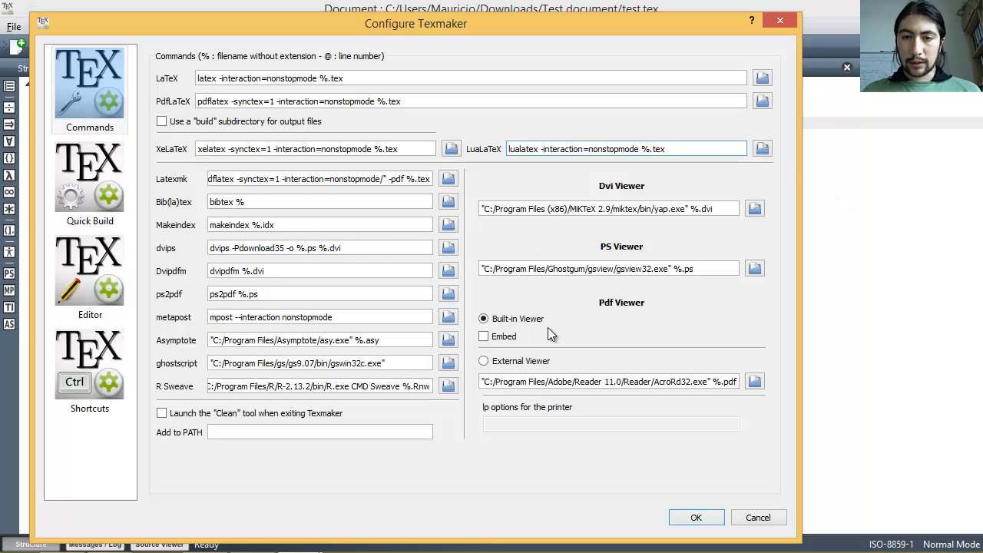
pyautogui.moveTo(611, 311)
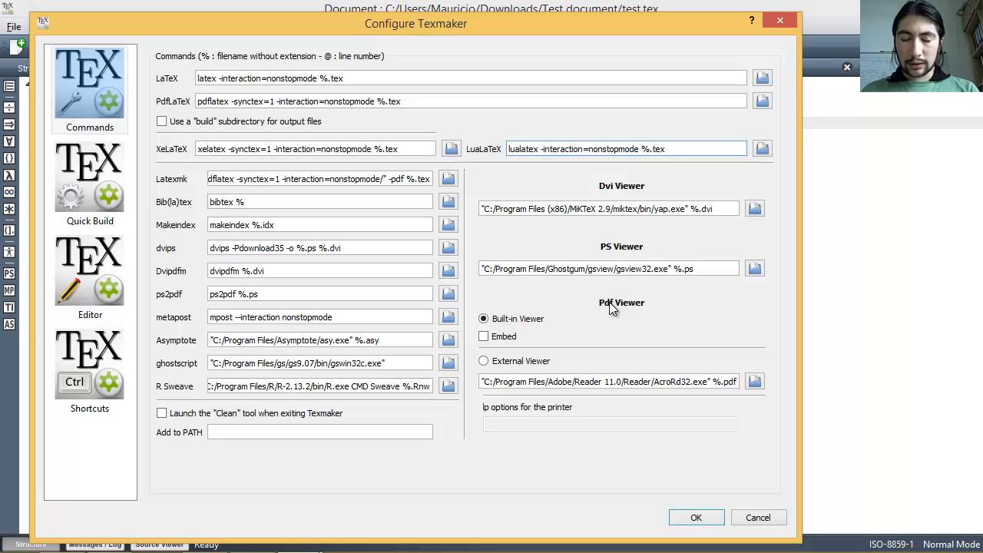
pyautogui.click(484, 336)
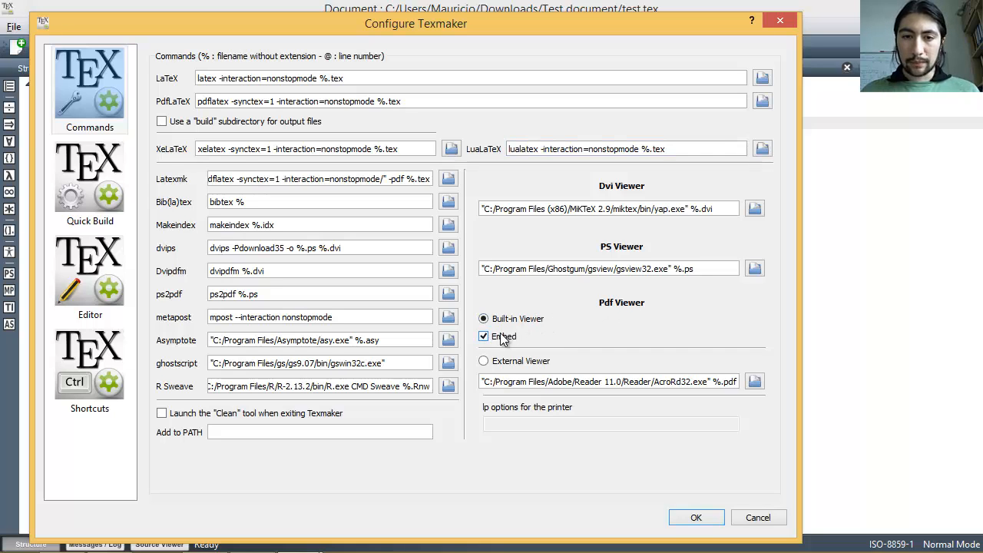
pyautogui.click(484, 337)
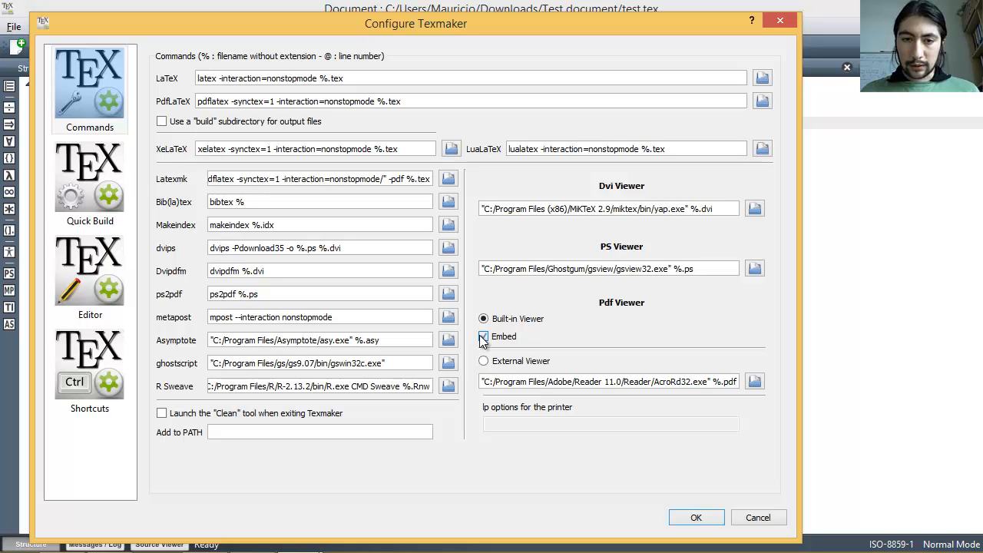
pyautogui.click(483, 336)
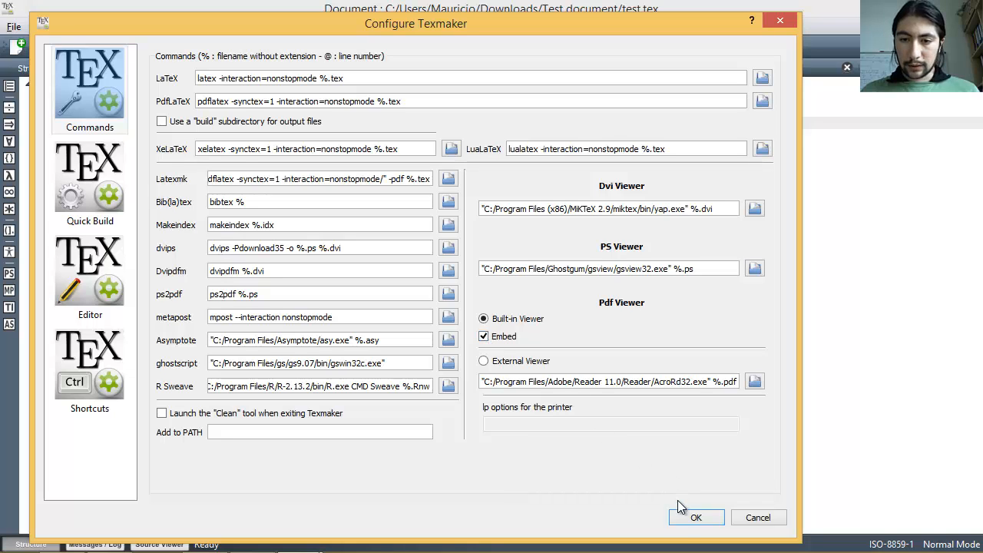
pyautogui.click(696, 516)
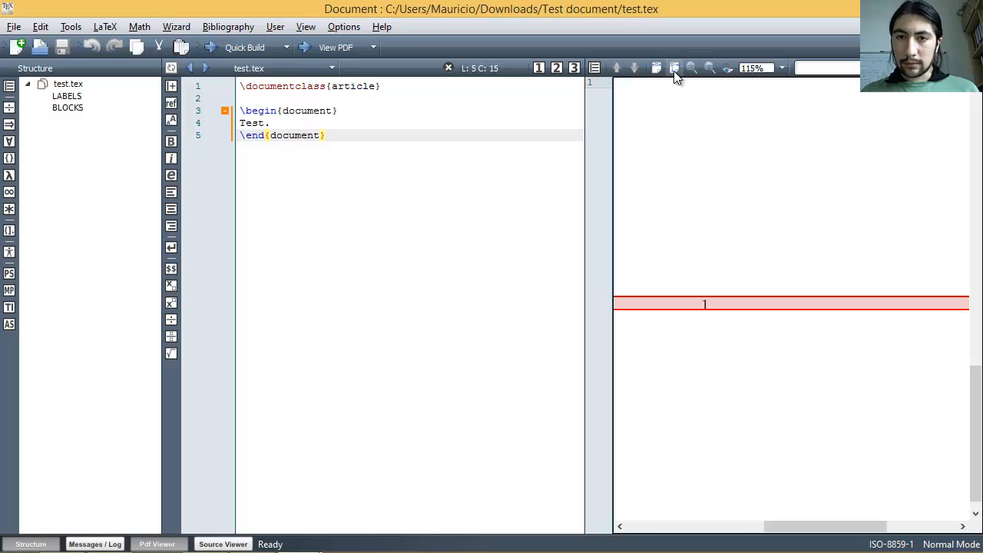
# - Fit the whole compiled page in the embedded PDF pane beside the source
pyautogui.click(709, 68)
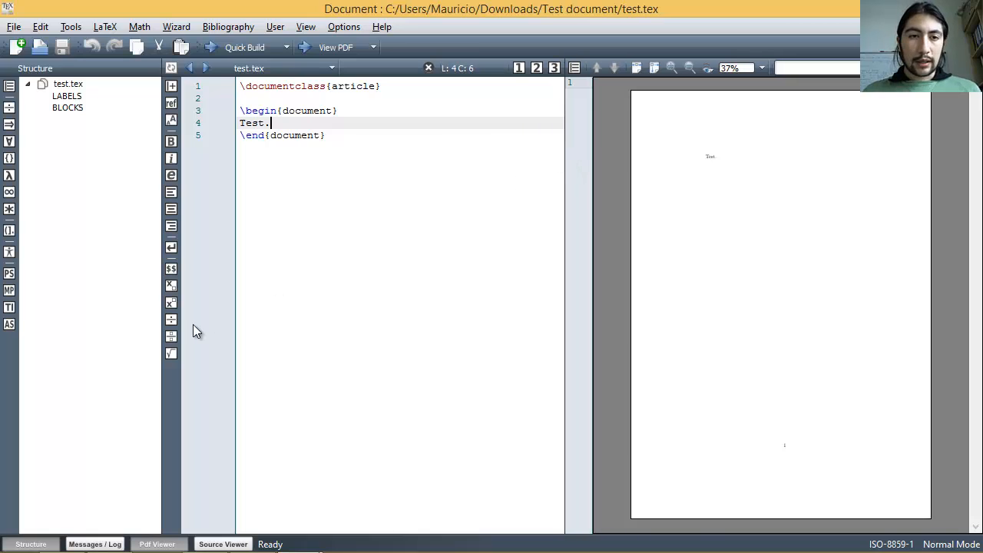
pyautogui.click(344, 26)
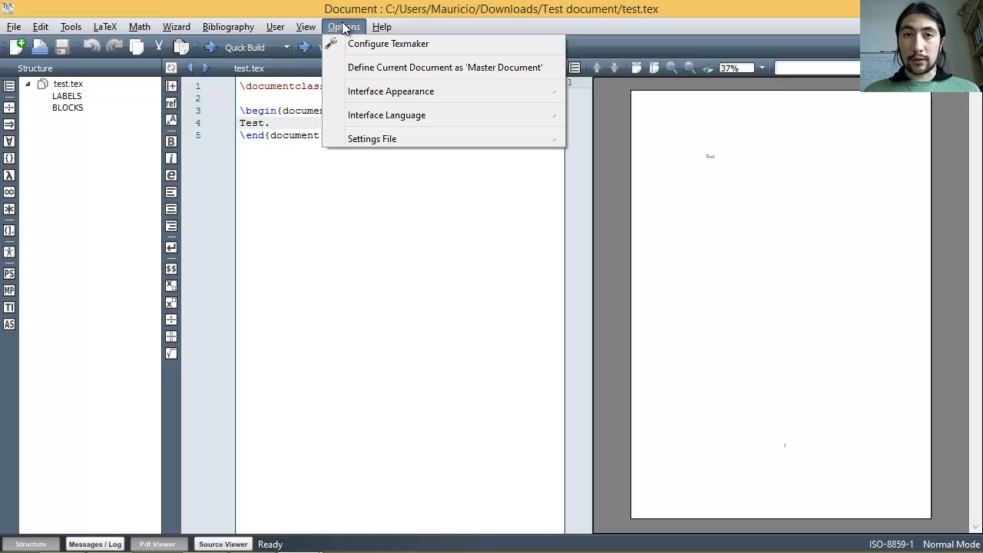
# - In Configure Texmaker untick Embed so test.pdf opens in its own viewer window
pyautogui.click(387, 43)
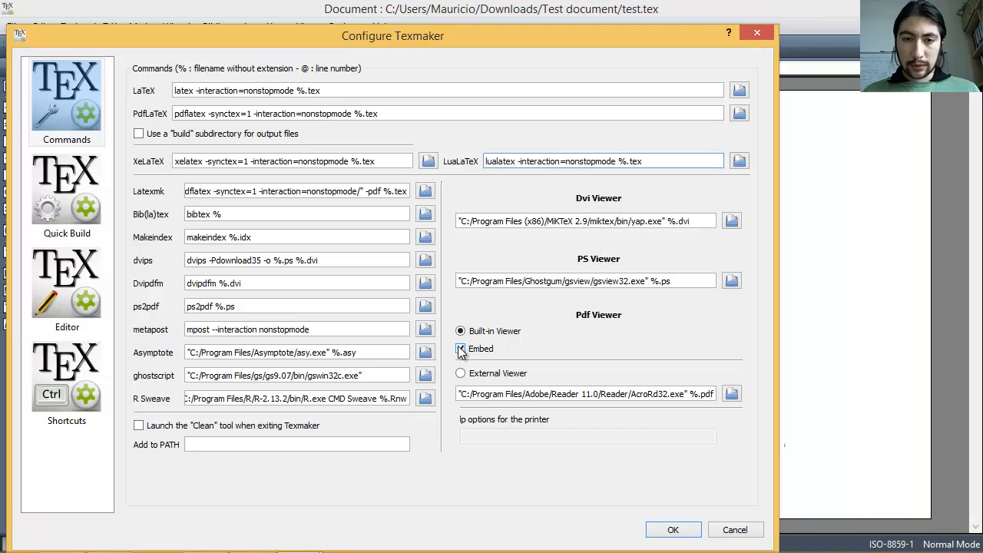
pyautogui.click(461, 349)
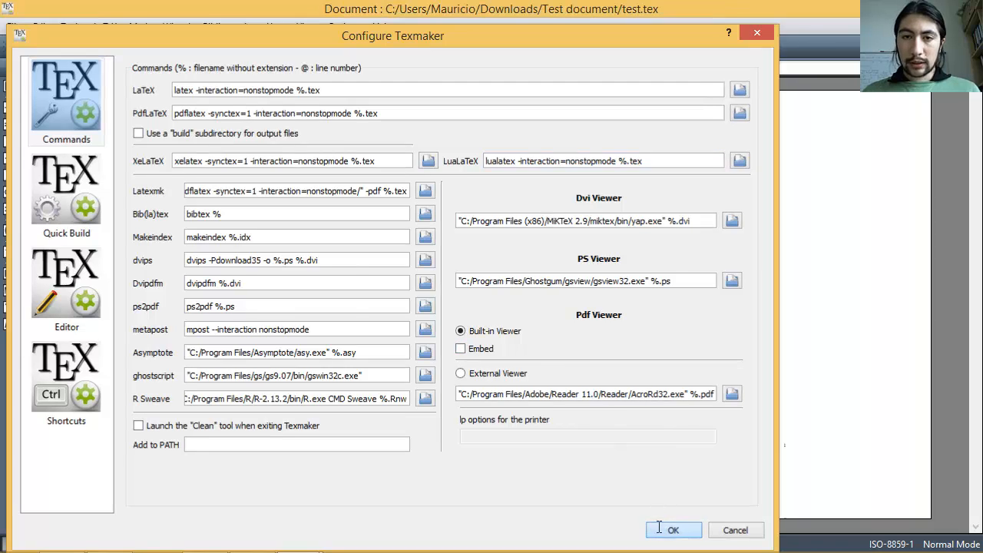
pyautogui.click(673, 531)
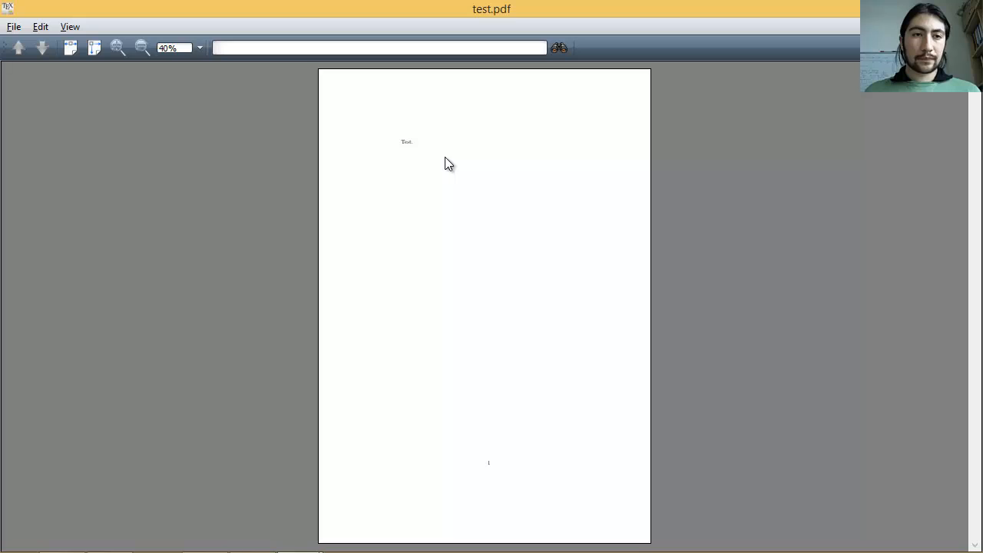
pyautogui.moveTo(415, 146)
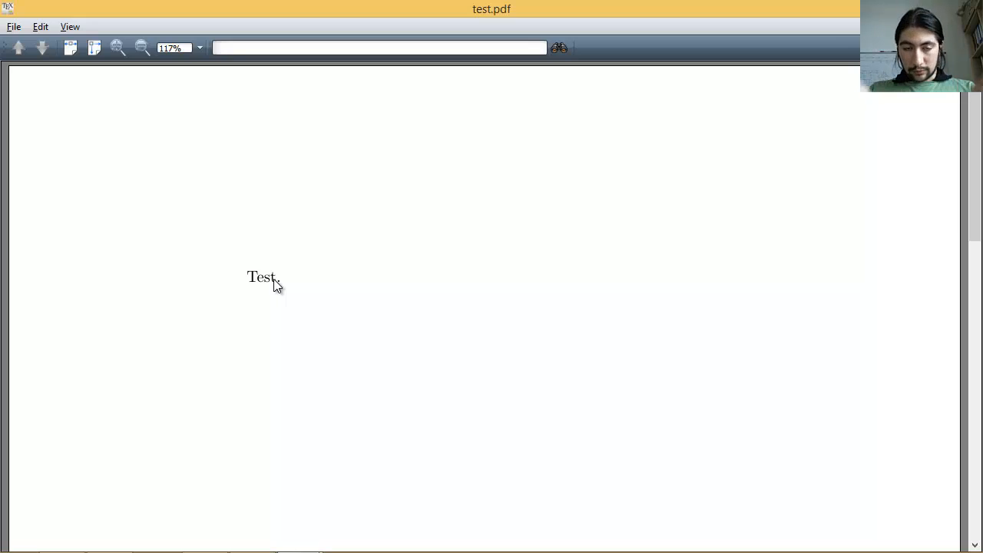
pyautogui.moveTo(362, 206)
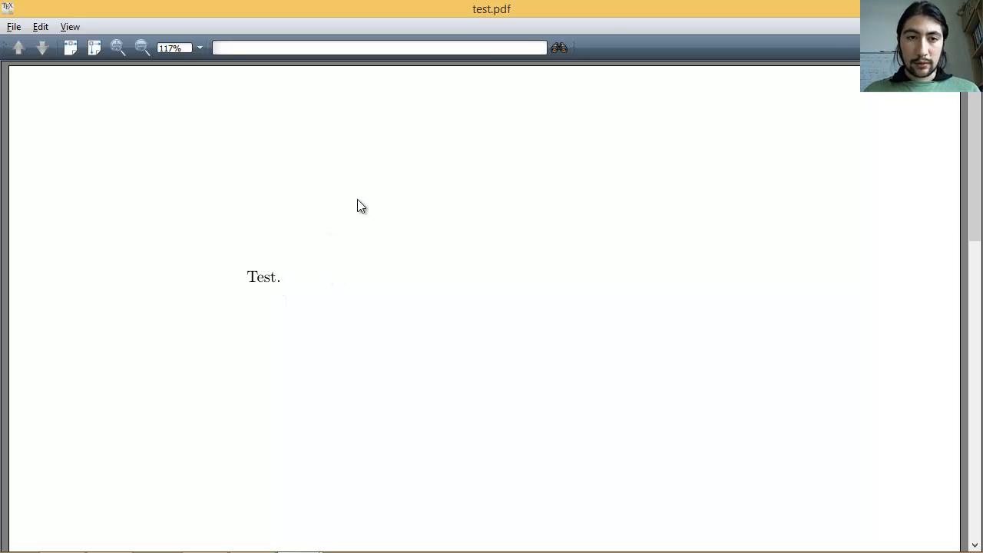
pyautogui.moveTo(376, 187)
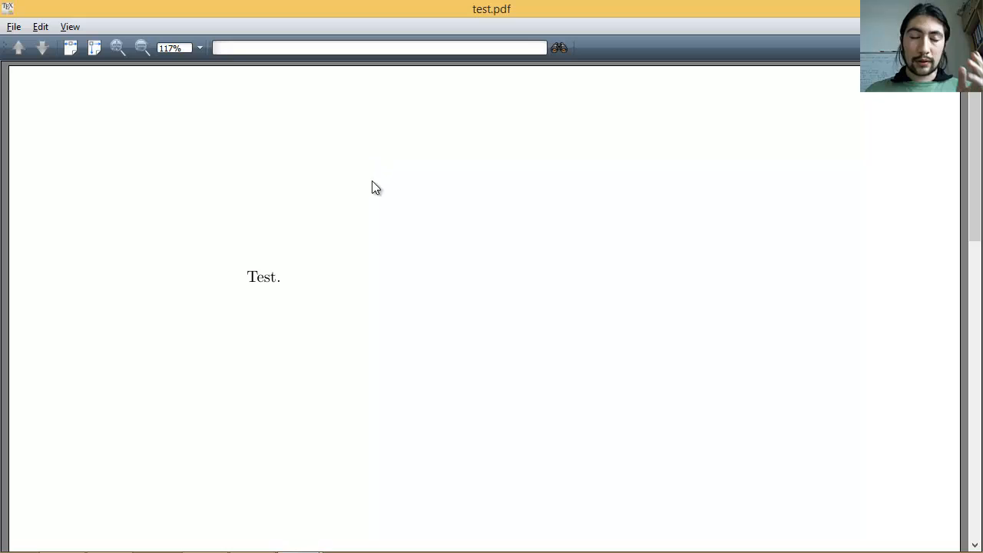
pyautogui.moveTo(341, 232)
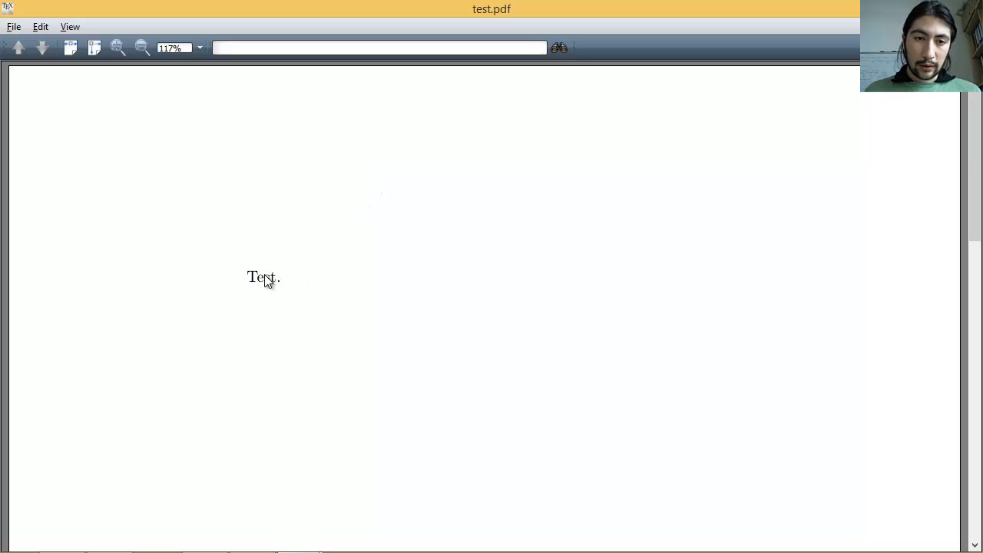
pyautogui.moveTo(282, 282)
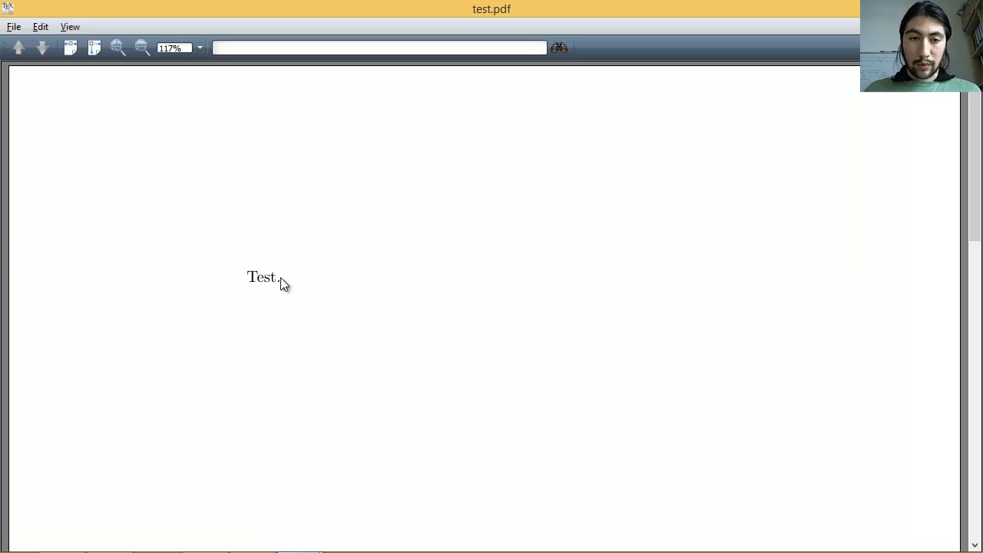
# - Add a period after Test on line 4 and bring the Texmaker editor back in front
pyautogui.rightClick(283, 283)
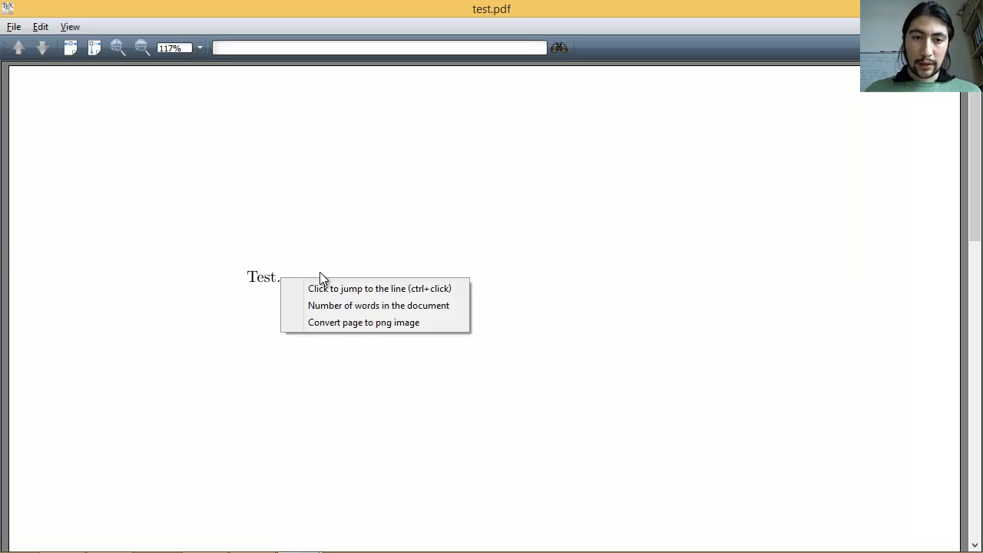
pyautogui.moveTo(369, 289)
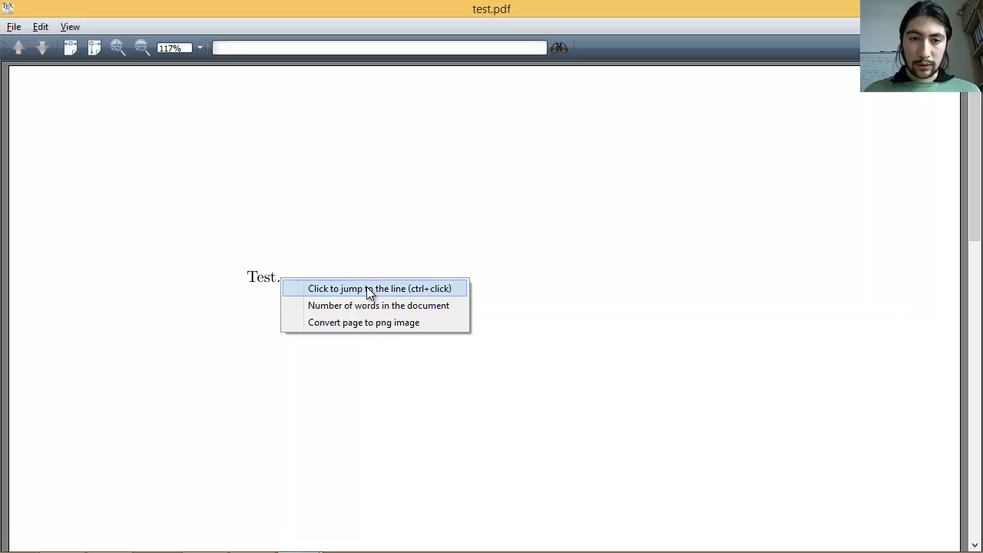
pyautogui.moveTo(339, 291)
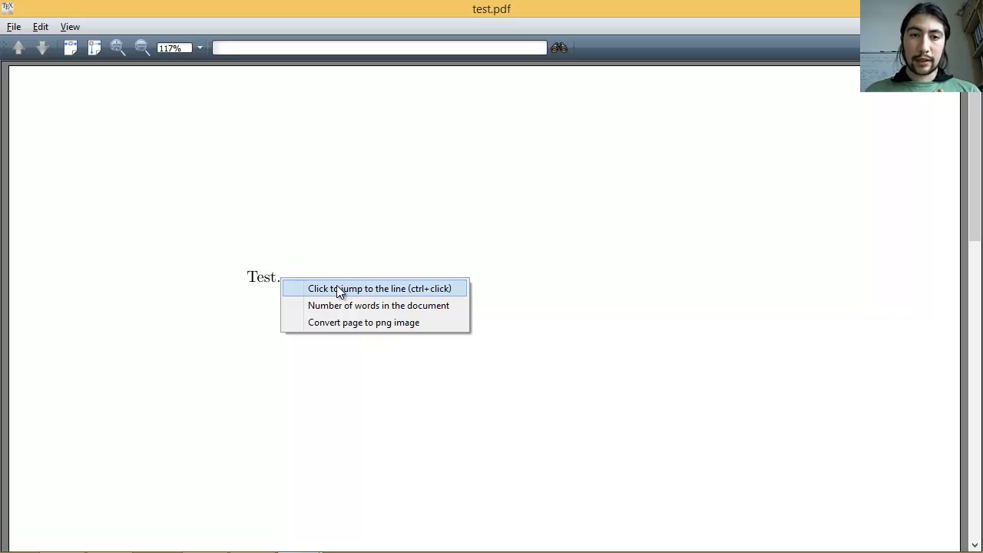
pyautogui.moveTo(436, 289)
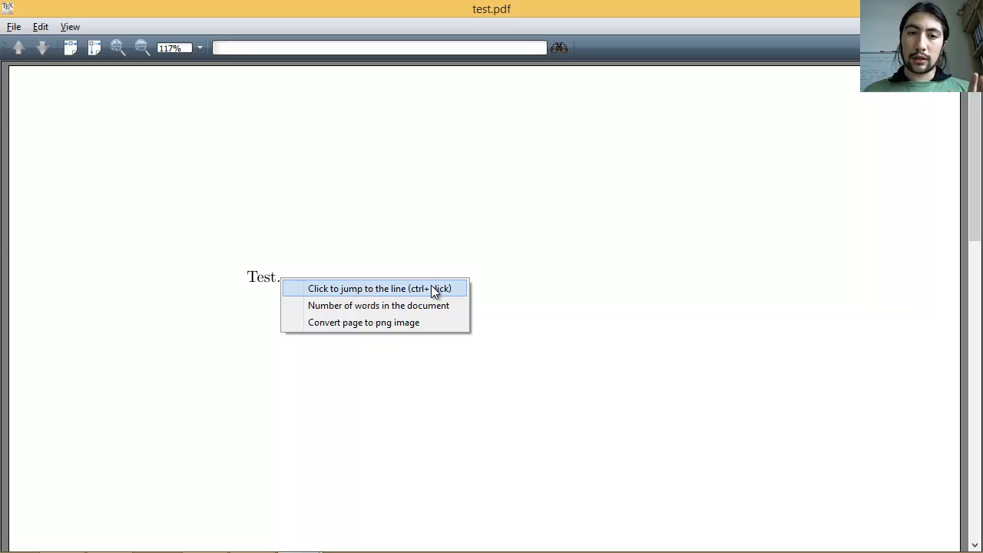
pyautogui.moveTo(418, 290)
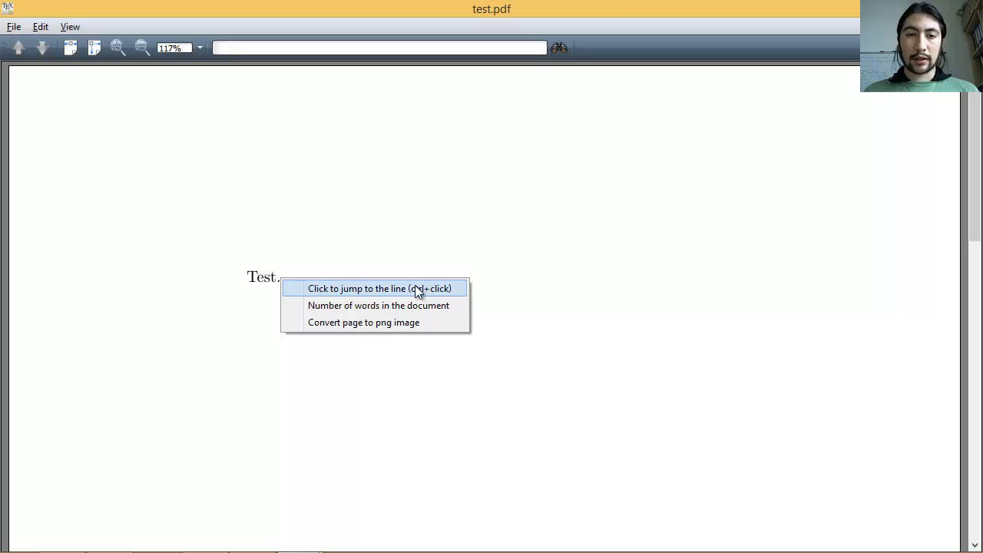
pyautogui.moveTo(329, 292)
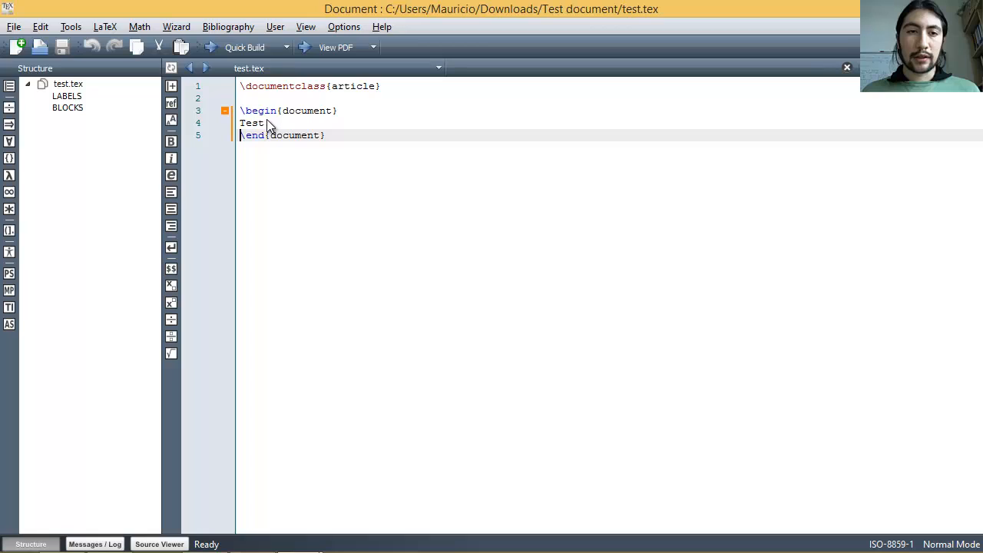
pyautogui.write('.')
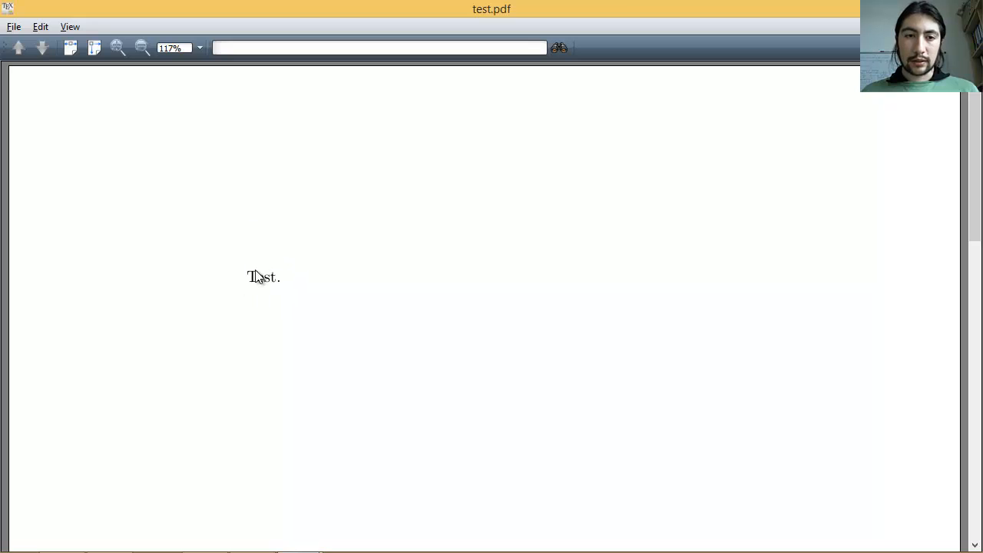
pyautogui.press('alt+tab')
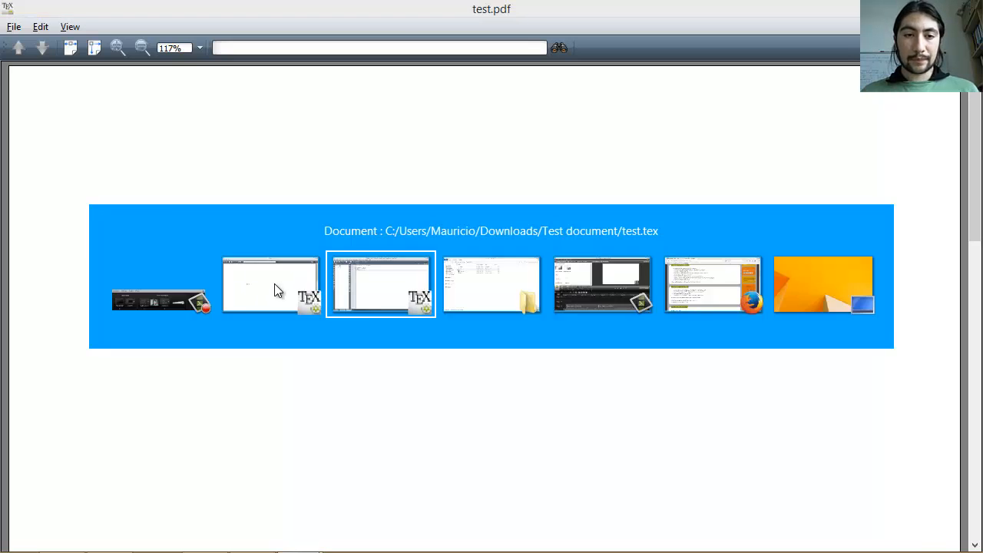
pyautogui.click(381, 284)
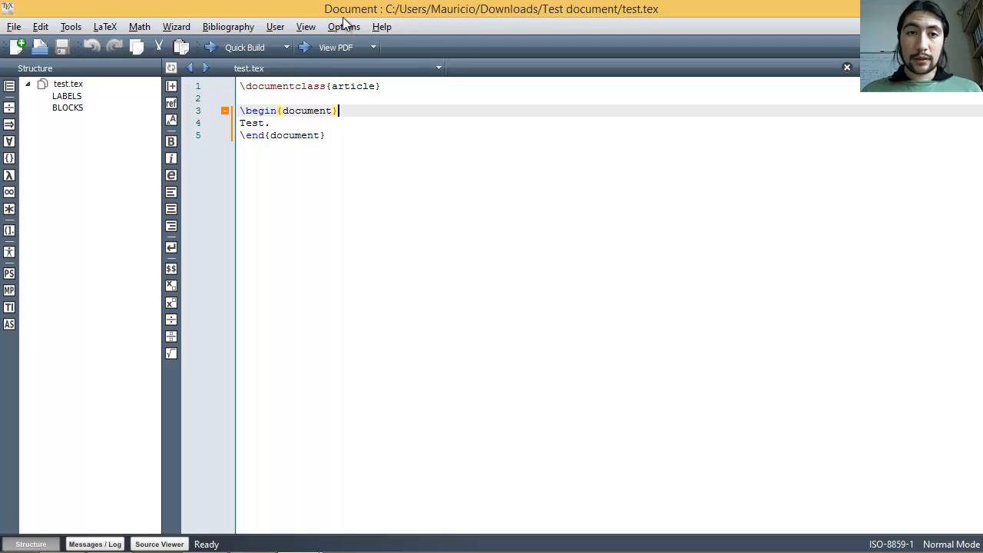
# - Reach Configure Texmaker from the Options menu, showing the Commands page
pyautogui.click(344, 26)
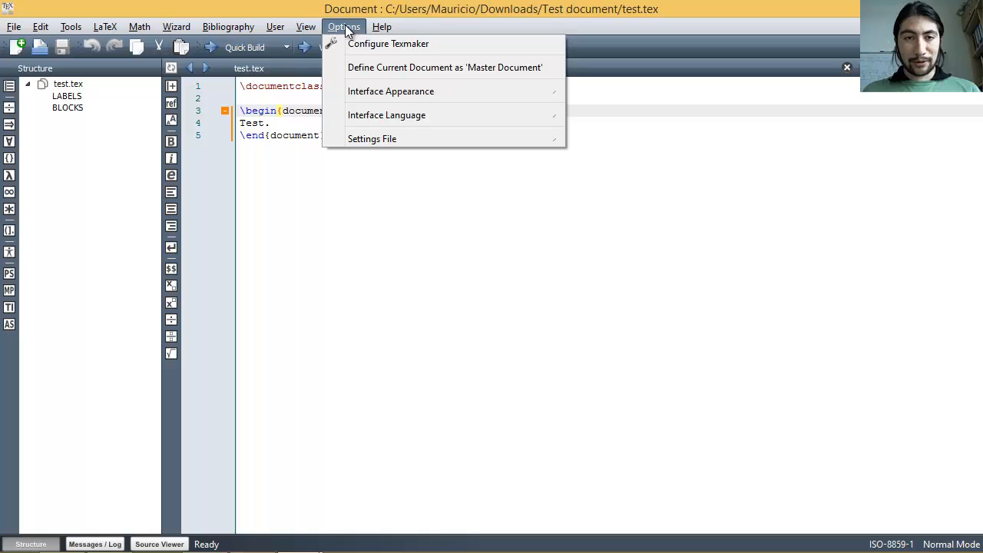
pyautogui.click(388, 43)
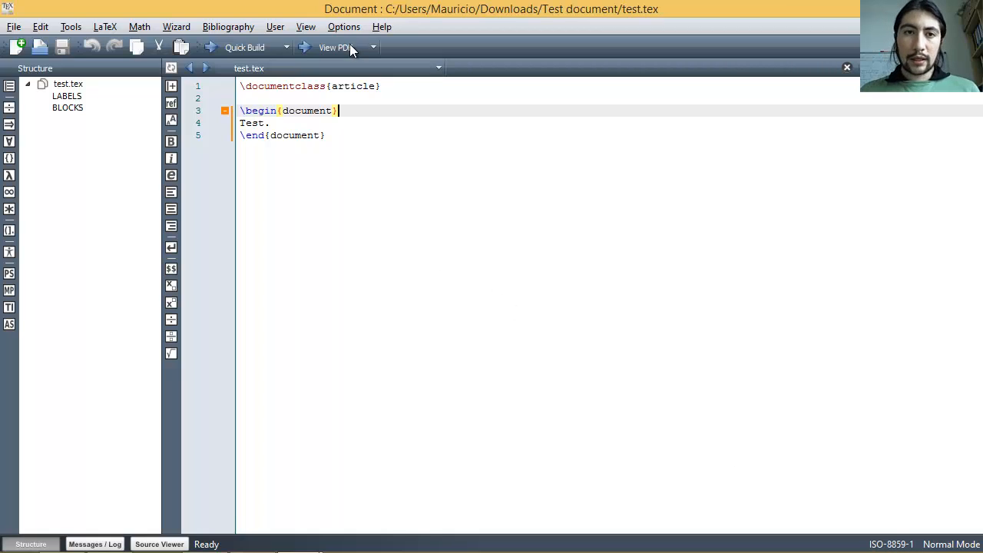
pyautogui.click(344, 26)
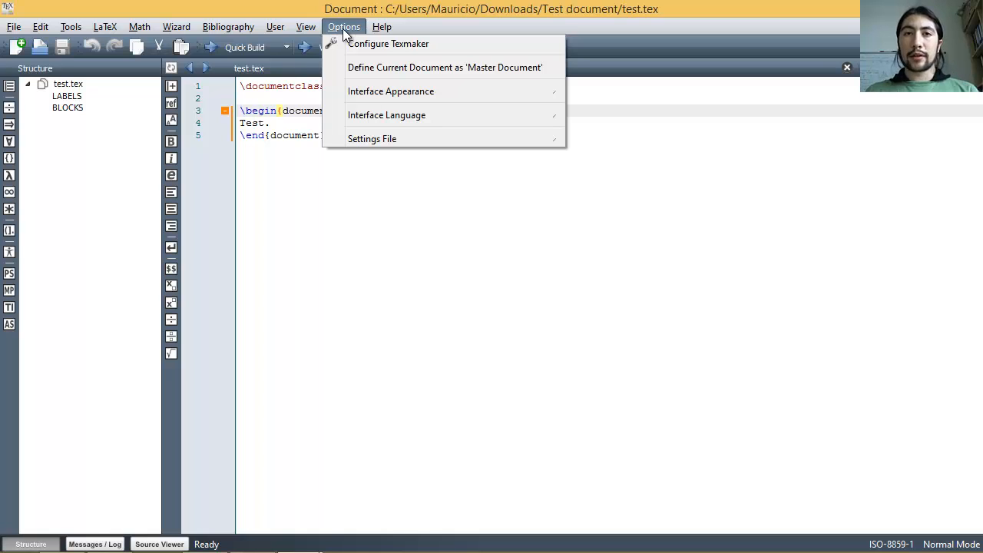
pyautogui.moveTo(387, 43)
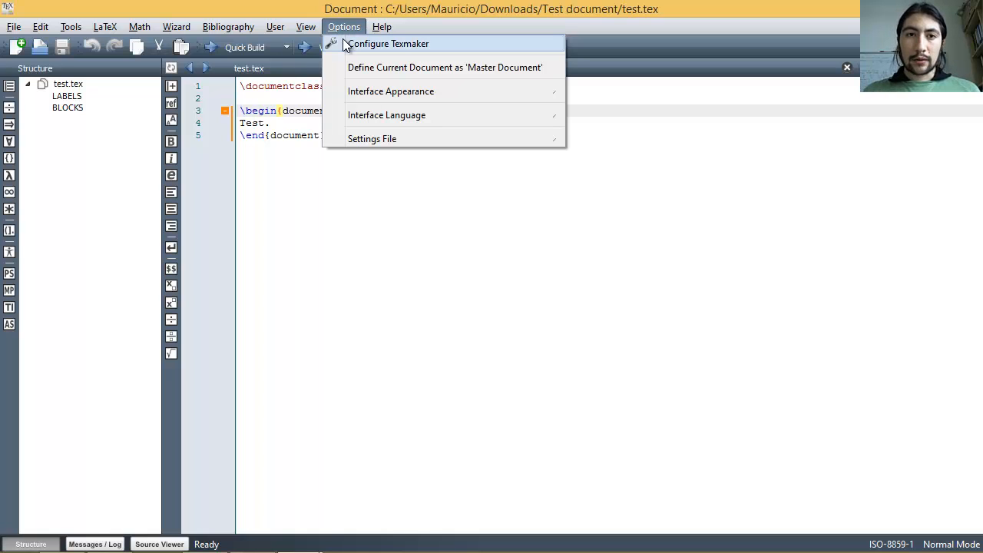
pyautogui.click(389, 43)
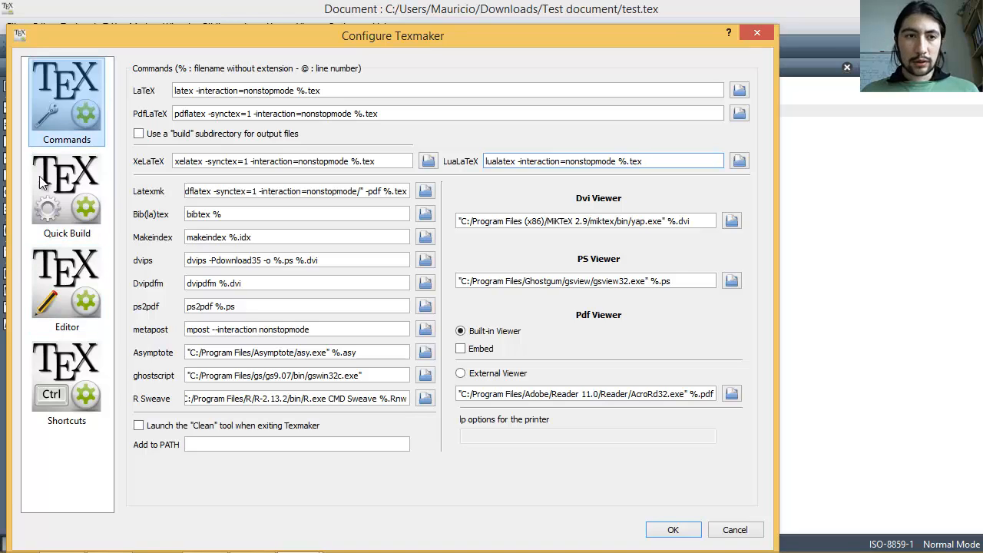
# - Show the Editor page with ISO-8859-1 font encoding and start browsing for a spelling dictionary
pyautogui.click(66, 289)
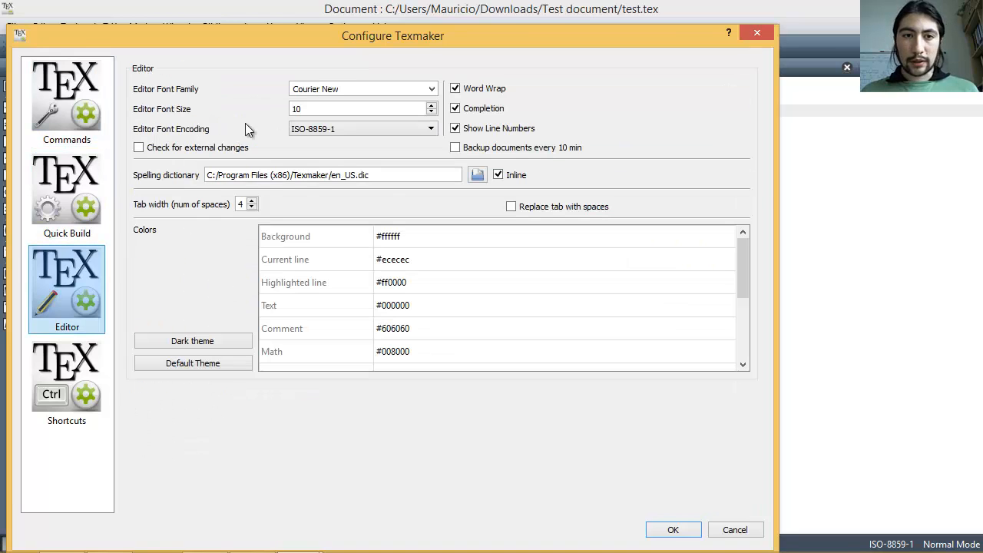
pyautogui.click(361, 129)
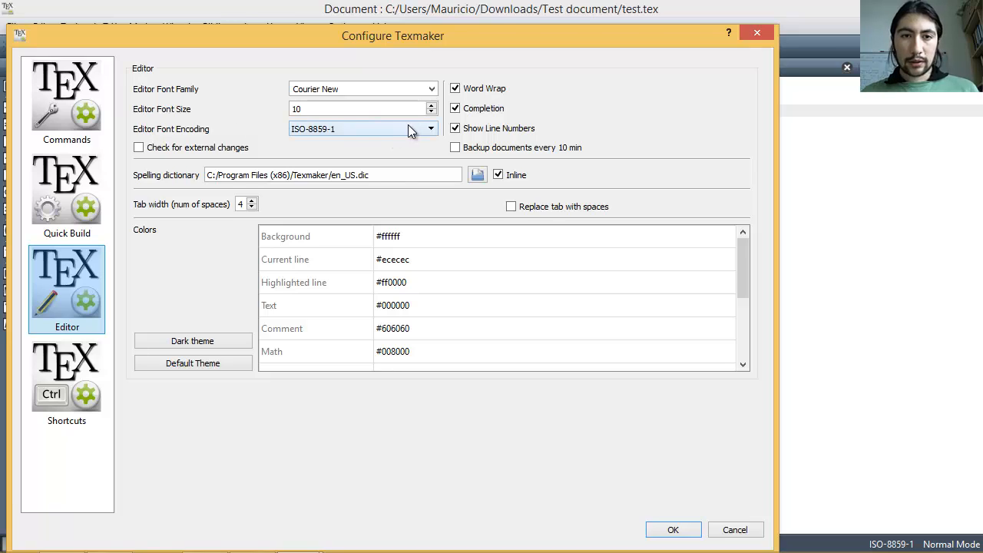
pyautogui.click(430, 129)
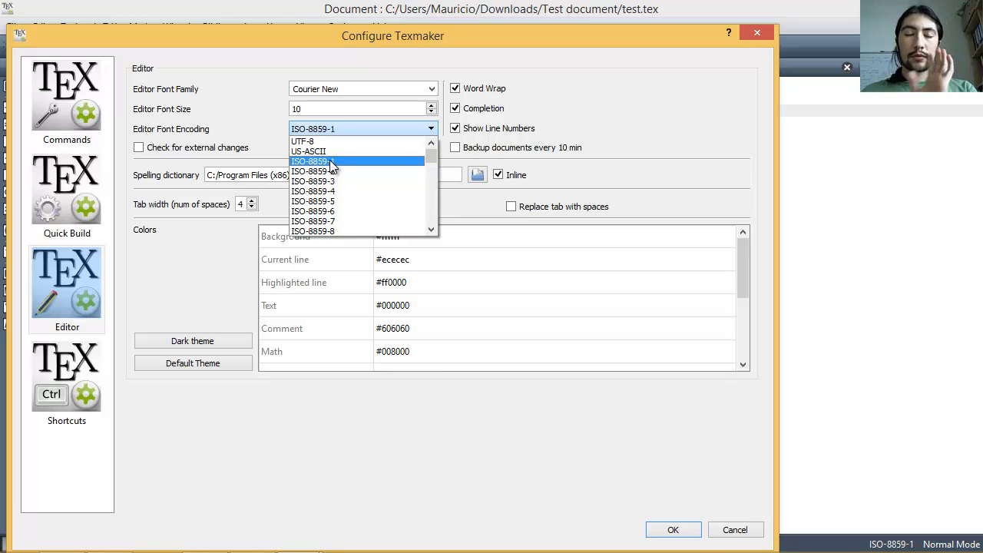
pyautogui.moveTo(332, 166)
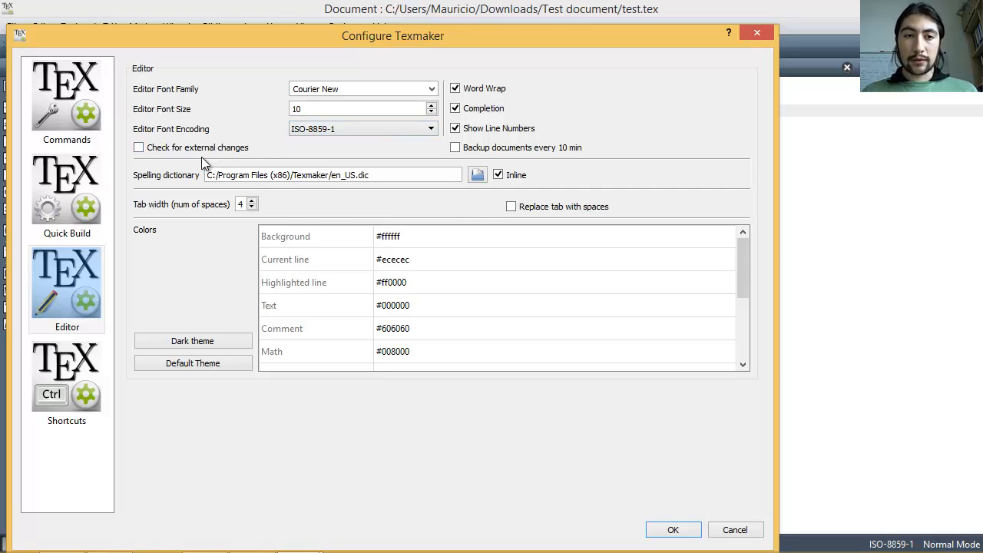
pyautogui.moveTo(231, 168)
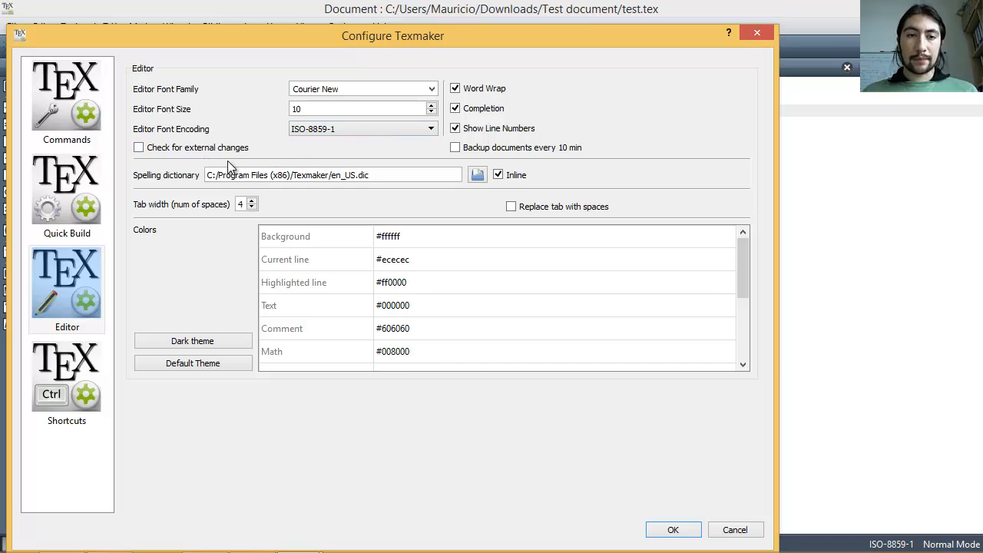
pyautogui.moveTo(366, 152)
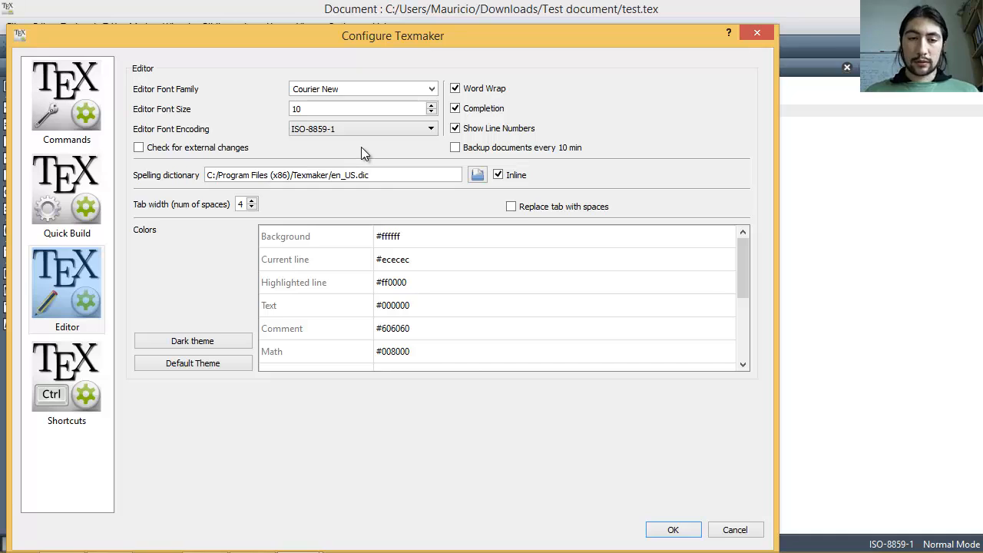
pyautogui.moveTo(191, 178)
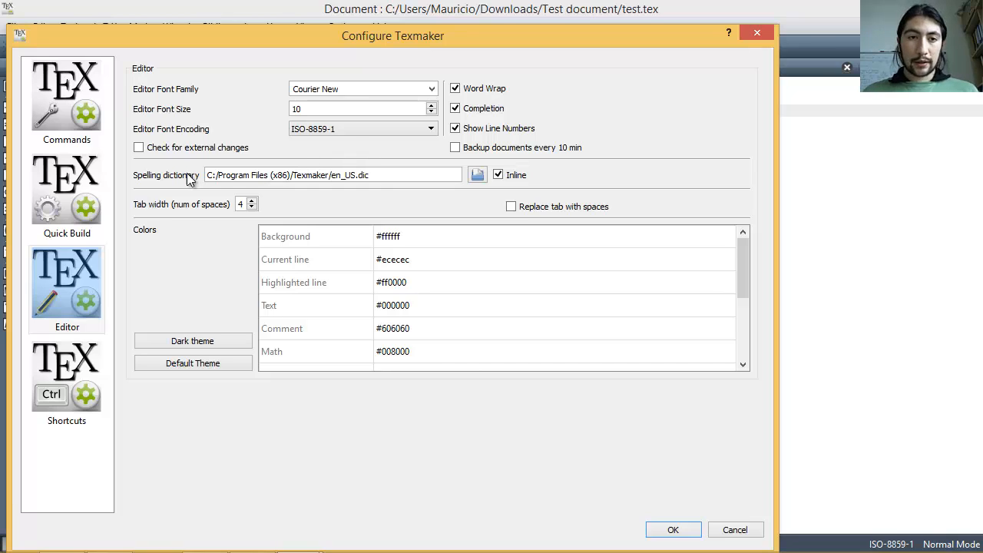
pyautogui.moveTo(135, 181)
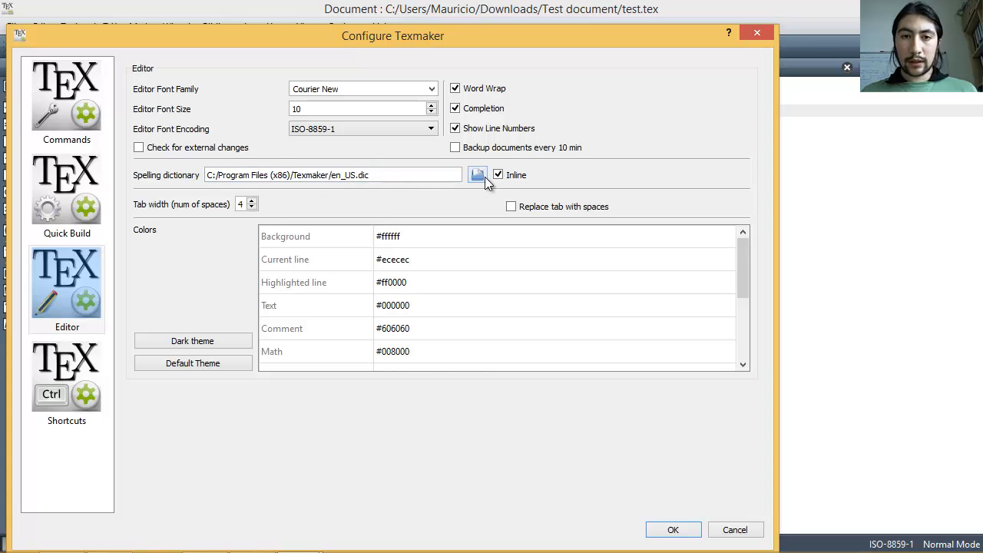
pyautogui.click(476, 176)
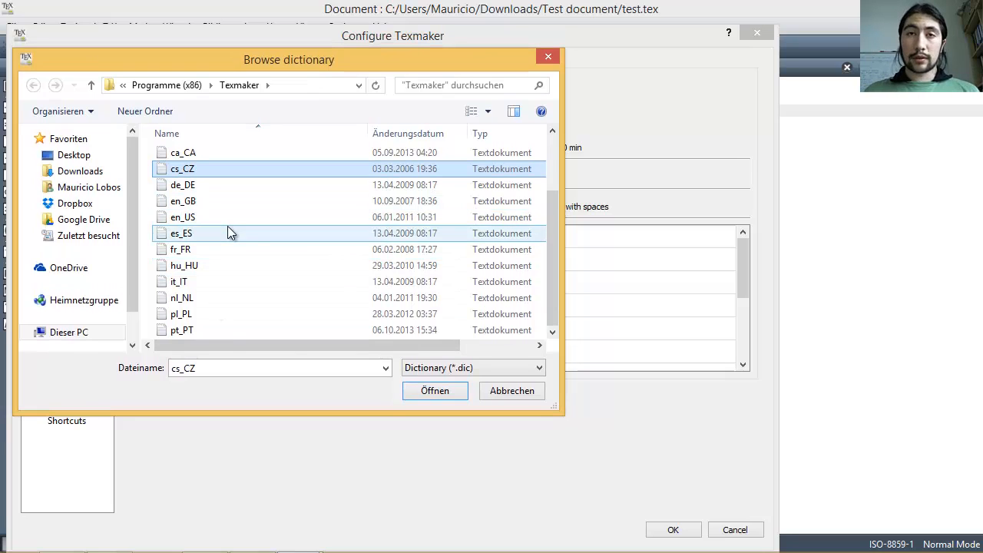
# - Select the de_DE dictionary file as spelling dictionary and confirm the configuration
pyautogui.click(181, 233)
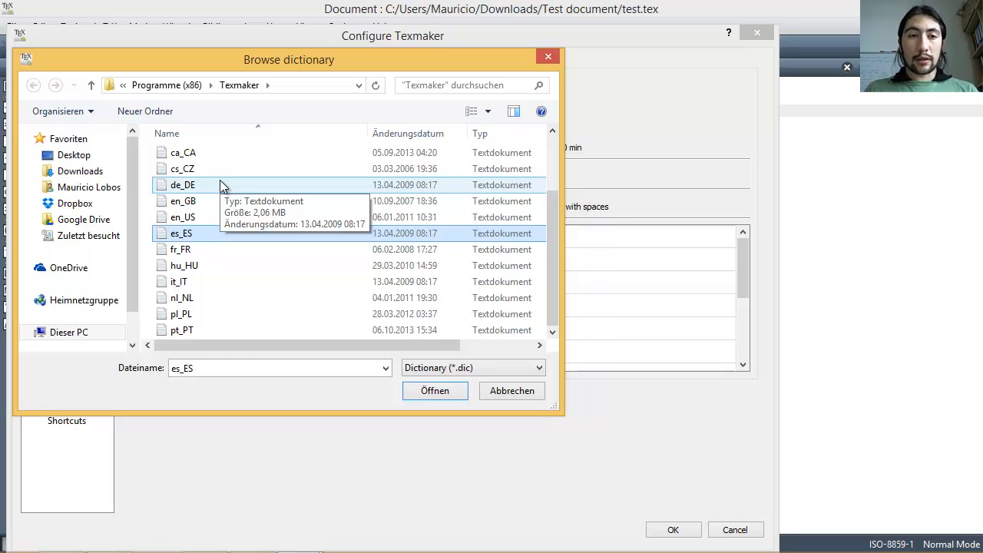
pyautogui.click(182, 184)
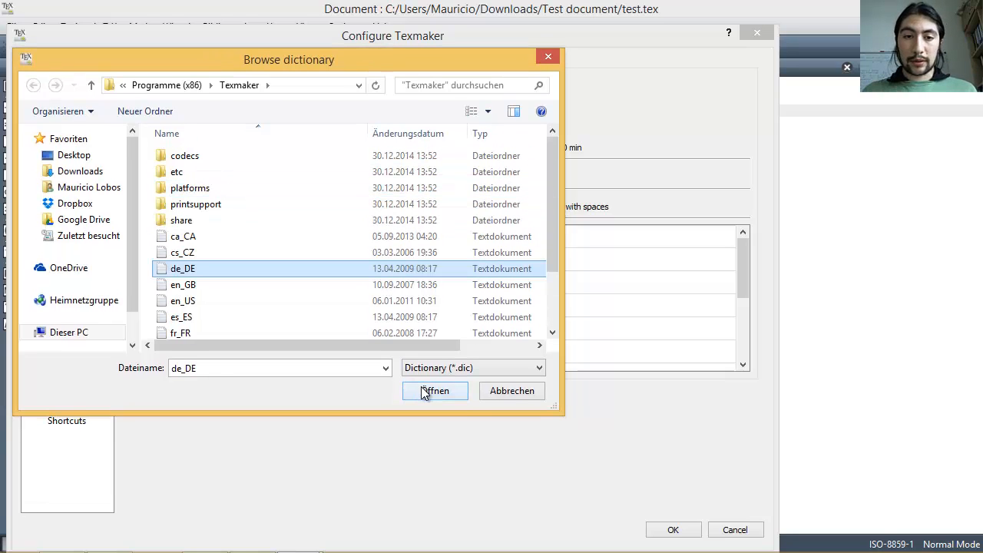
pyautogui.click(435, 392)
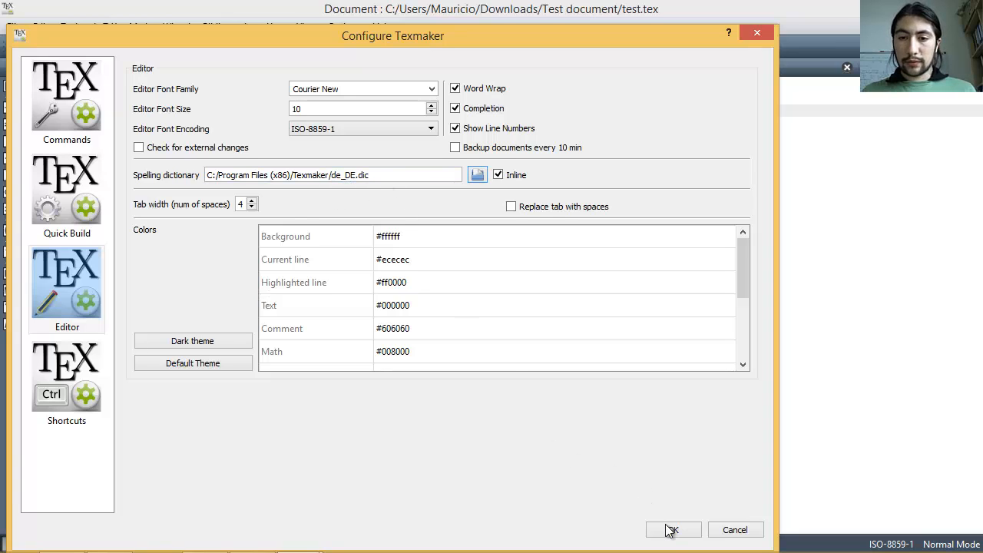
pyautogui.click(673, 528)
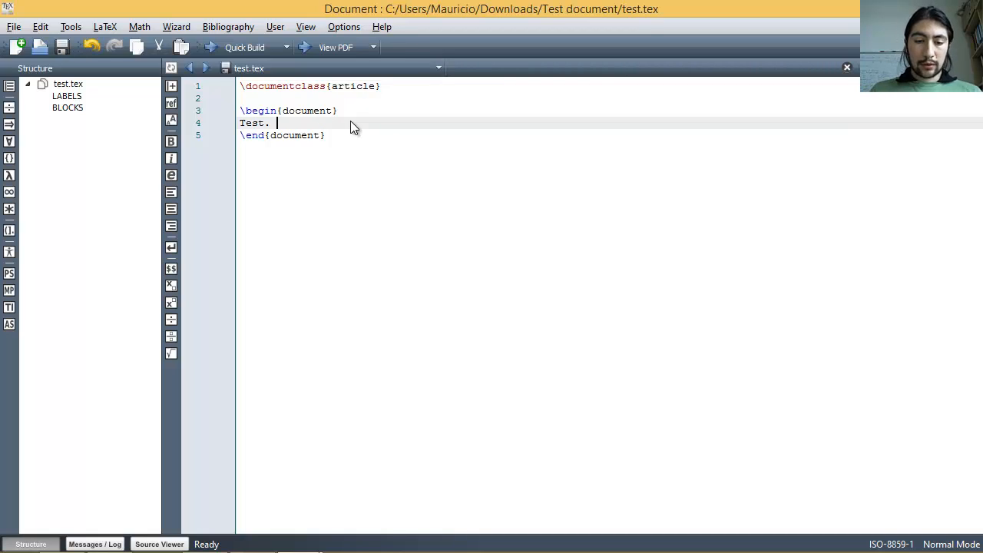
# - Add the trial word 'Blue' after Test. to see the spell-check underline, then erase it
pyautogui.write('Blue')
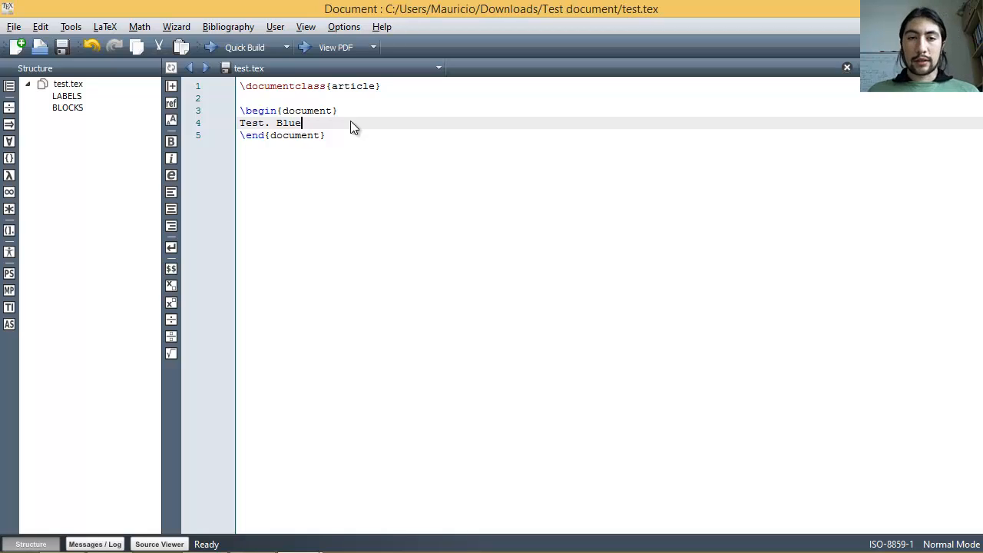
pyautogui.press('BackSpace')
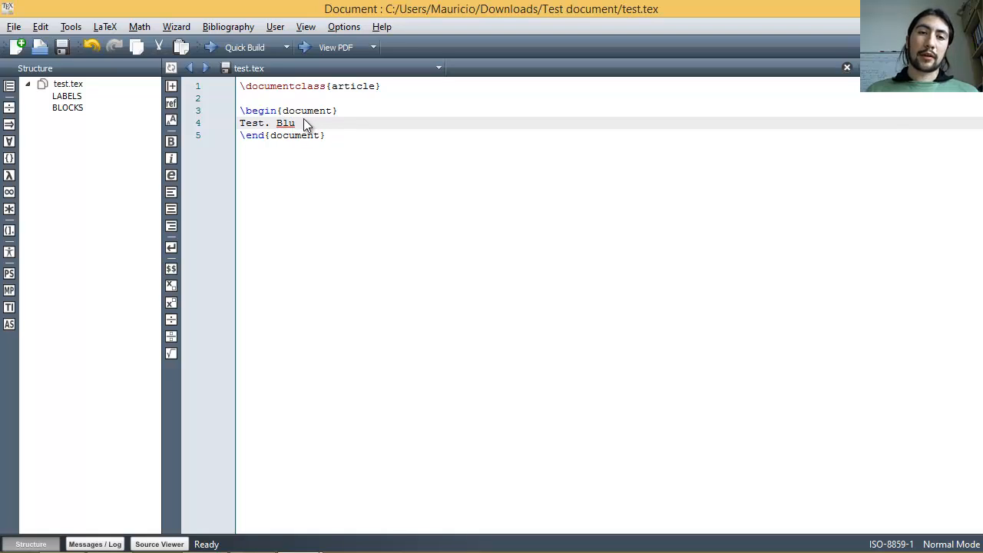
pyautogui.moveTo(310, 130)
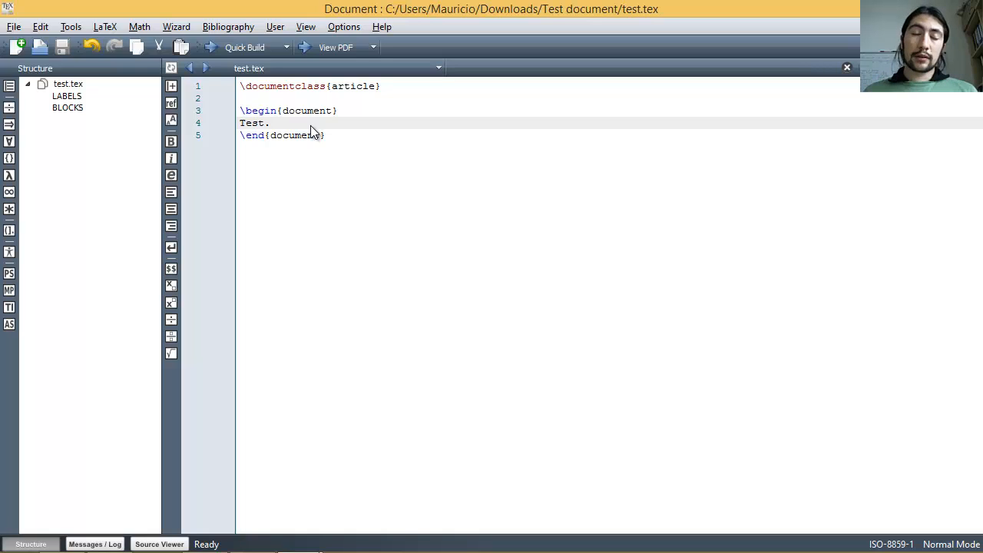
pyautogui.click(271, 123)
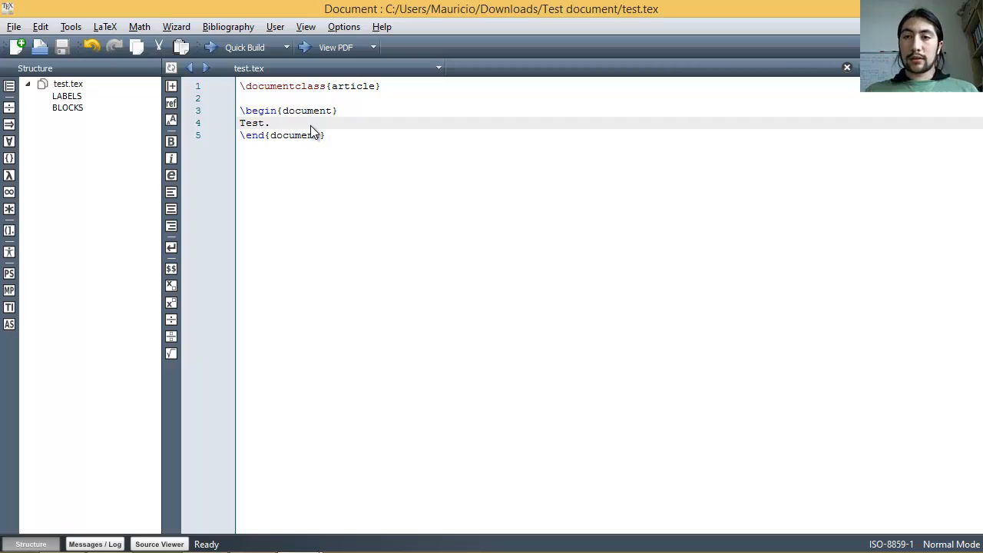
pyautogui.click(270, 123)
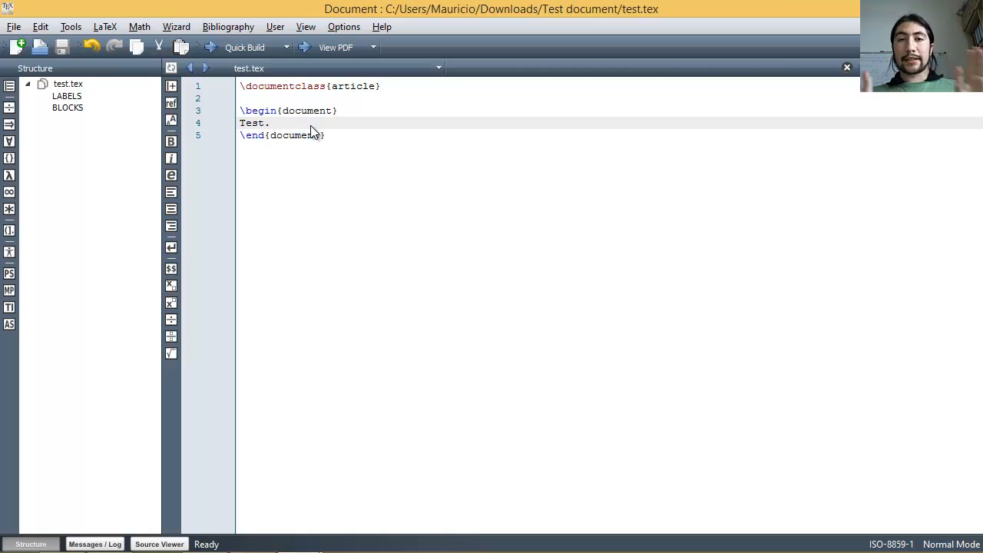
pyautogui.click(271, 123)
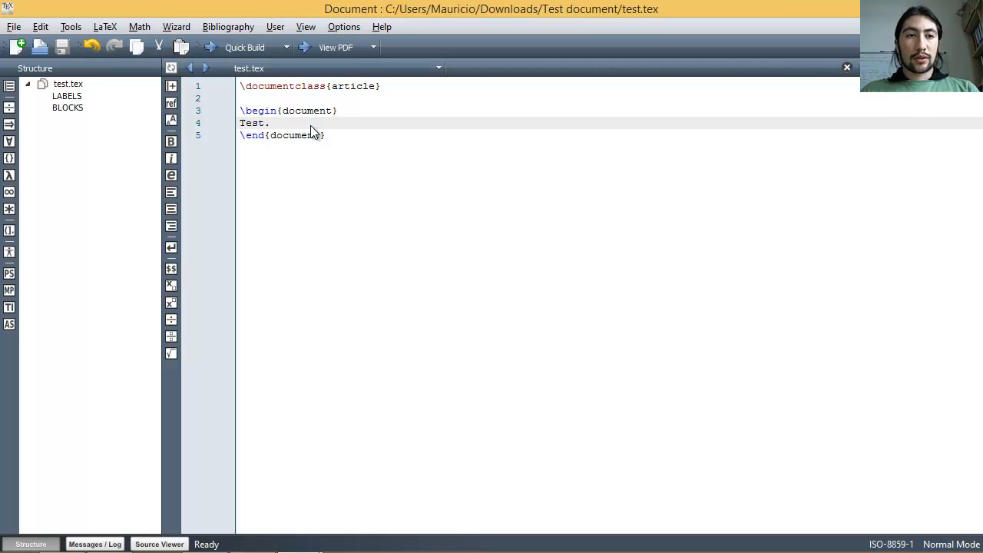
pyautogui.click(270, 123)
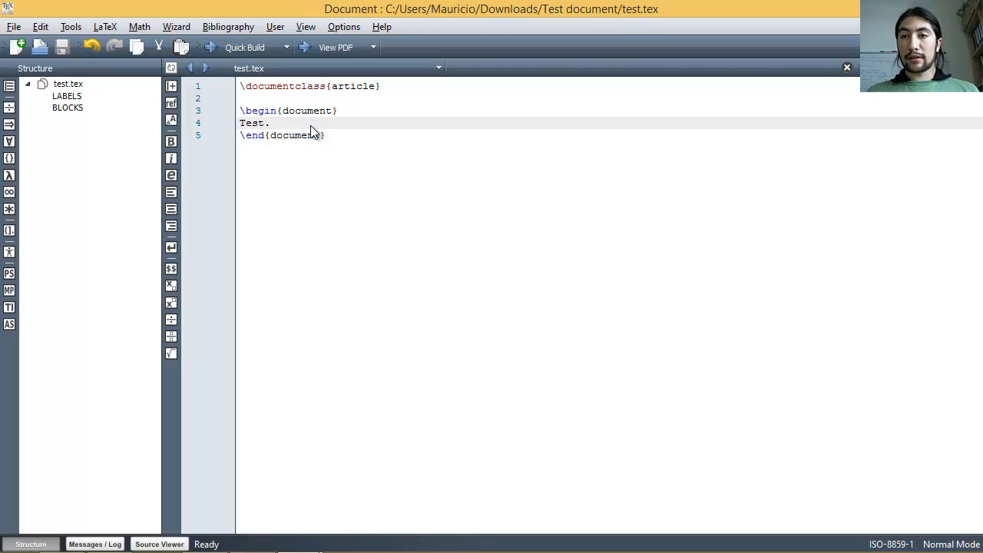
pyautogui.click(270, 123)
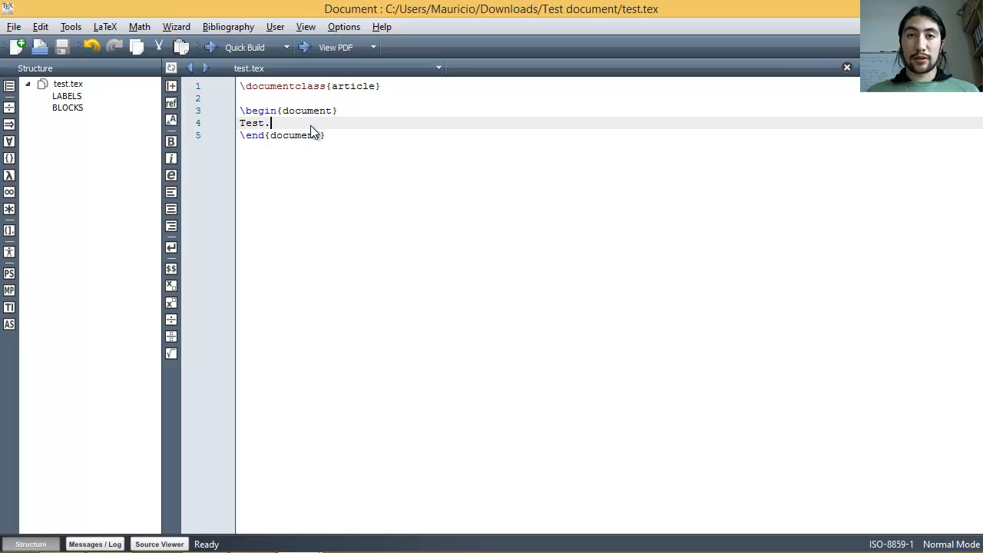